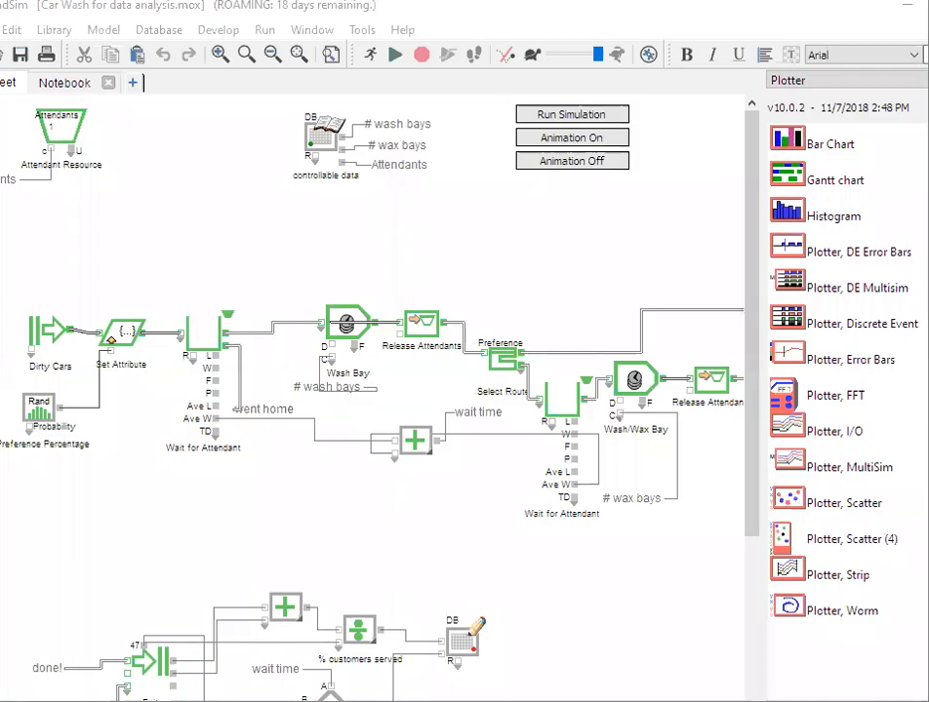
mouse_move(702, 538)
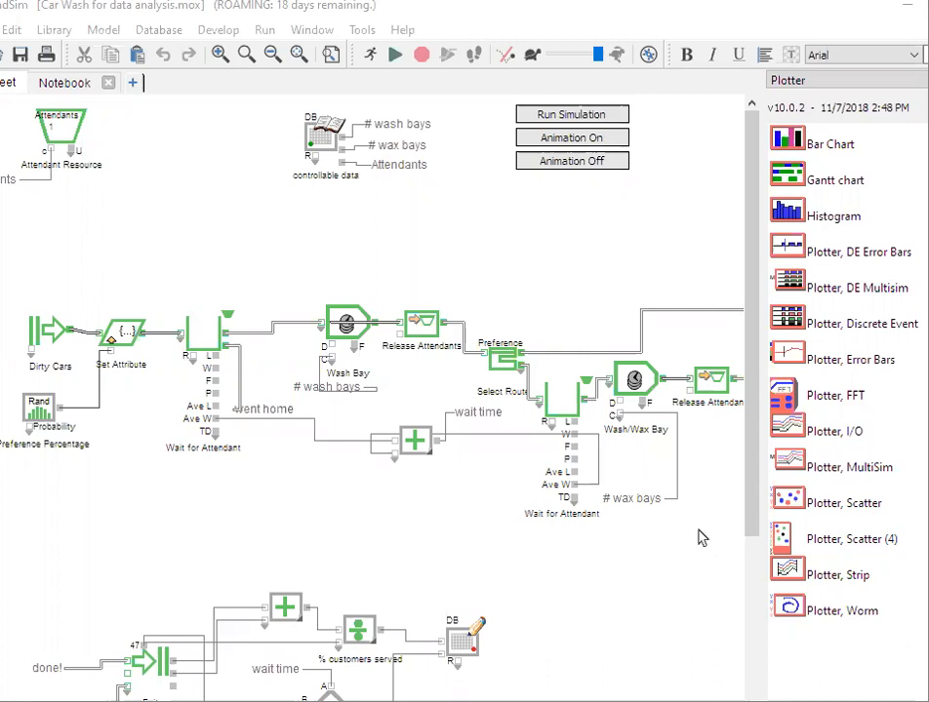
mouse_move(312, 172)
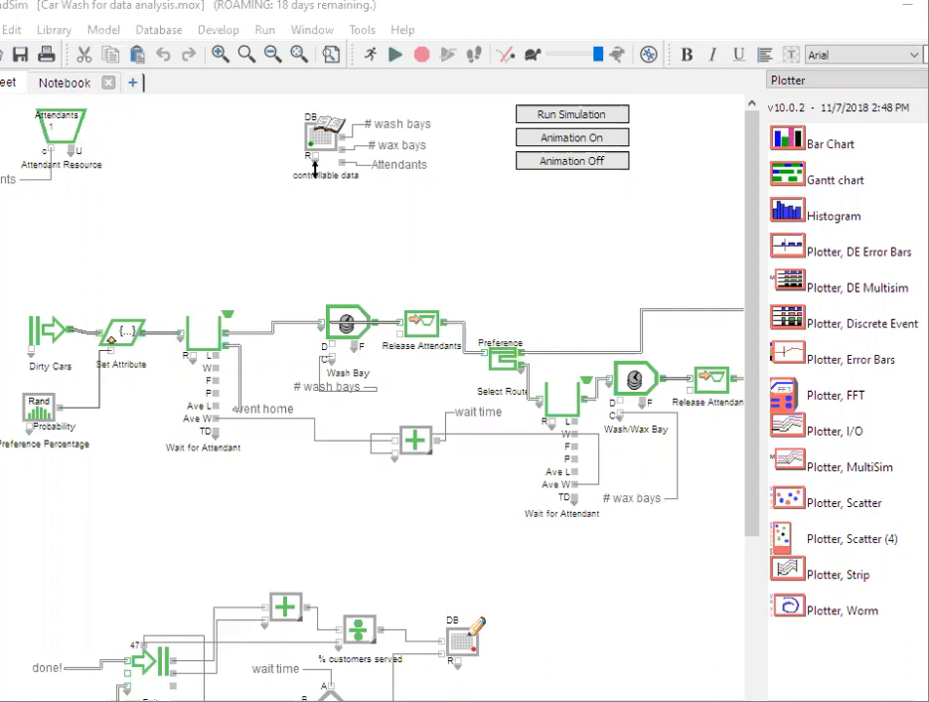
mouse_move(322, 146)
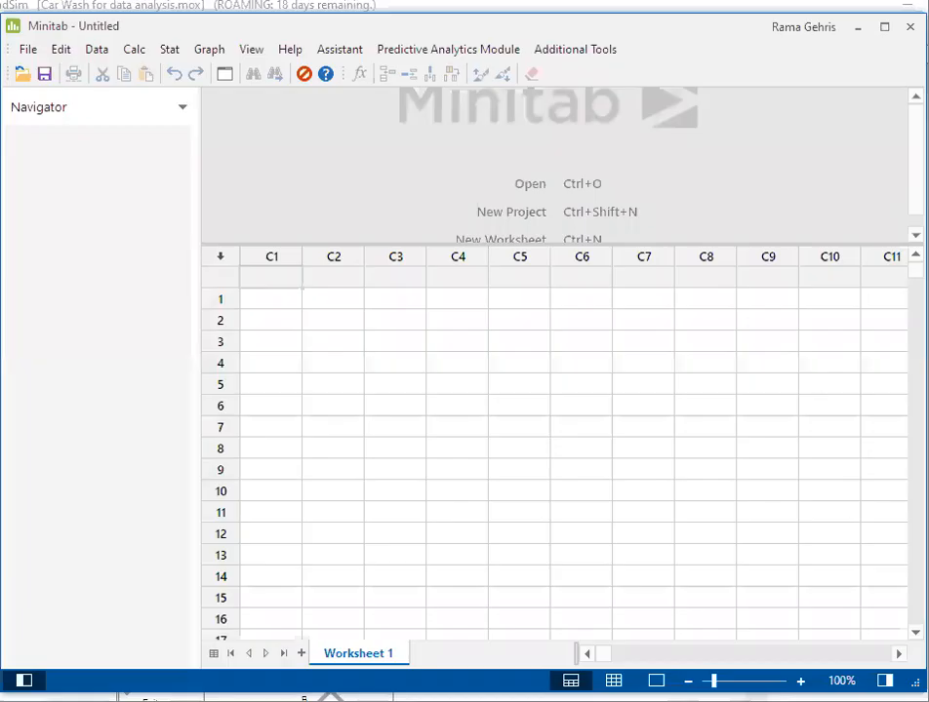
mouse_move(407, 78)
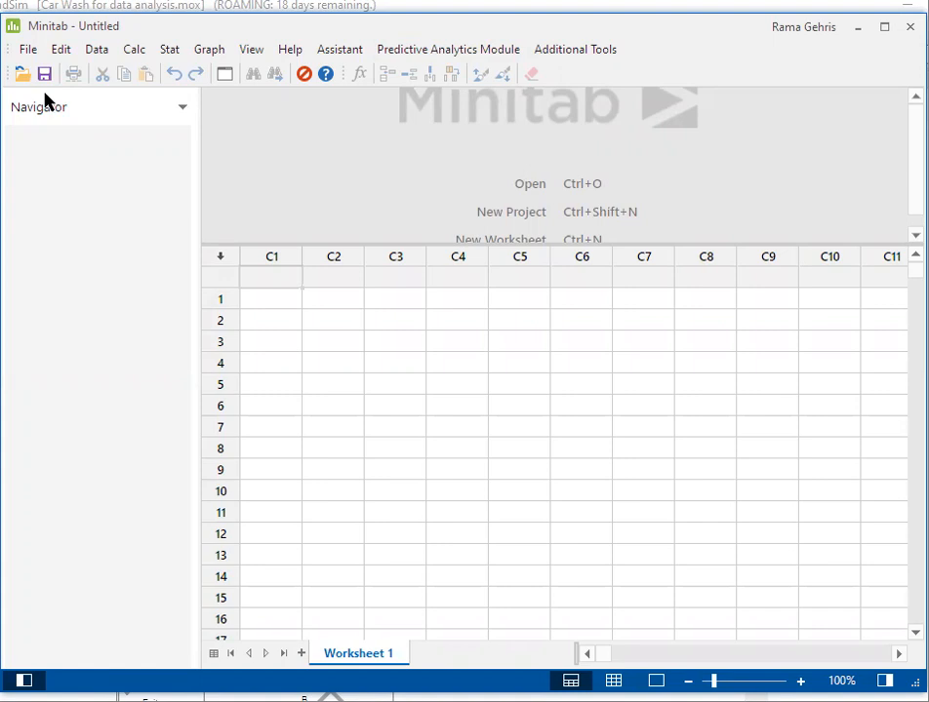
mouse_move(168, 49)
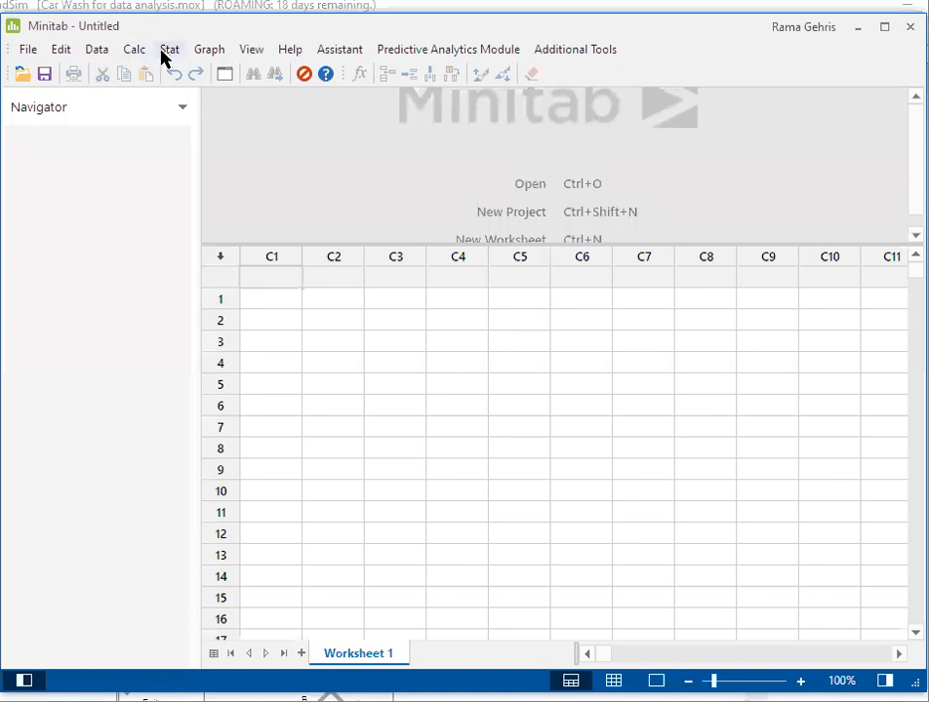
Step: Reach Minitab's Stat commands leading to Create Factorial Design
click(168, 49)
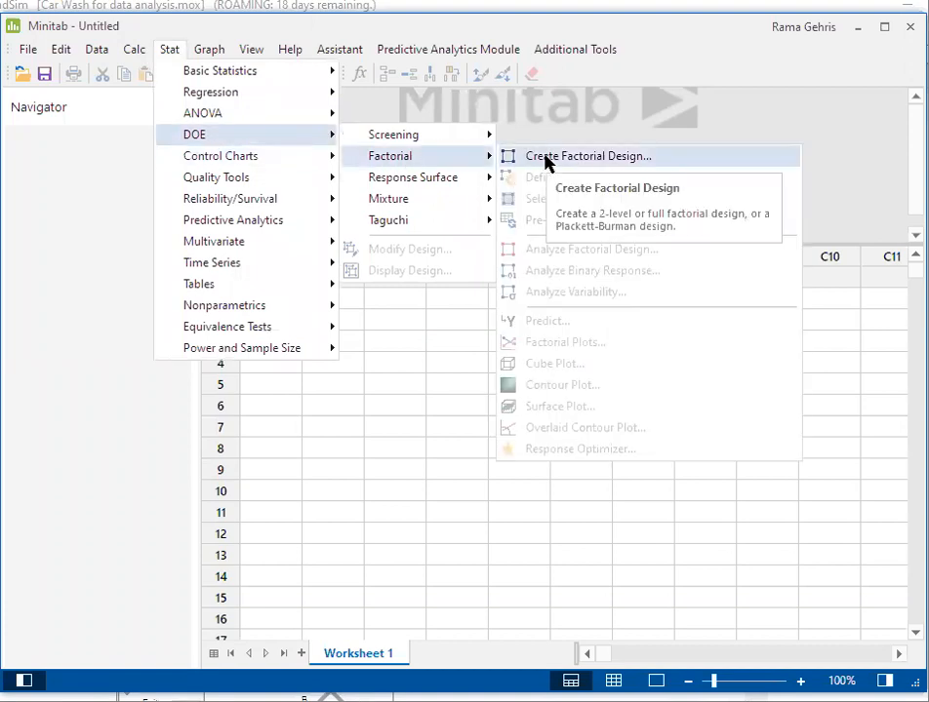
Step: Start a 2-level factorial design (default generators) with 3 factors
click(589, 156)
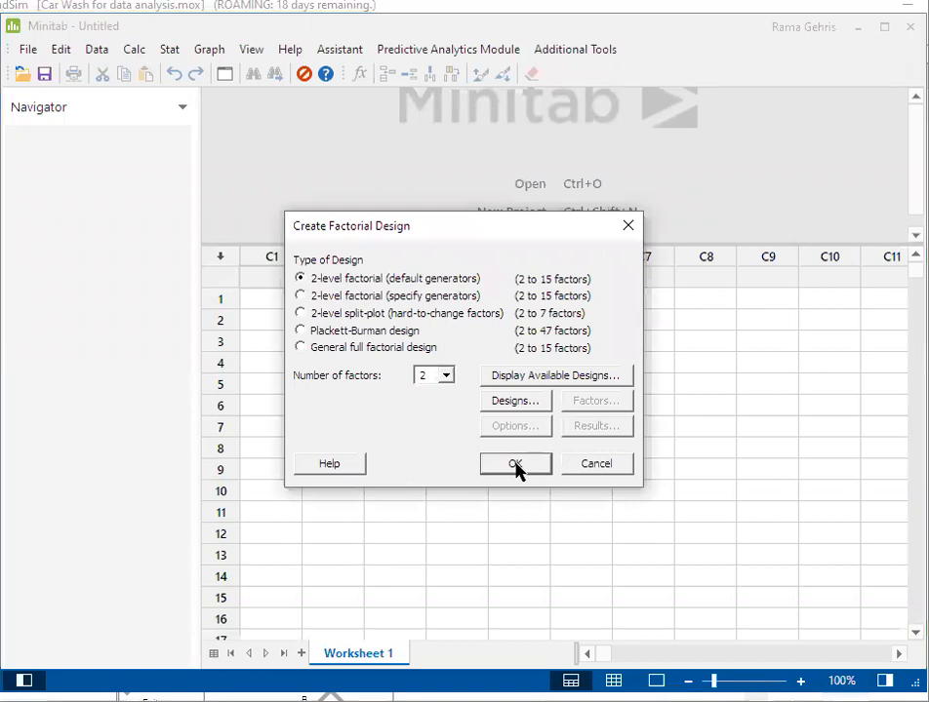
click(445, 375)
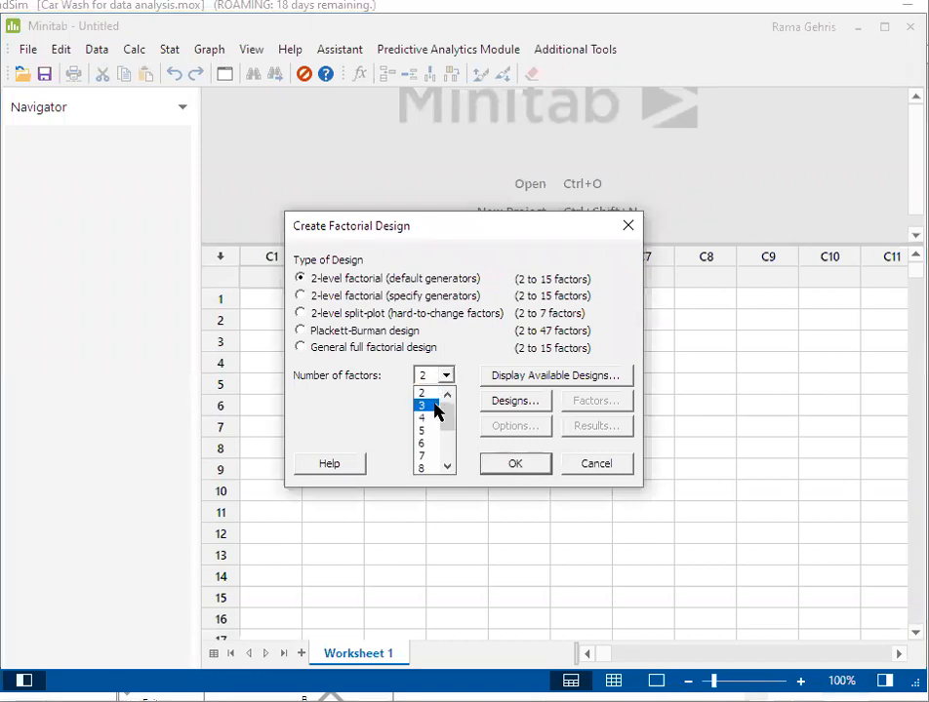
click(421, 406)
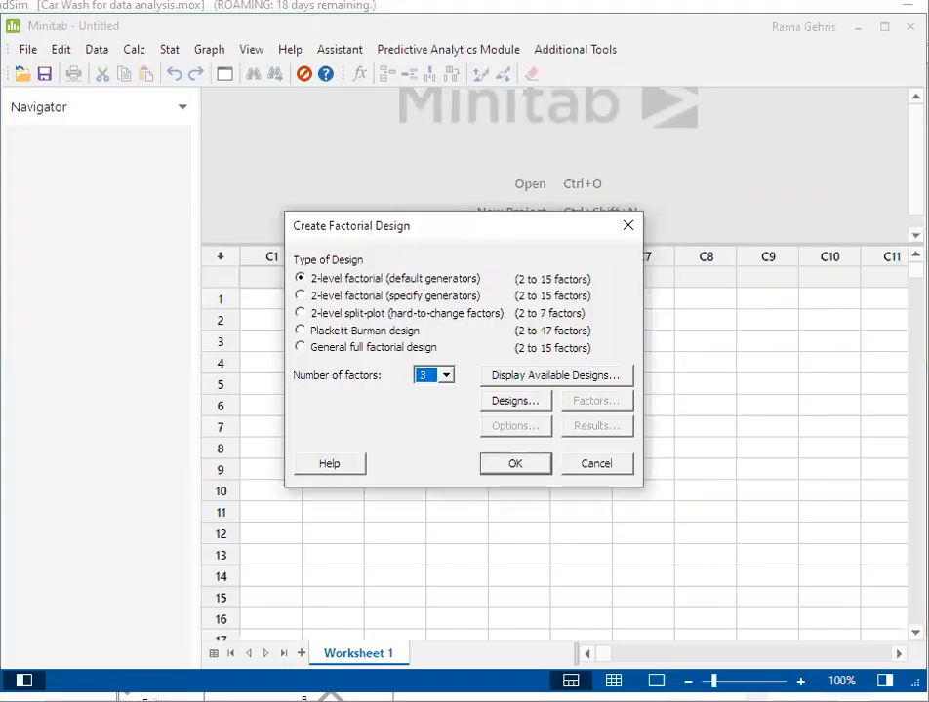
mouse_move(439, 407)
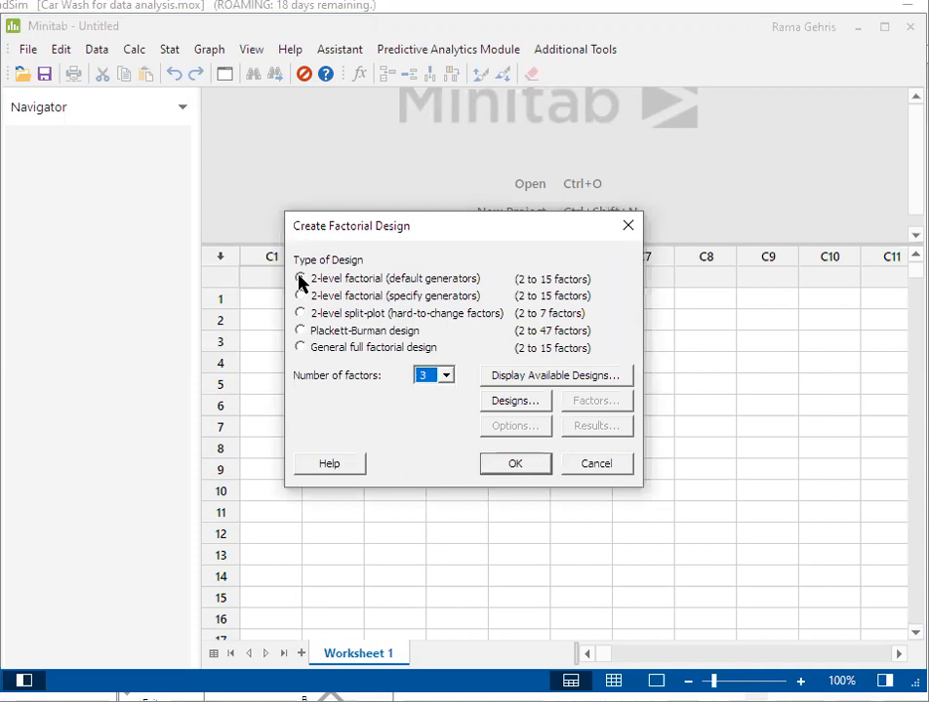
click(301, 277)
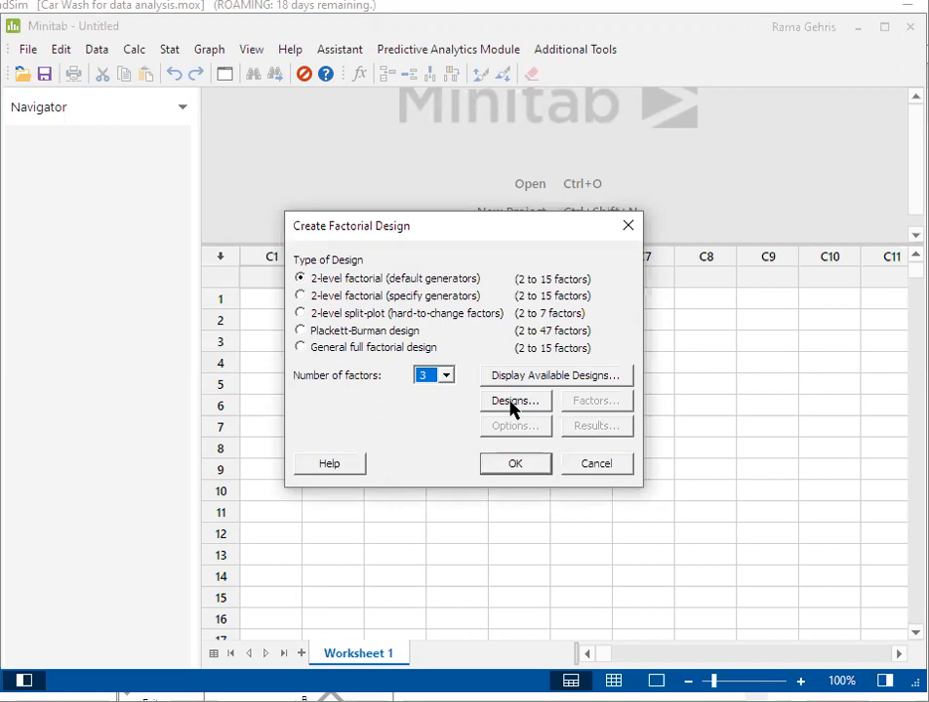
Step: Choose the full factorial design with 8 runs for the 3 factors
click(515, 400)
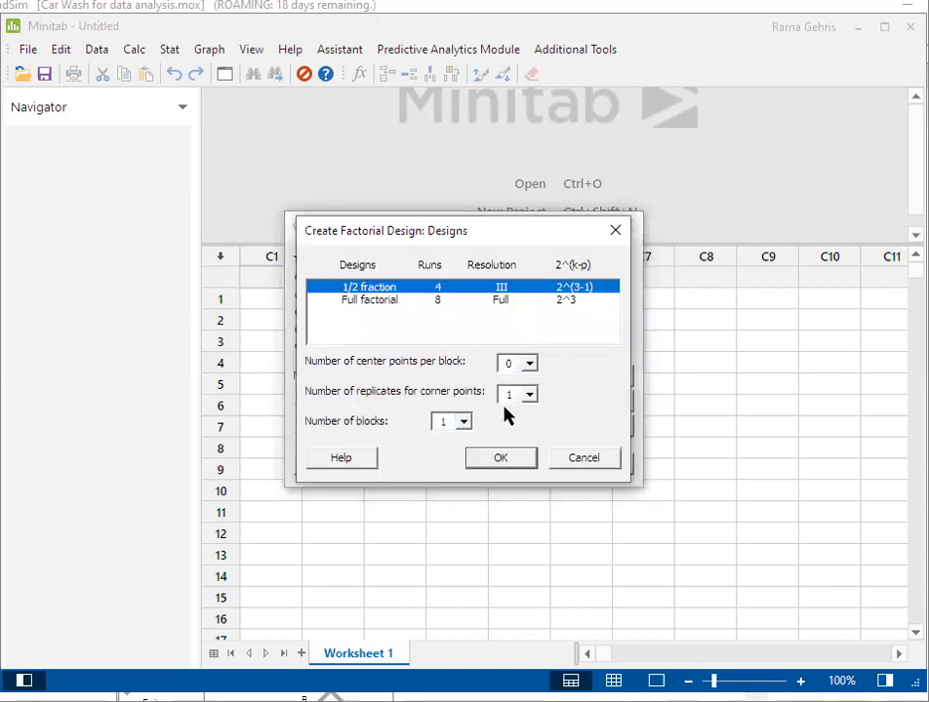
mouse_move(464, 324)
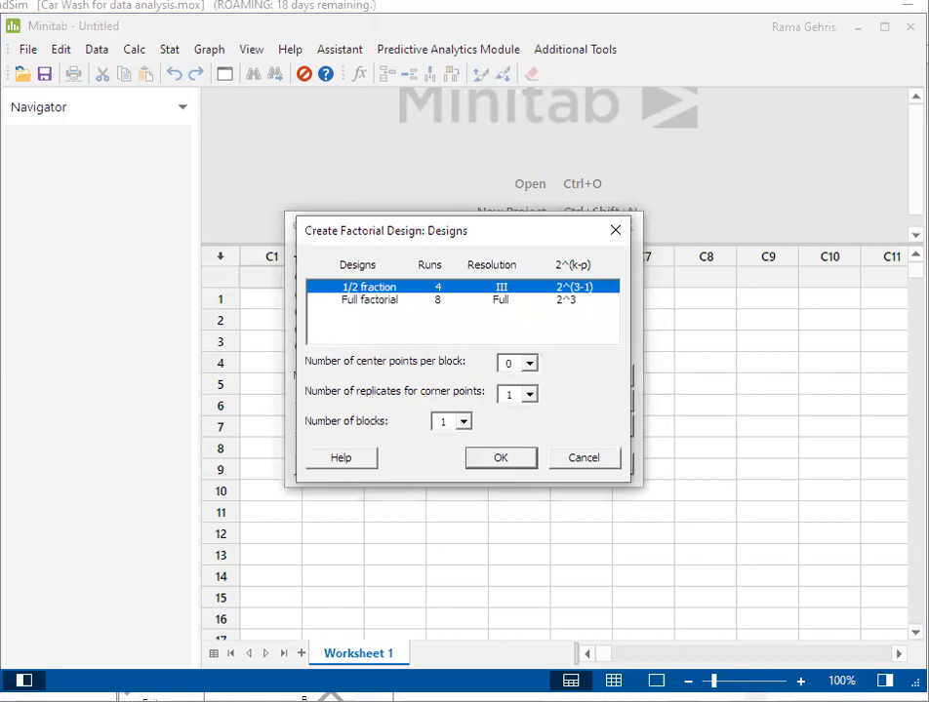
mouse_move(687, 429)
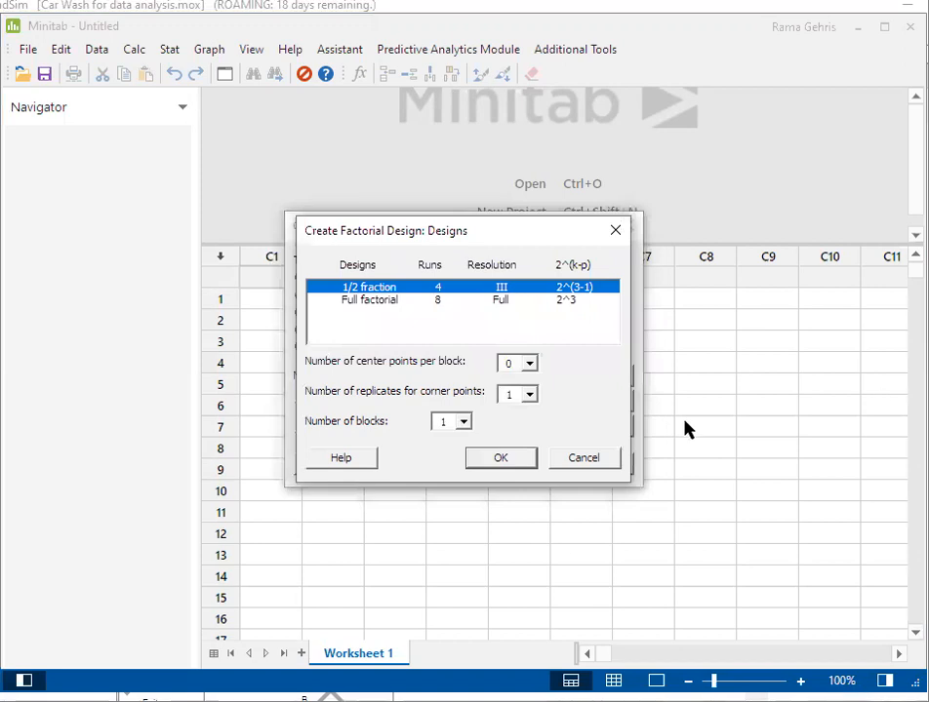
mouse_move(562, 359)
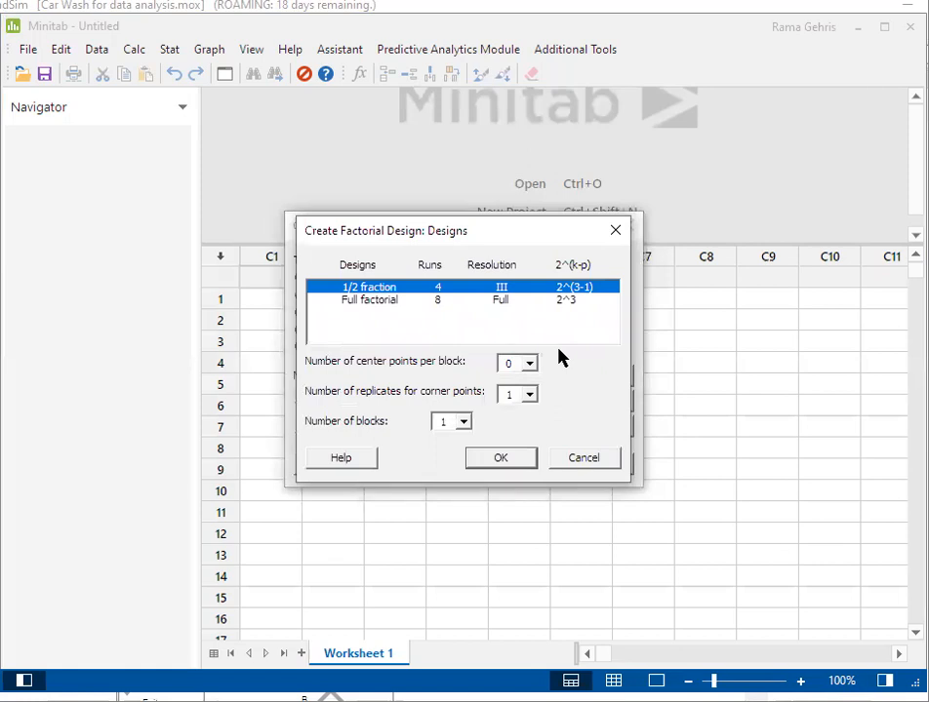
mouse_move(500, 308)
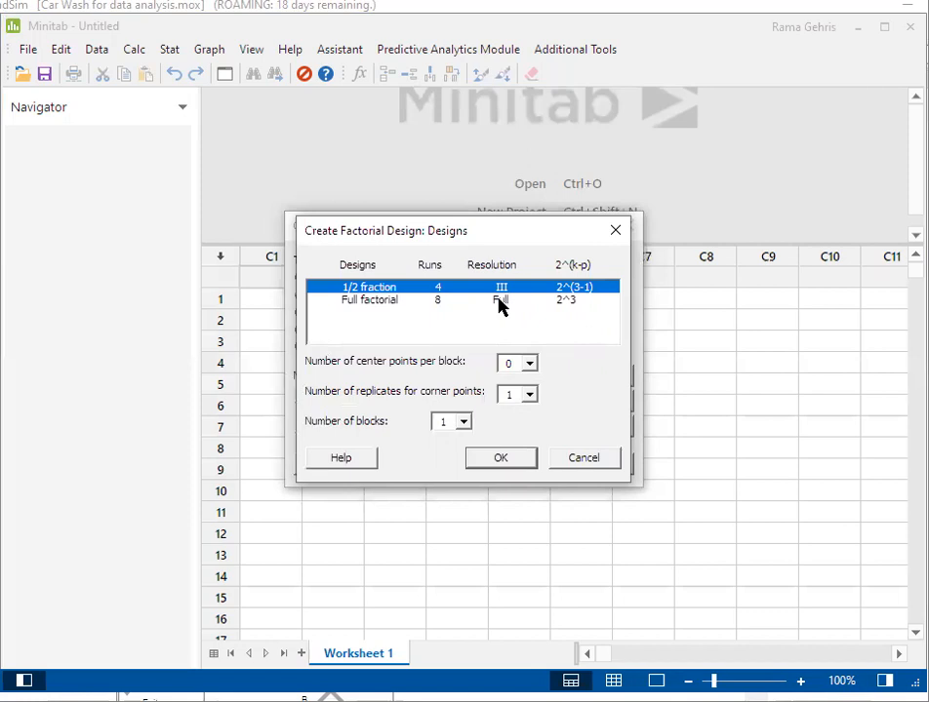
click(369, 300)
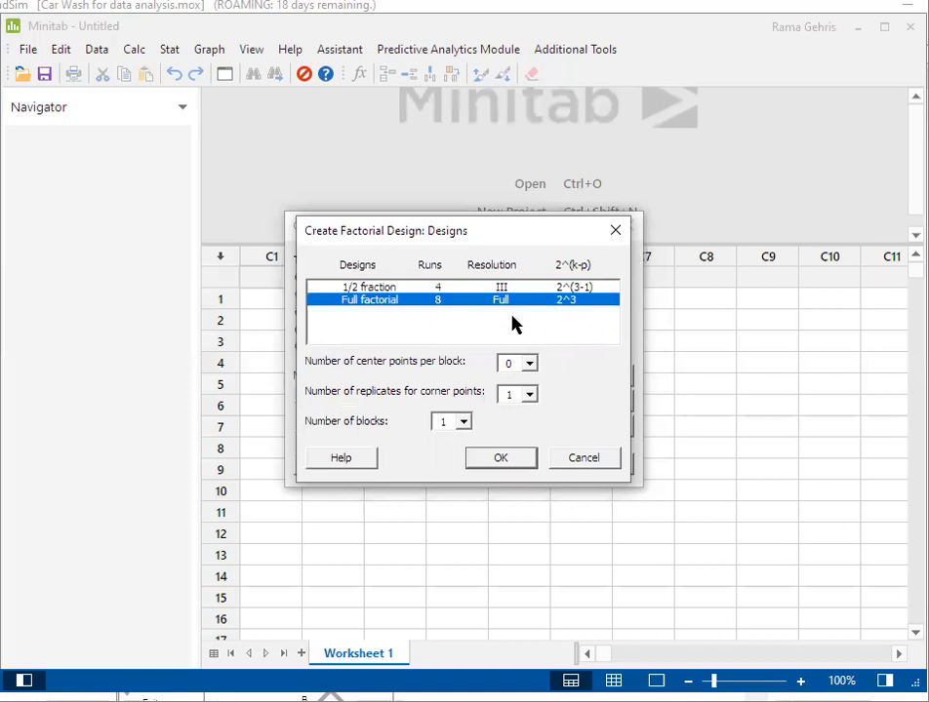
mouse_move(554, 398)
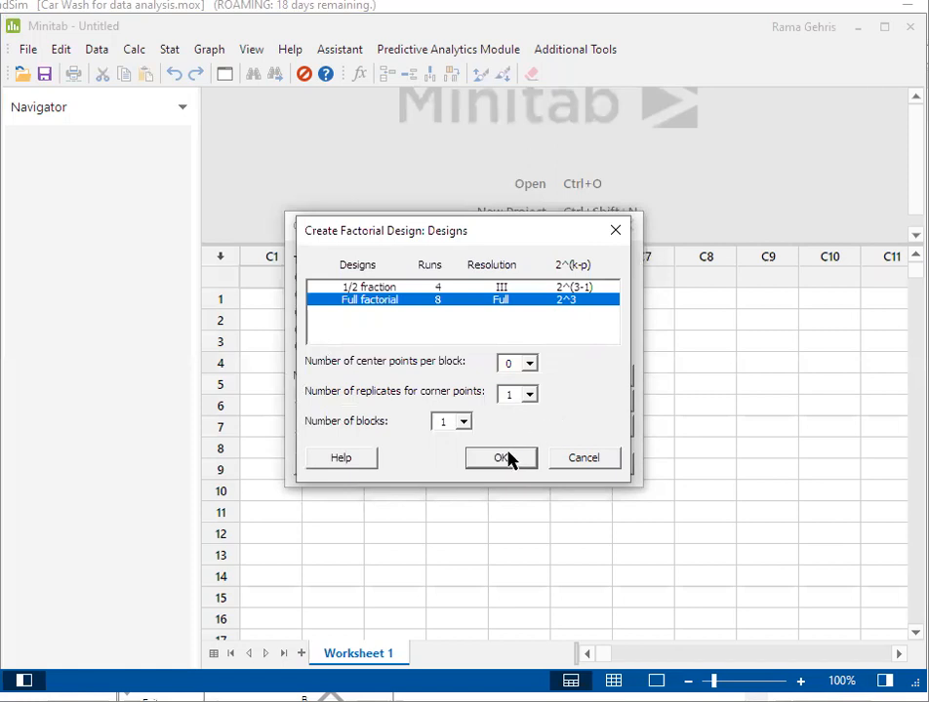
click(500, 457)
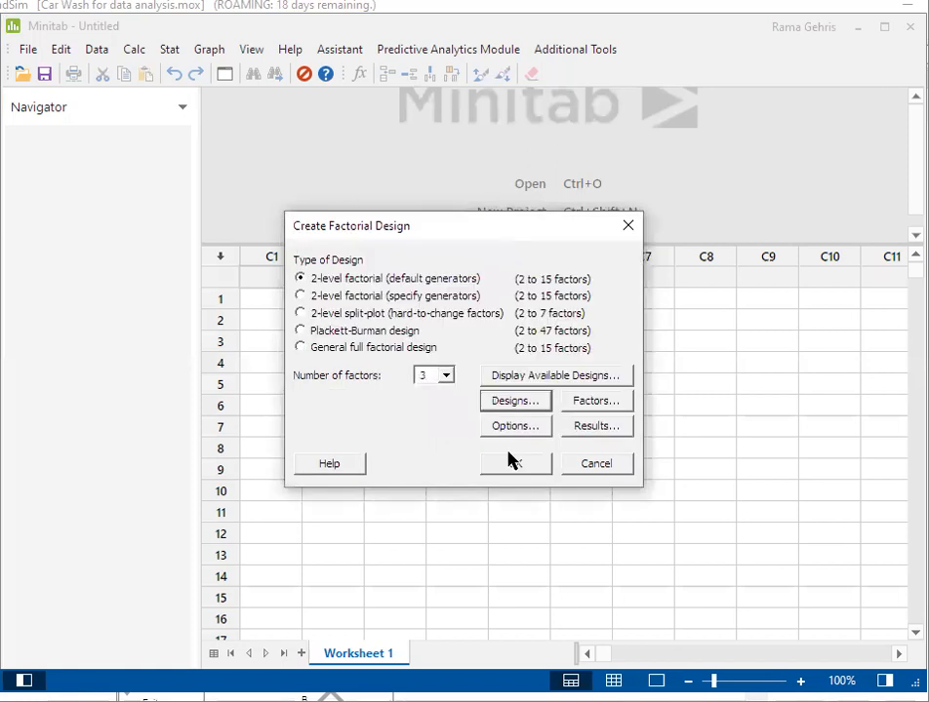
mouse_move(549, 413)
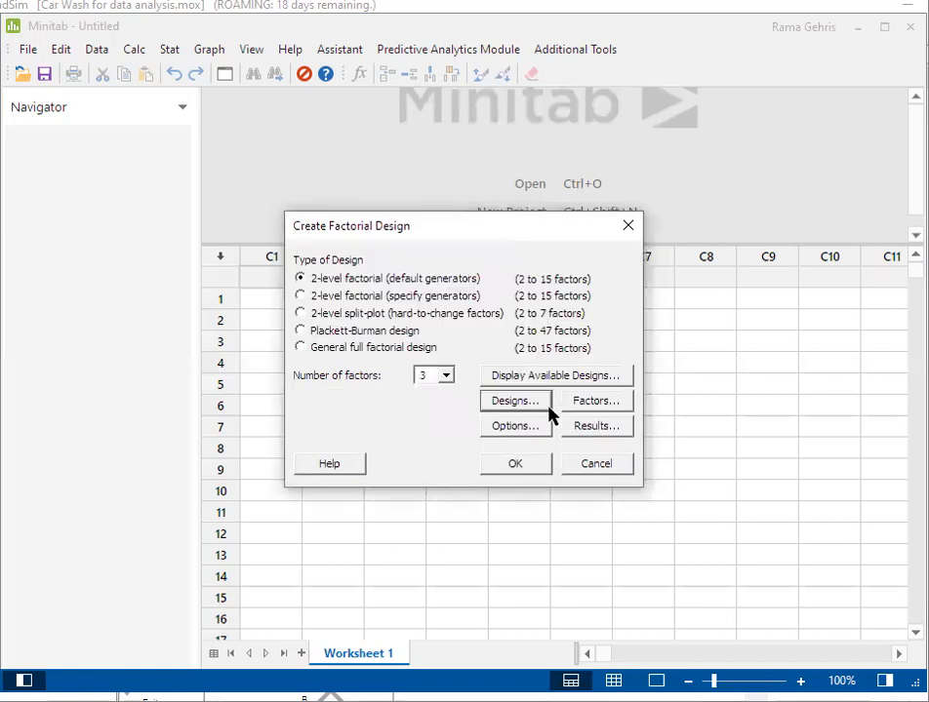
Step: Turn off run randomization in the design options
click(515, 425)
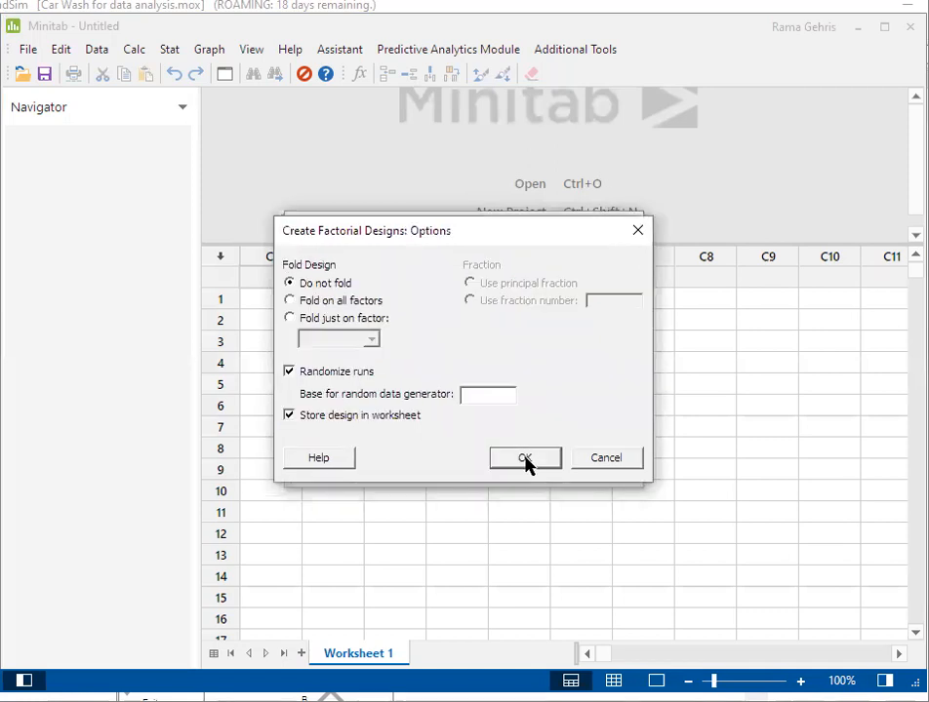
mouse_move(293, 383)
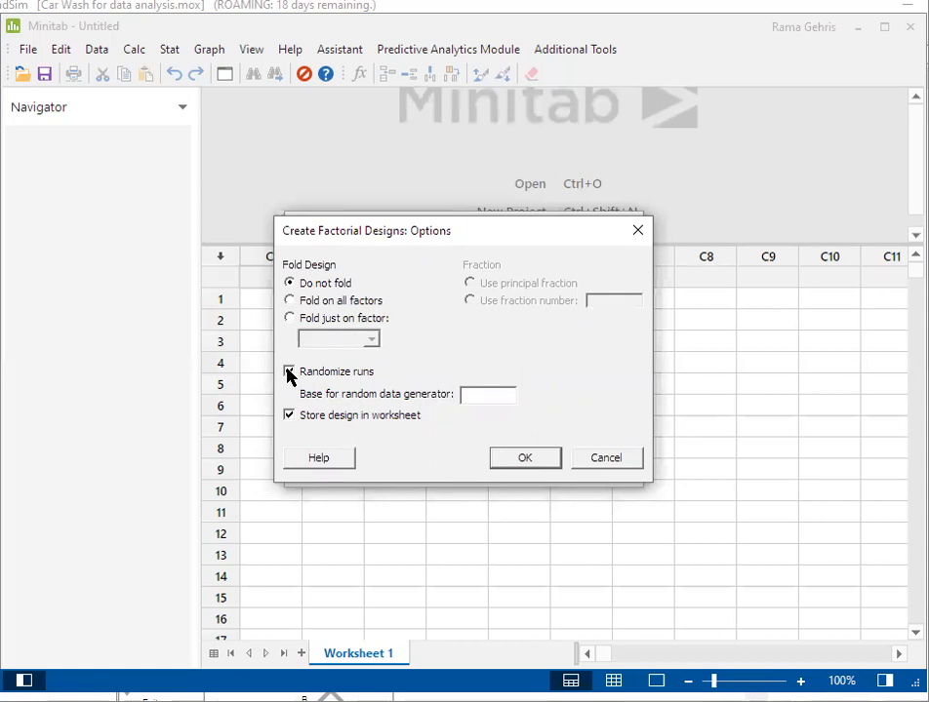
click(289, 370)
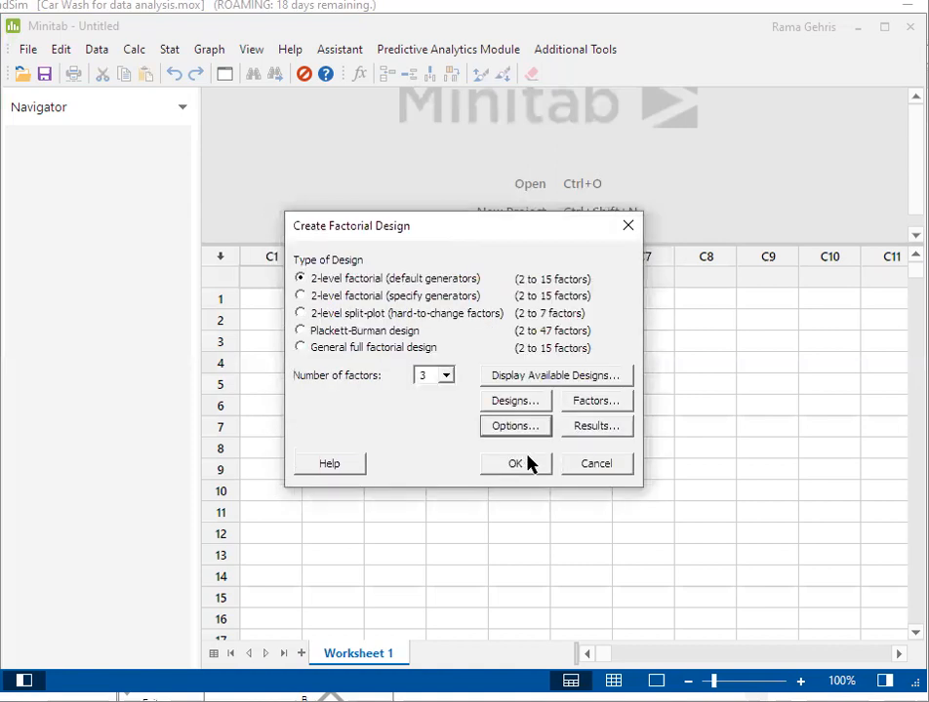
mouse_move(591, 433)
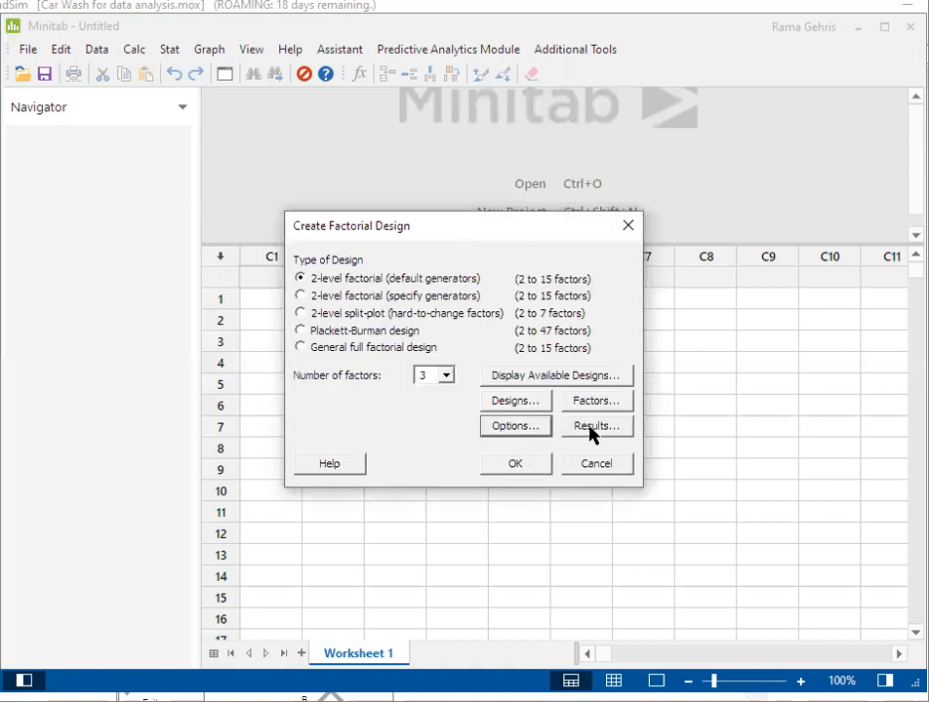
Step: Set printed results to the summary table only
click(595, 425)
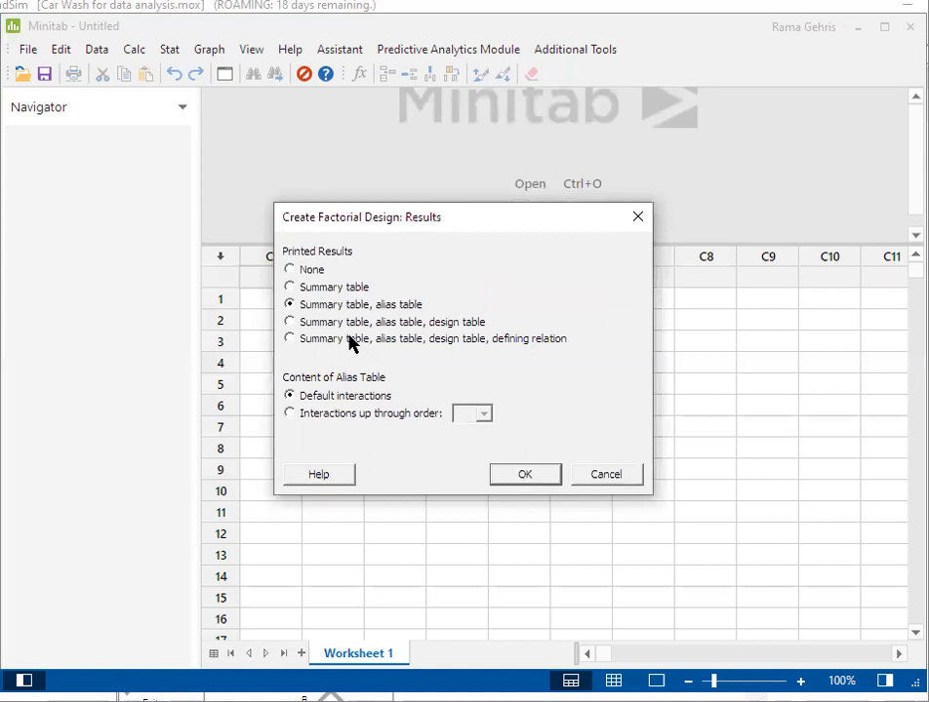
click(289, 287)
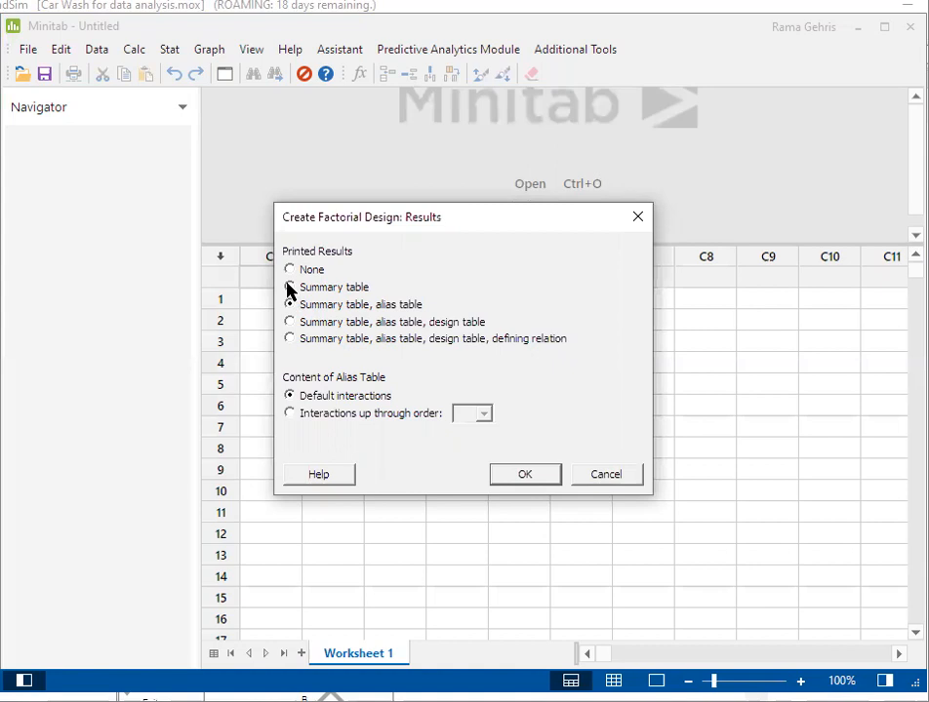
click(289, 287)
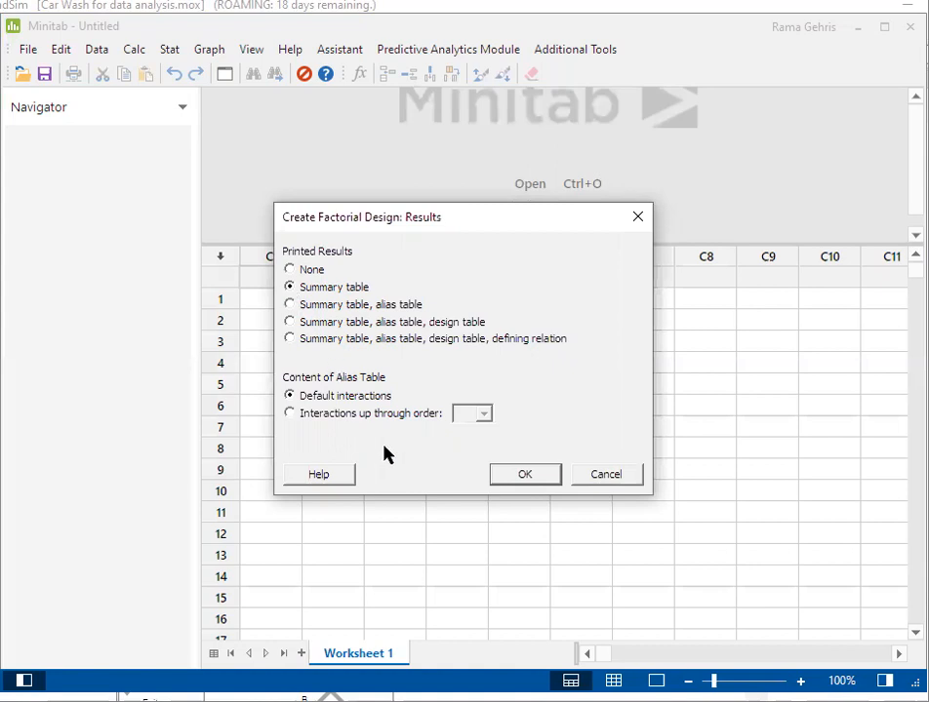
click(523, 474)
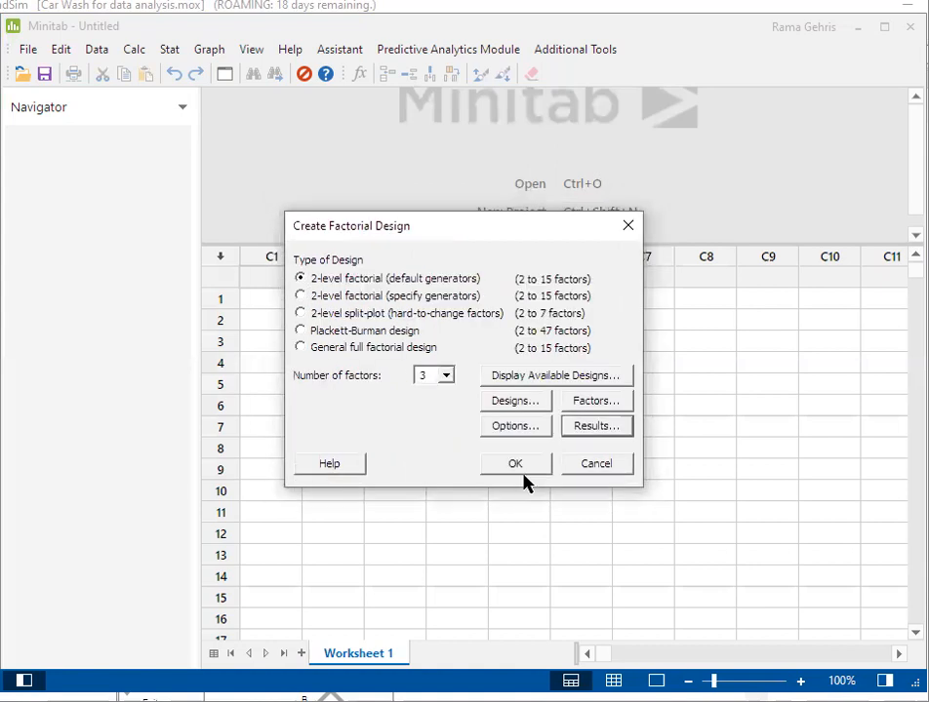
mouse_move(595, 400)
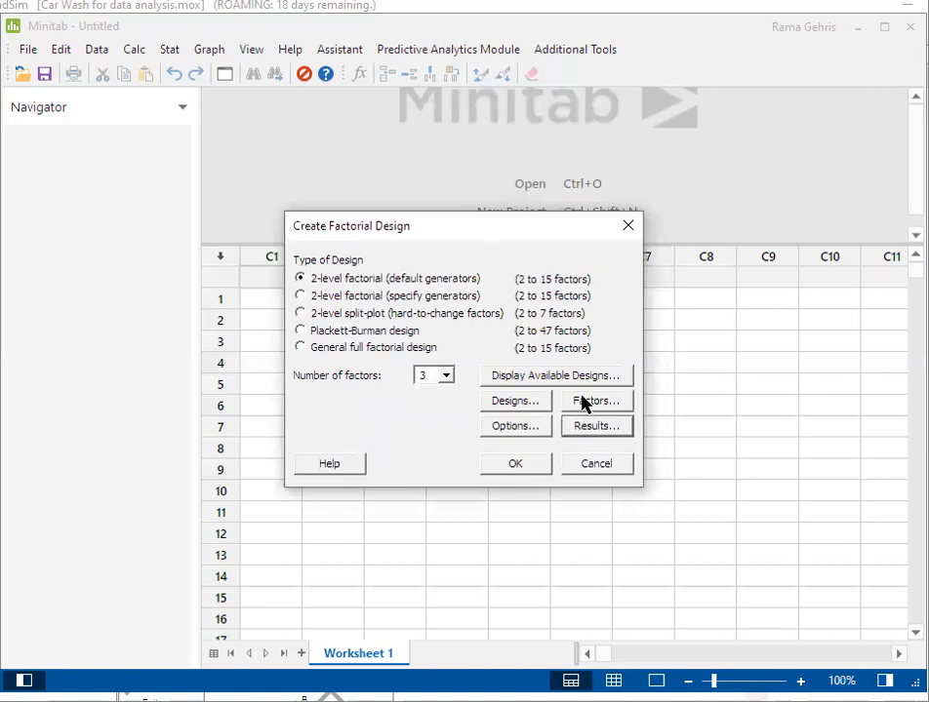
Step: Name the three factors wash, wax and attendants
click(593, 402)
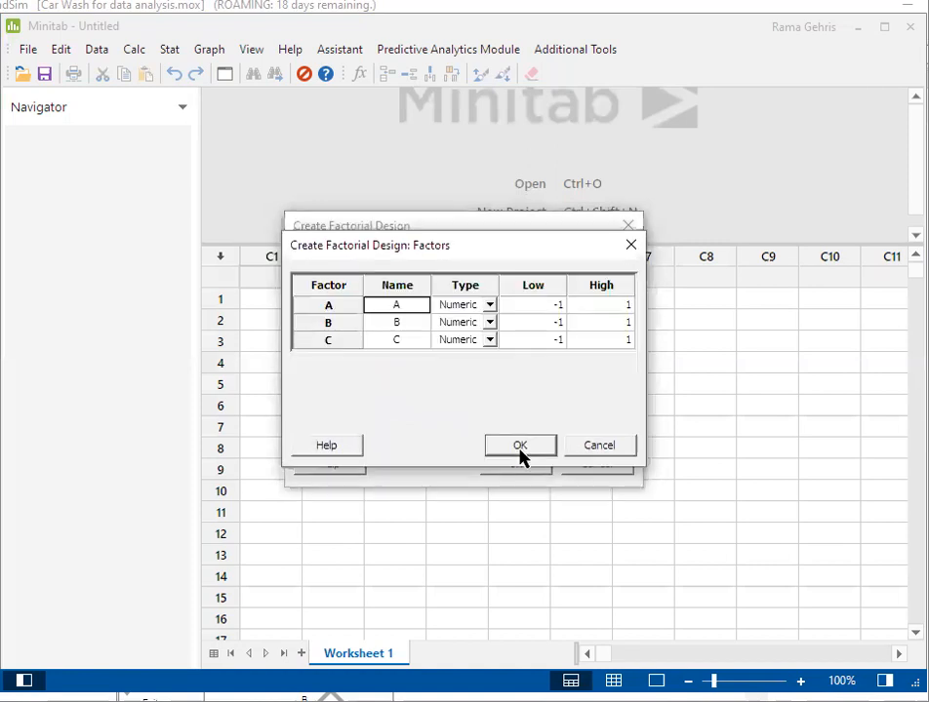
mouse_move(406, 324)
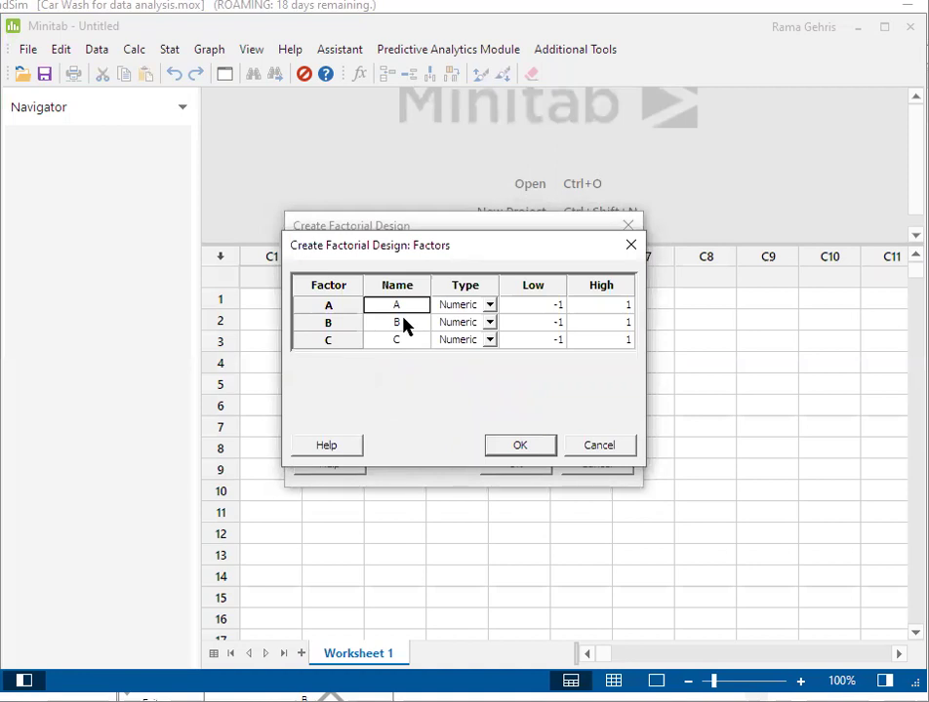
text(wash)
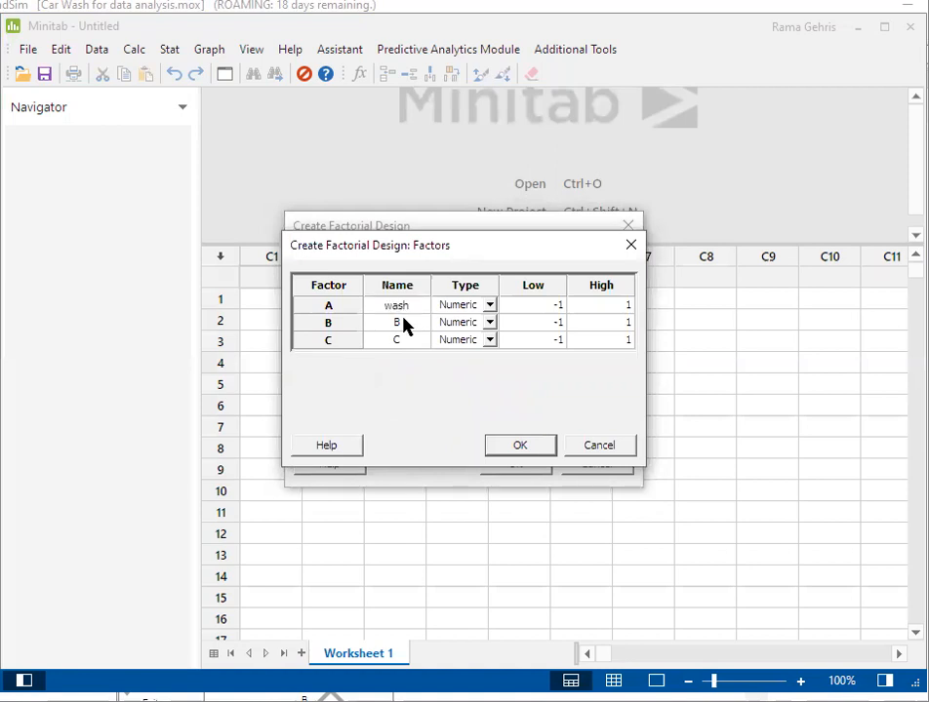
click(396, 322)
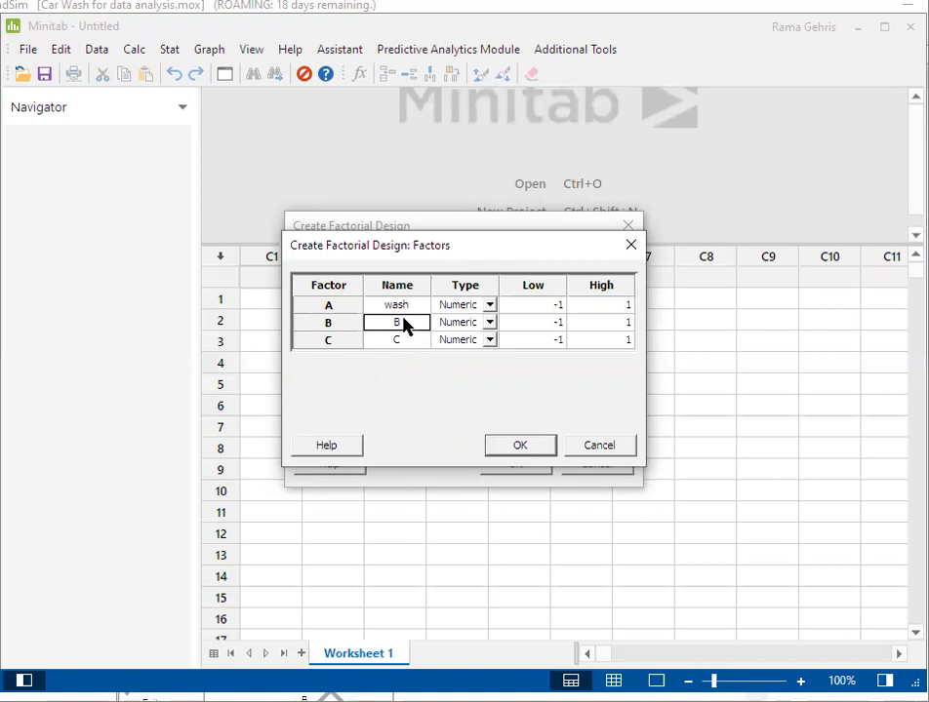
text(wash)
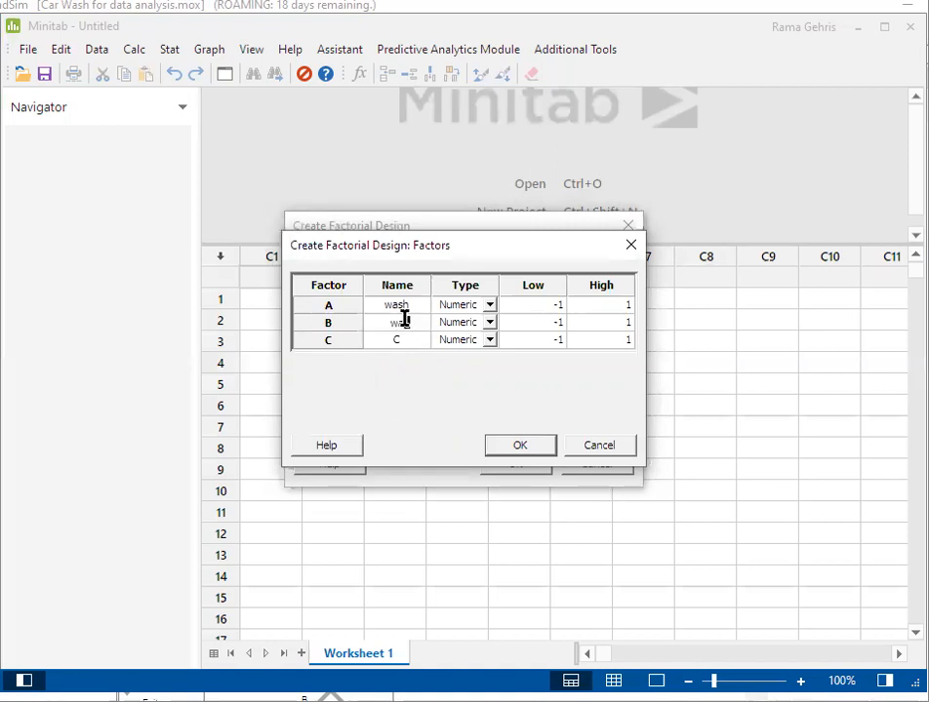
text(wax)
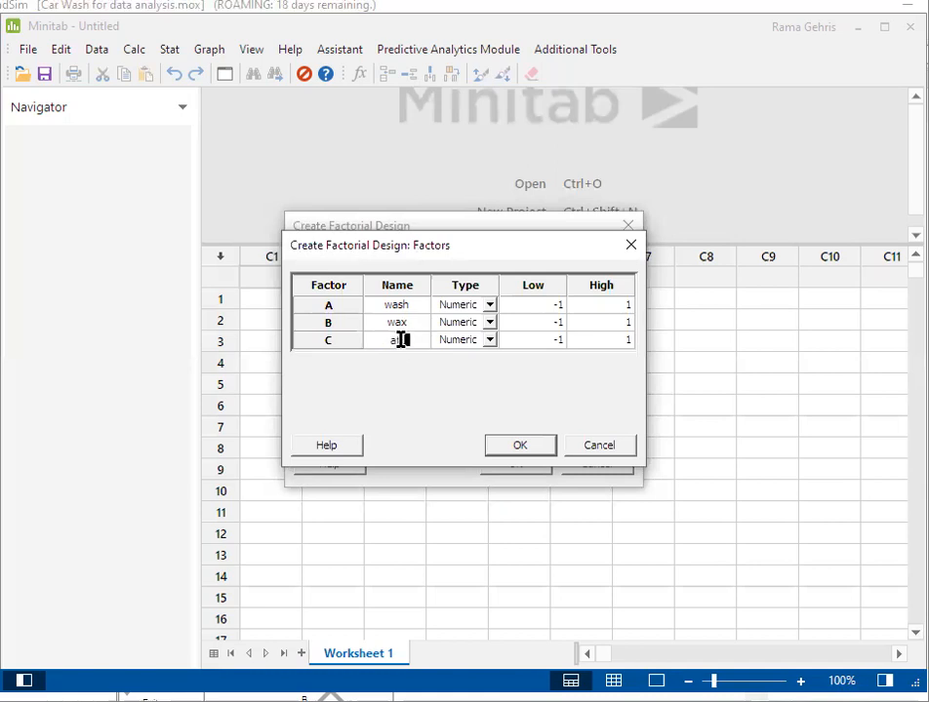
text(ttendants)
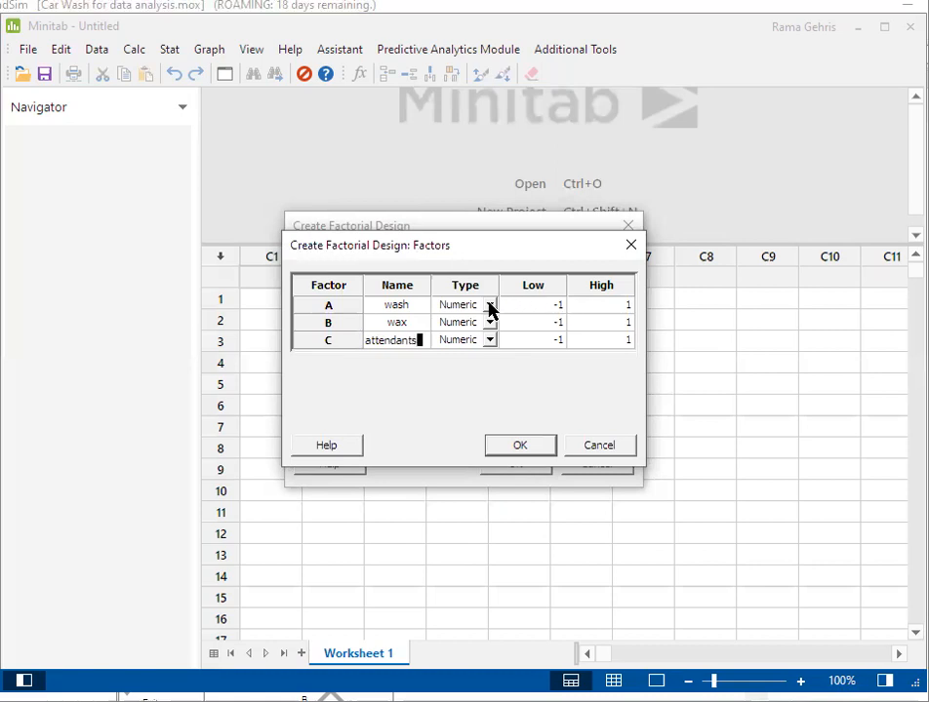
Step: Keep factors numeric, set low/high levels including attendants, and generate the design
click(487, 304)
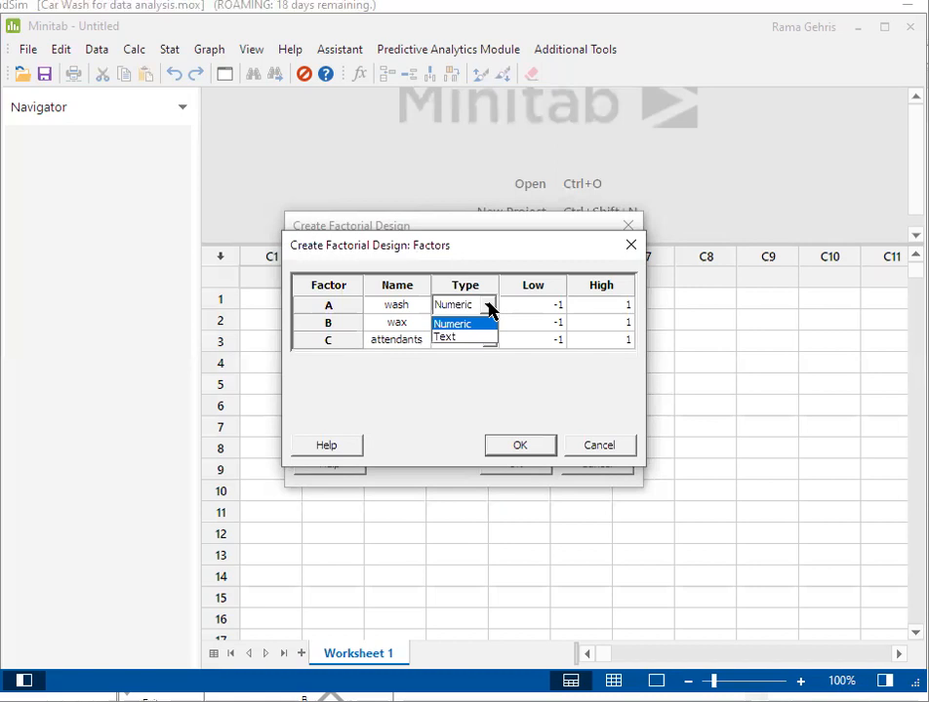
click(452, 324)
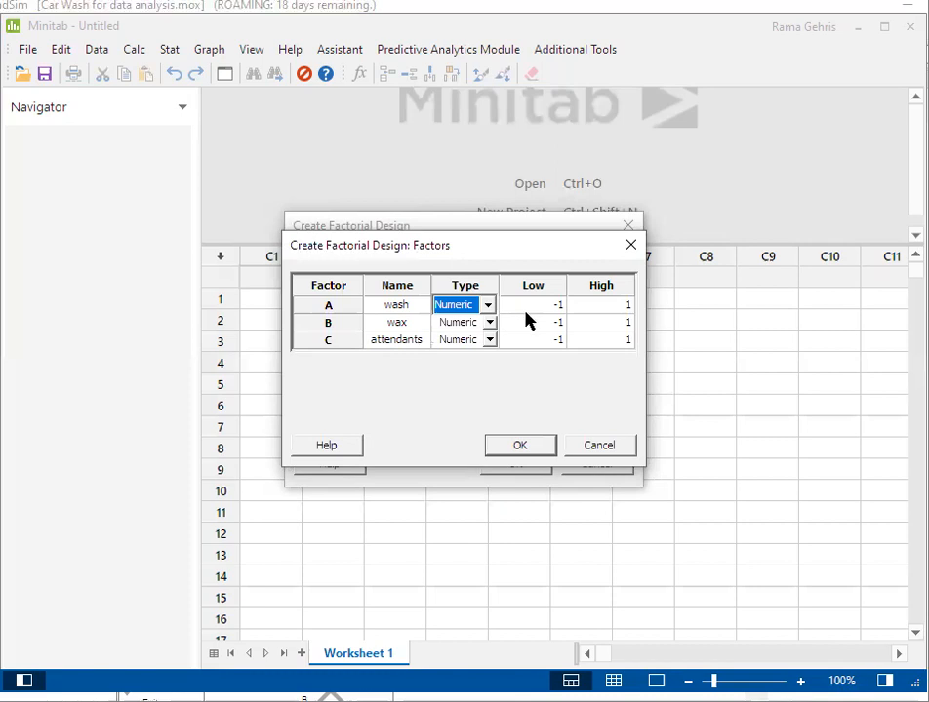
click(530, 304)
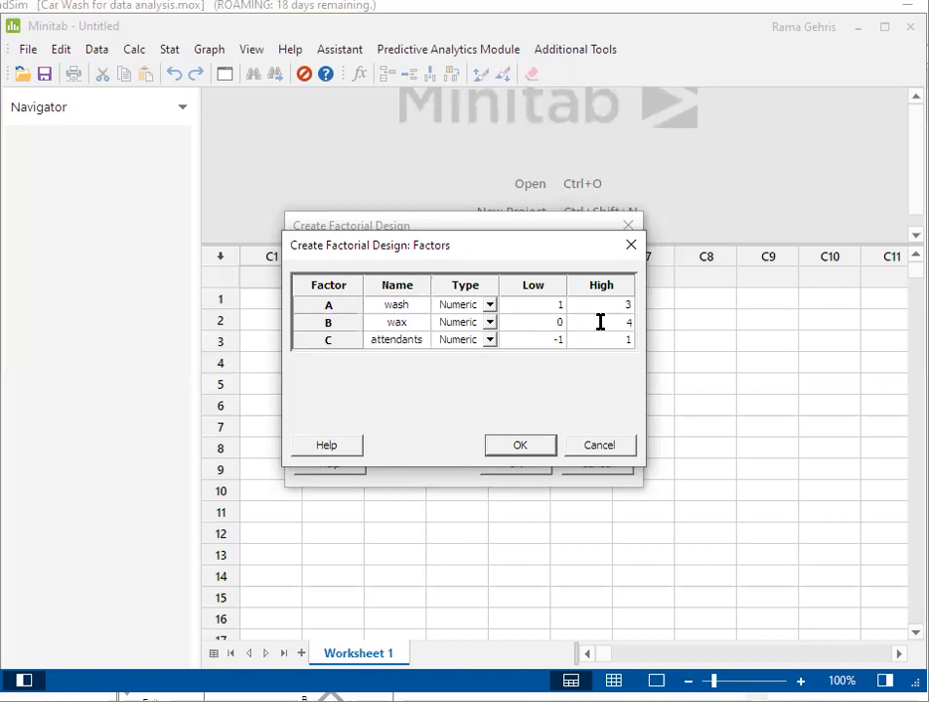
click(531, 339)
text(2)
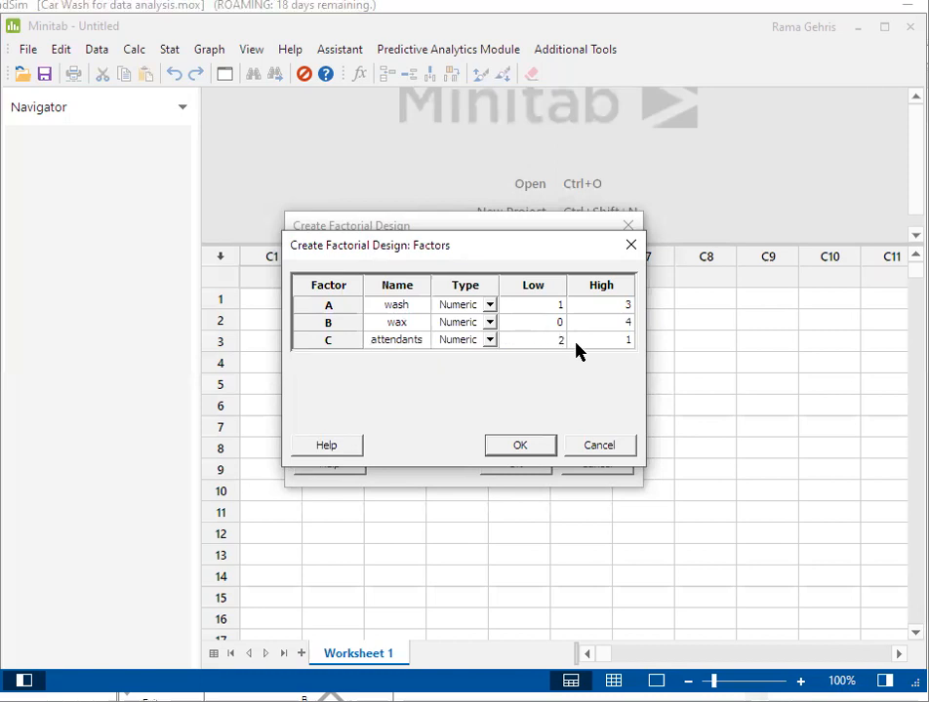
click(601, 340)
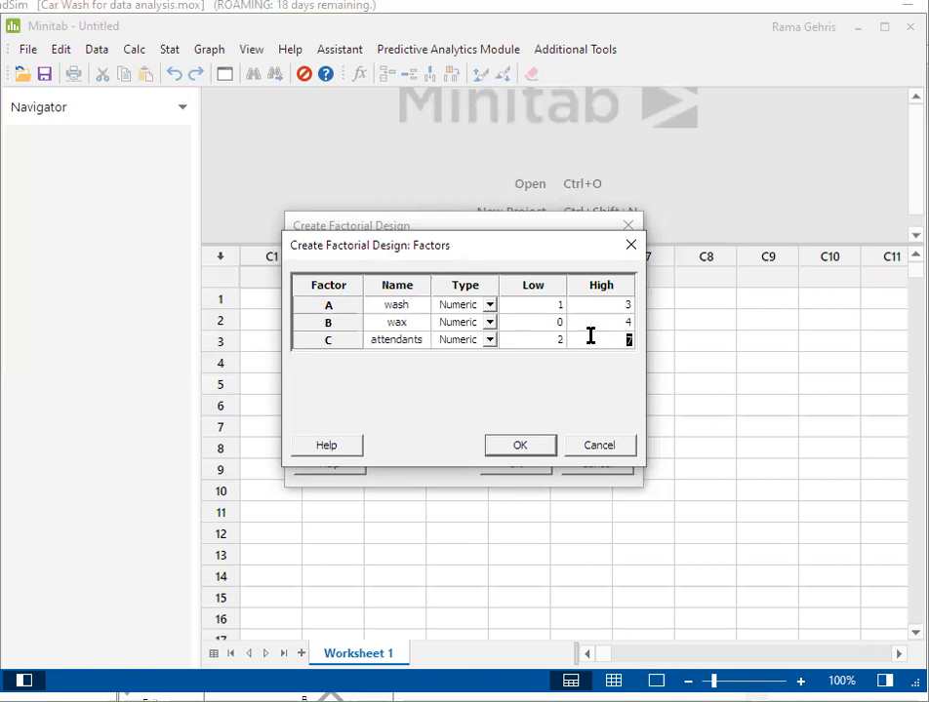
mouse_move(535, 456)
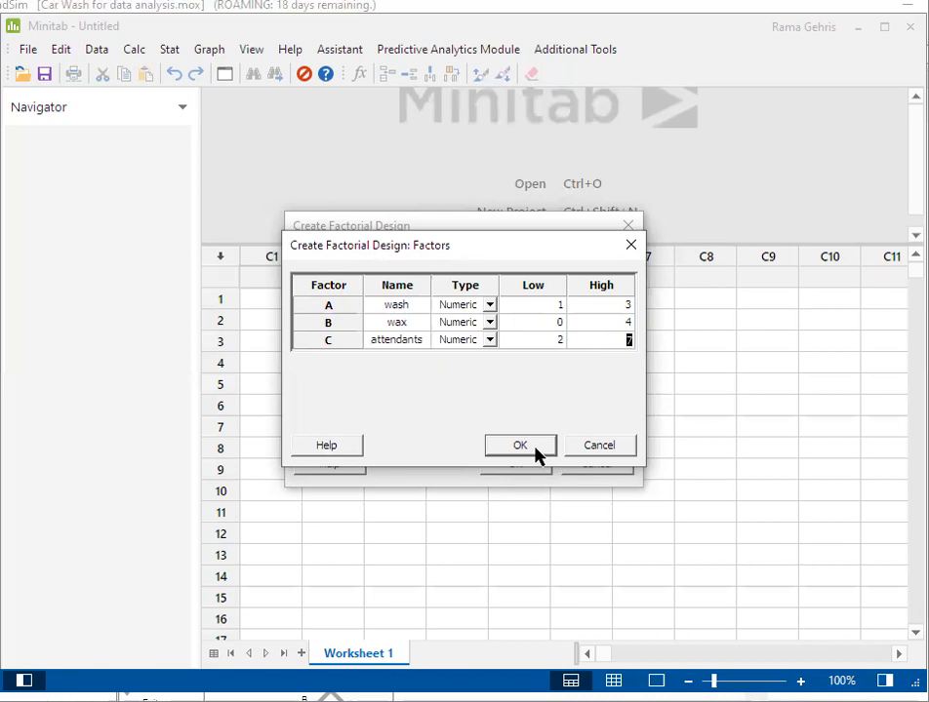
click(519, 445)
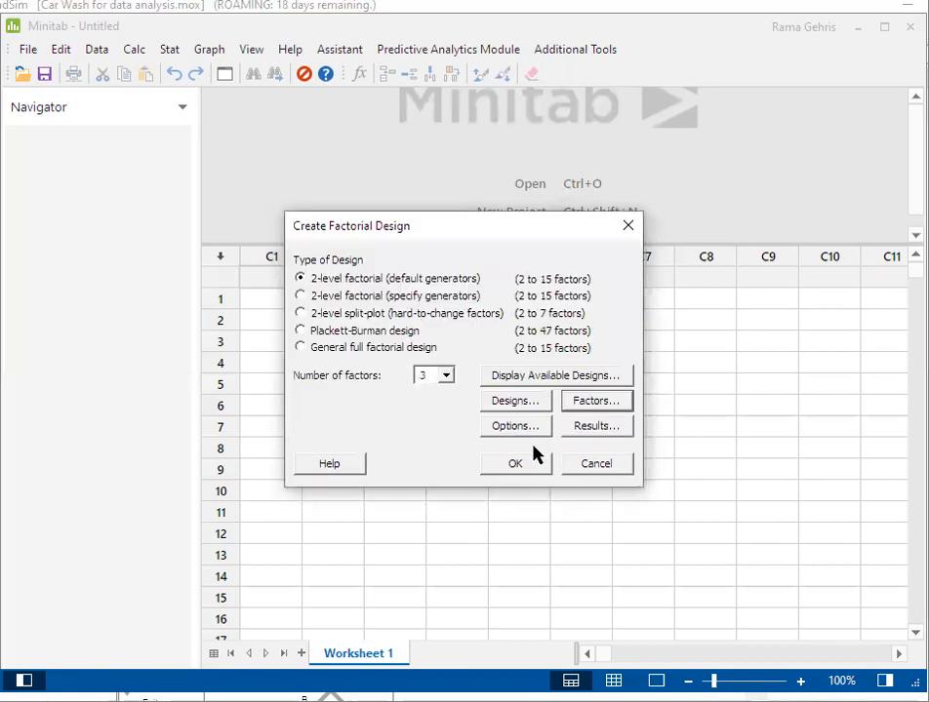
mouse_move(531, 470)
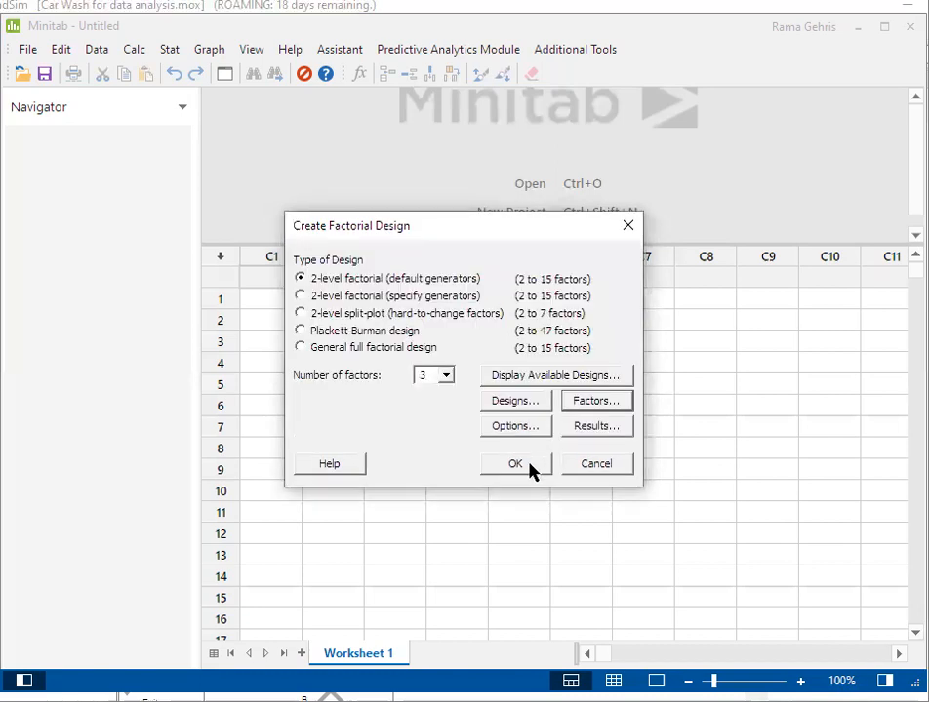
click(515, 464)
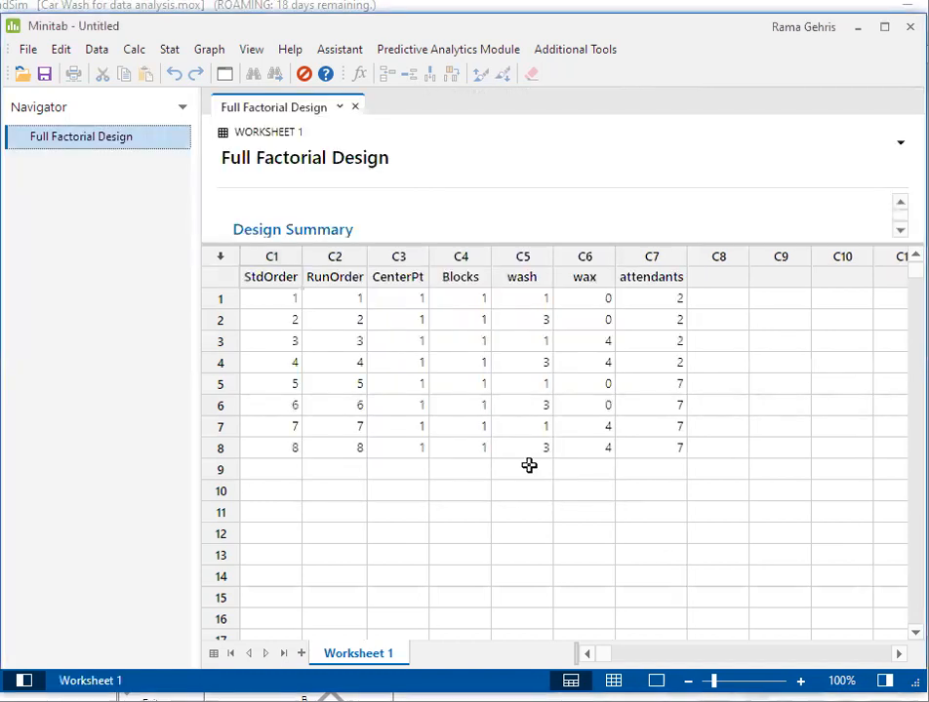
mouse_move(658, 250)
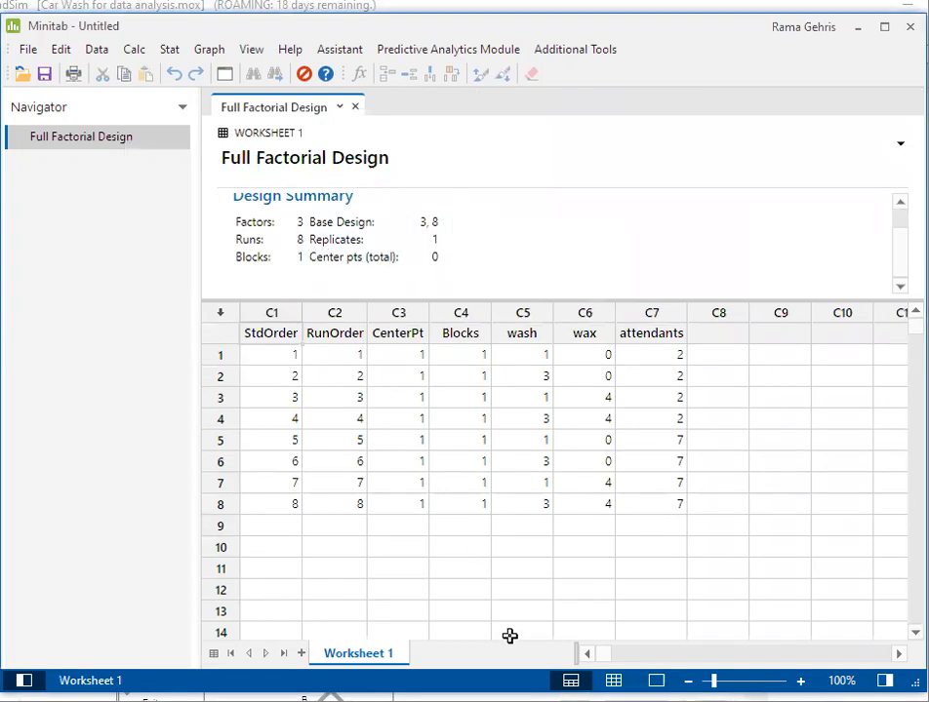
mouse_move(519, 603)
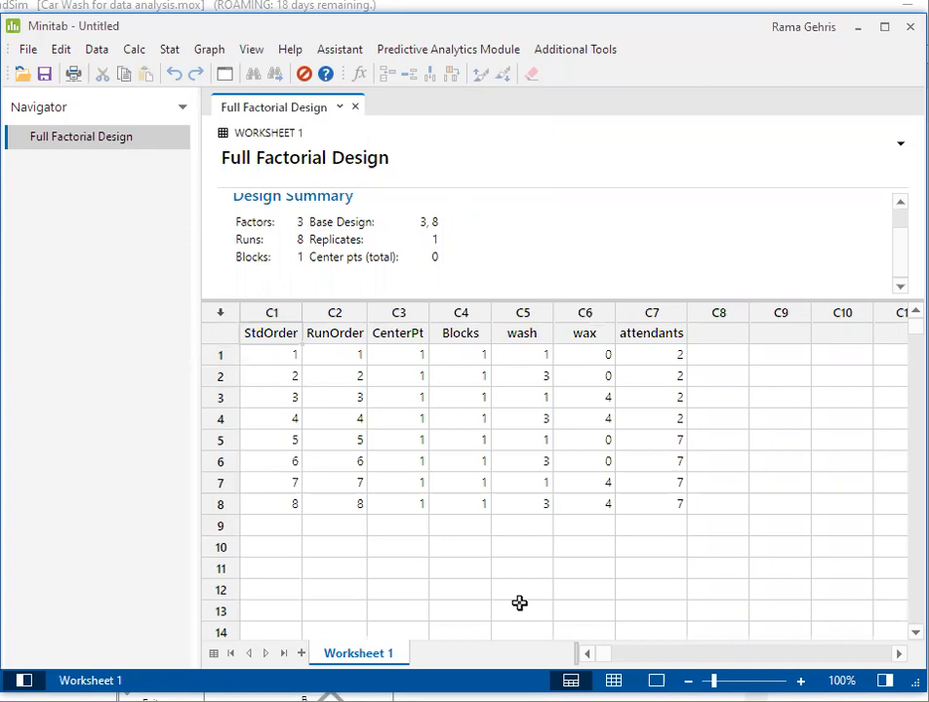
mouse_move(515, 504)
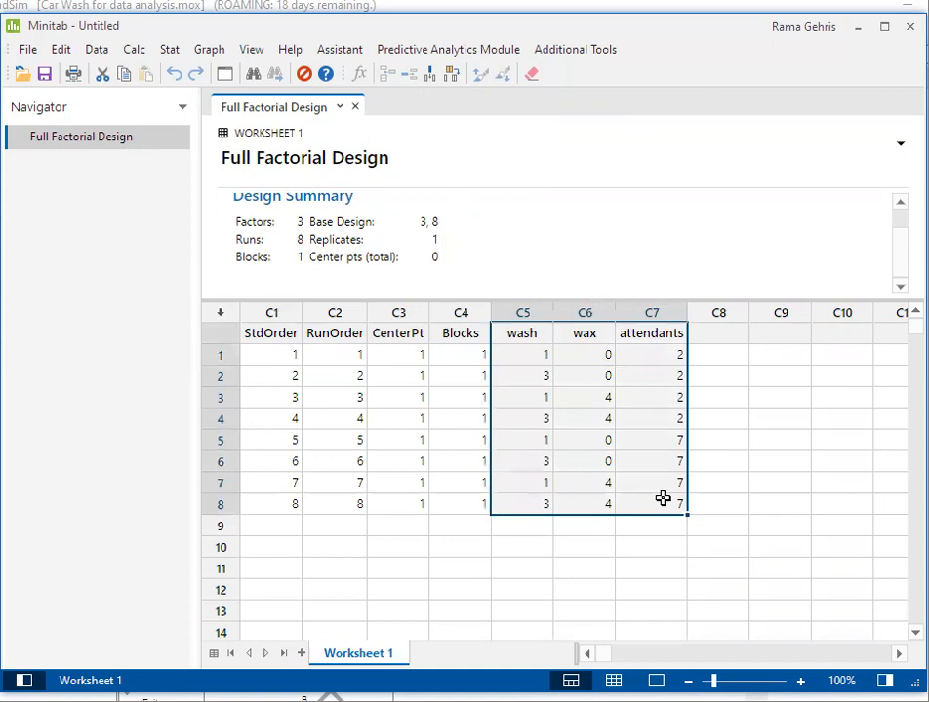
mouse_move(285, 332)
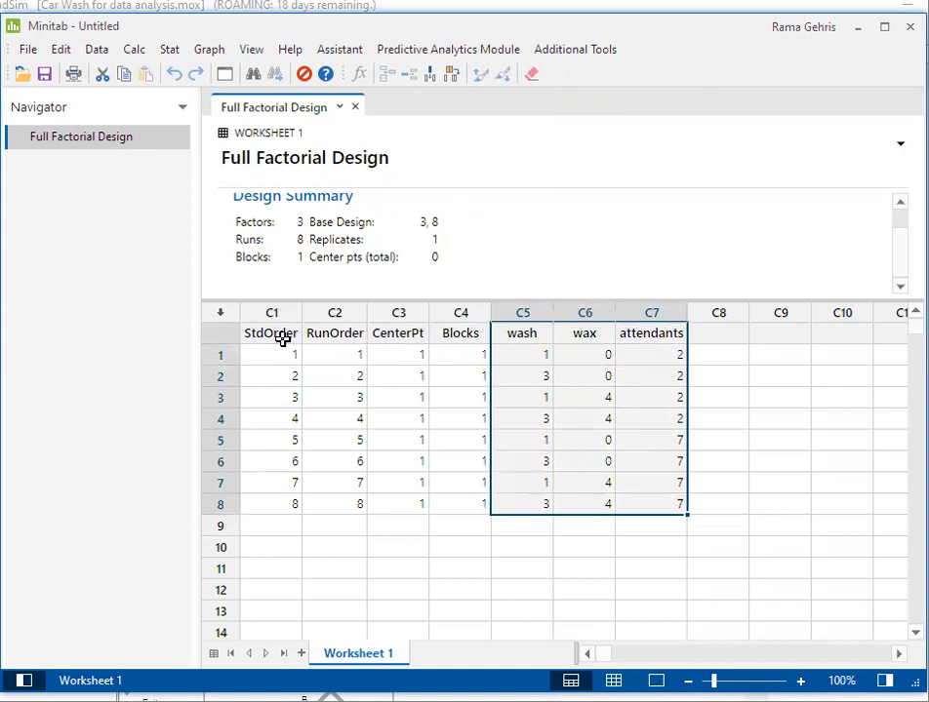
Step: Select the StdOrder through Blocks columns to inspect, then clear the selection
click(460, 332)
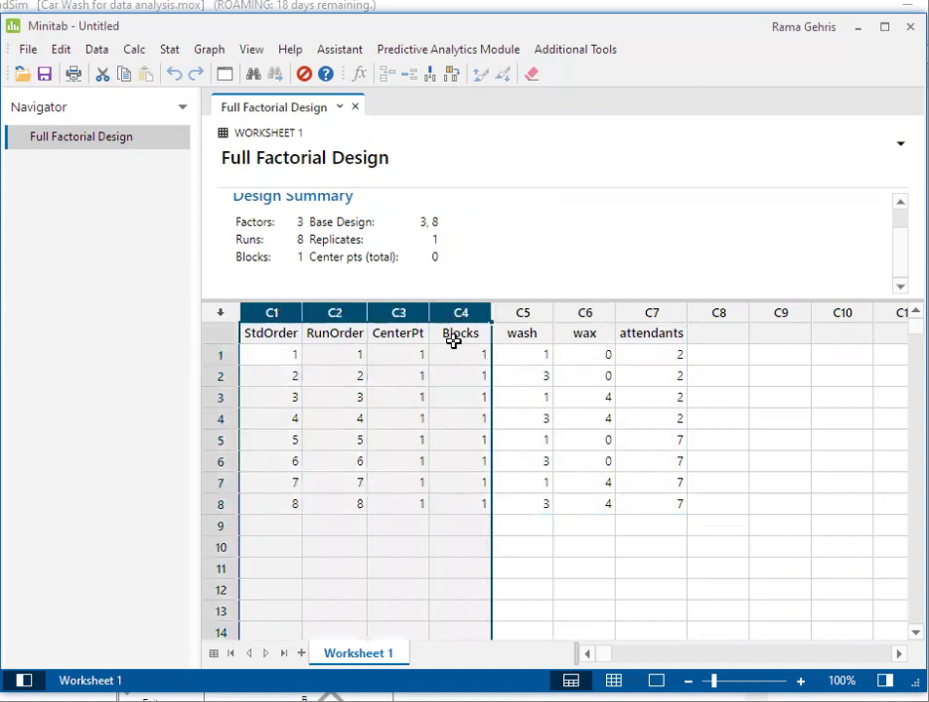
mouse_move(447, 420)
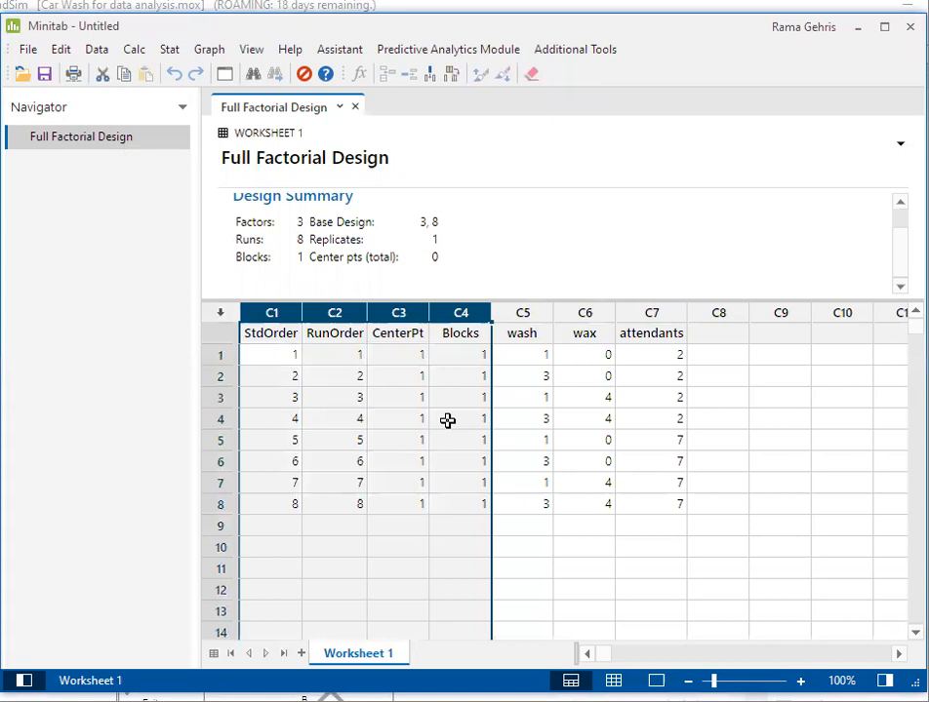
click(523, 504)
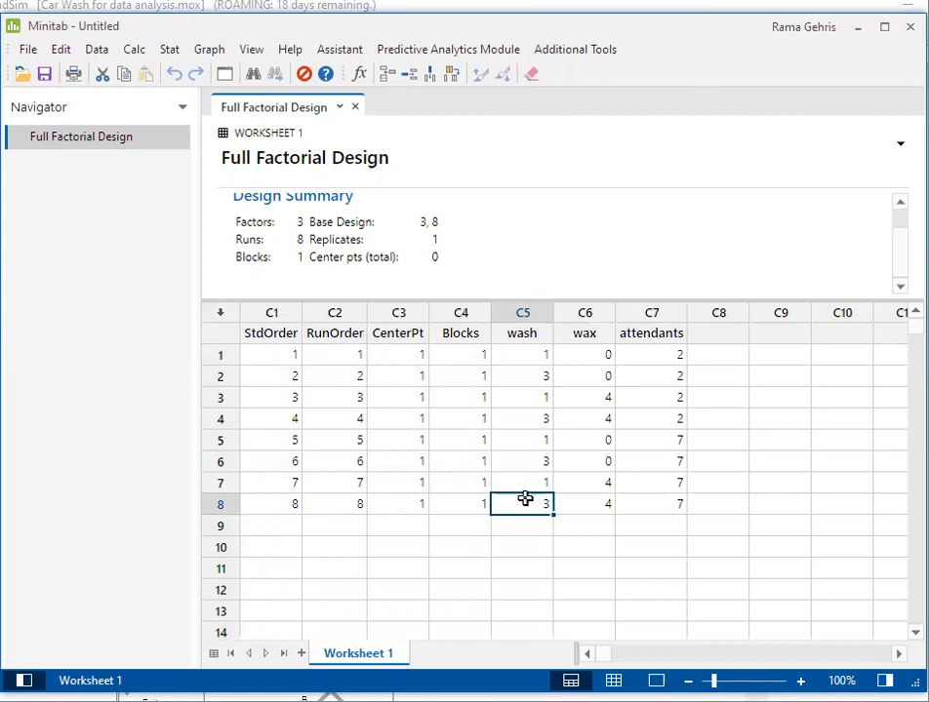
mouse_move(175, 55)
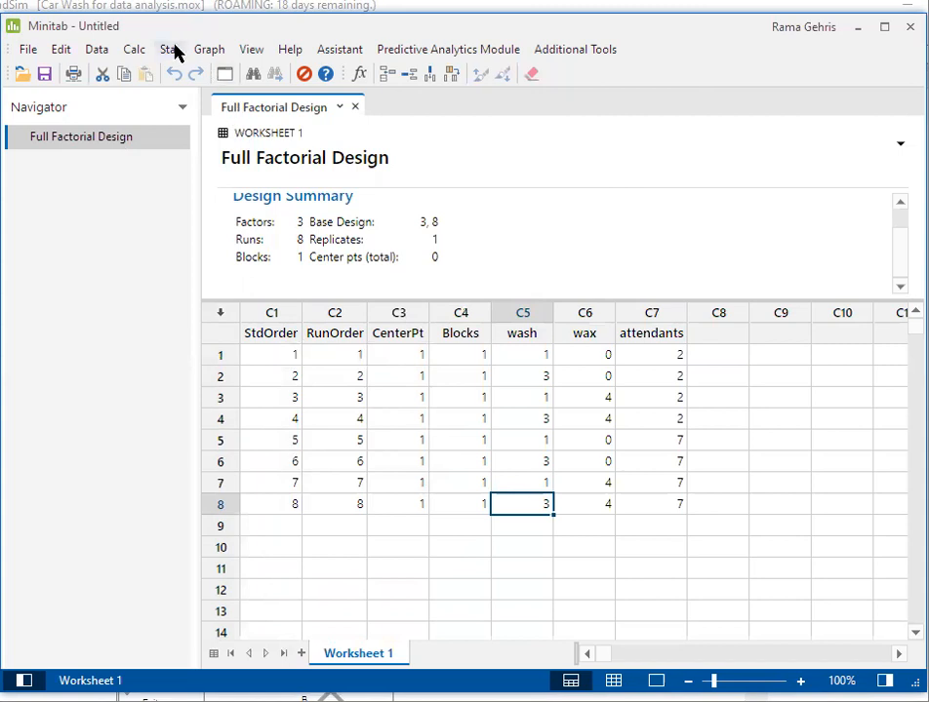
Step: Modify the design to add 9 replicates of the 8-run full factorial
click(169, 48)
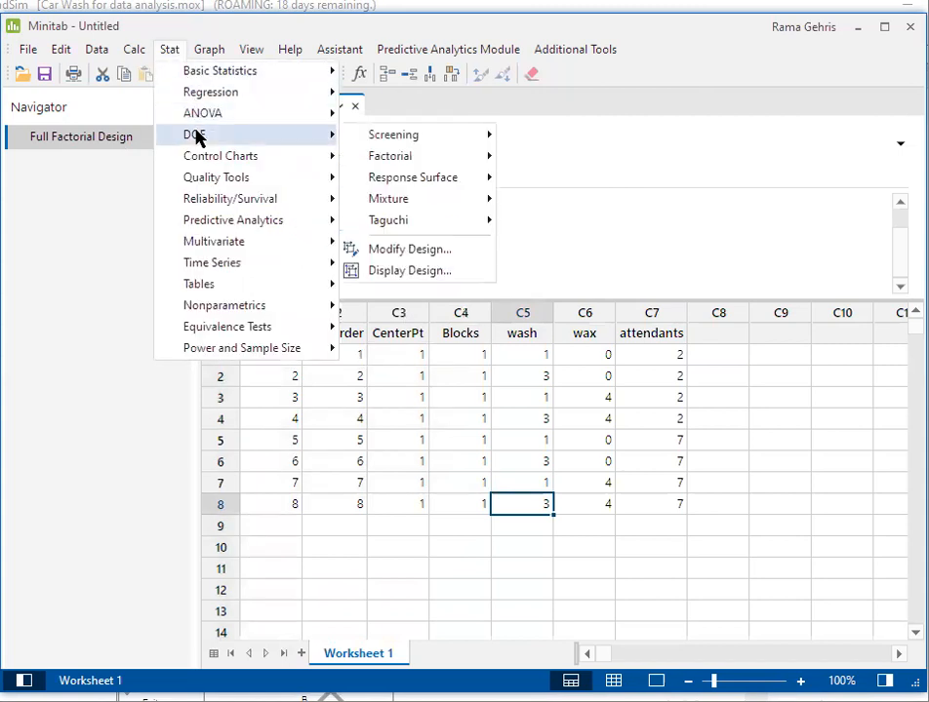
mouse_move(409, 250)
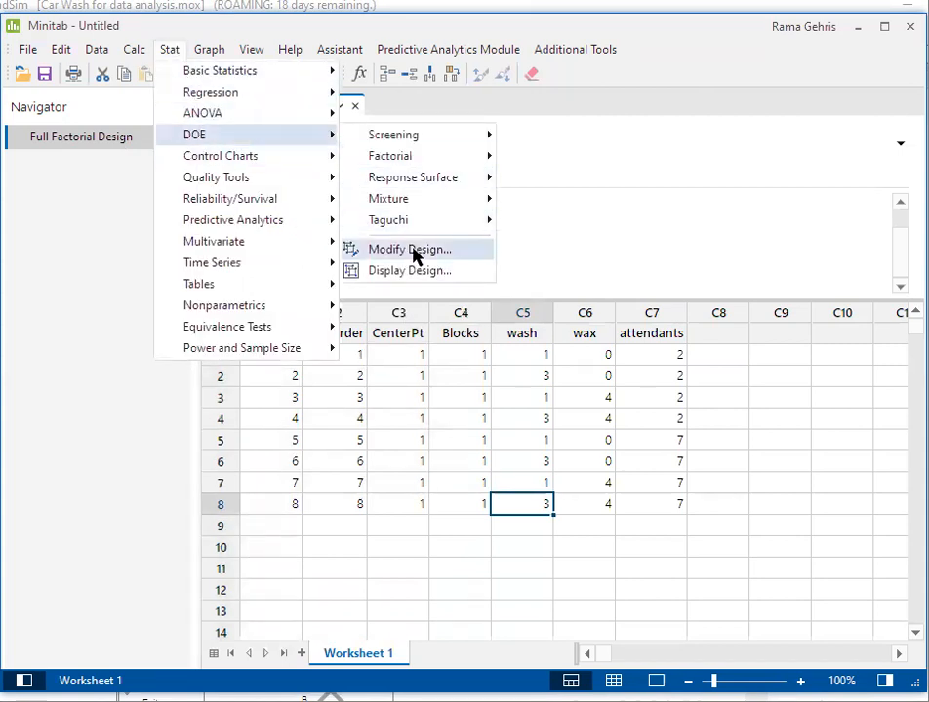
mouse_move(410, 250)
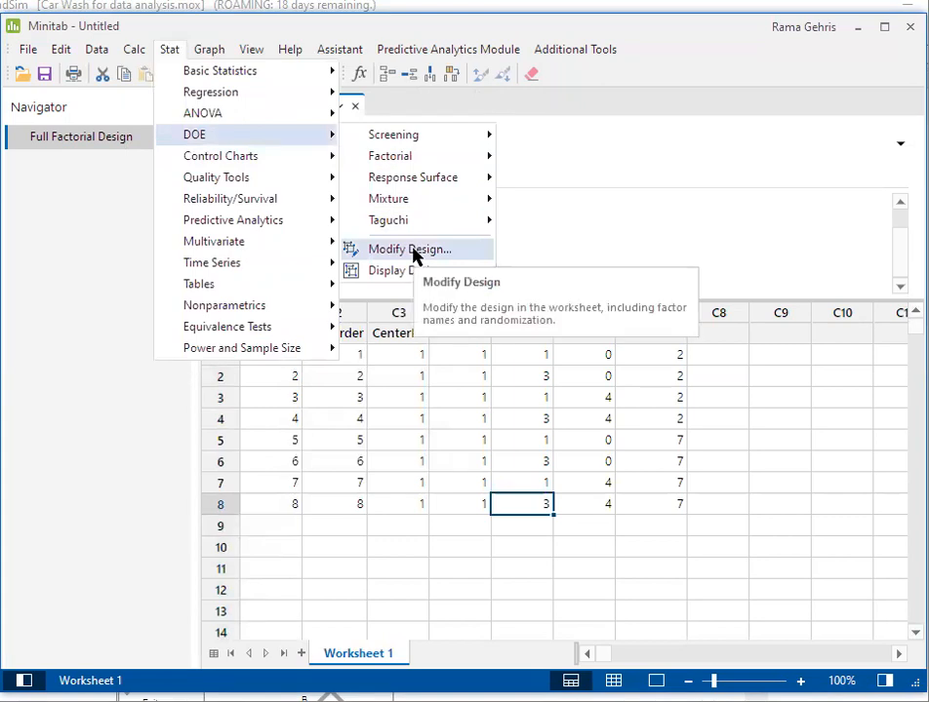
click(410, 250)
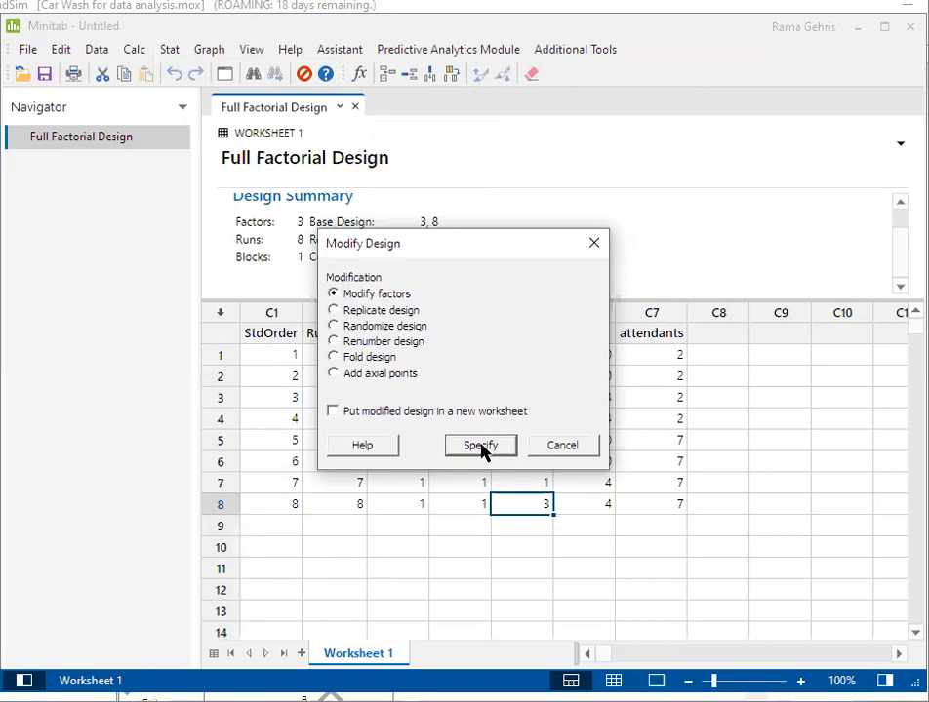
mouse_move(335, 311)
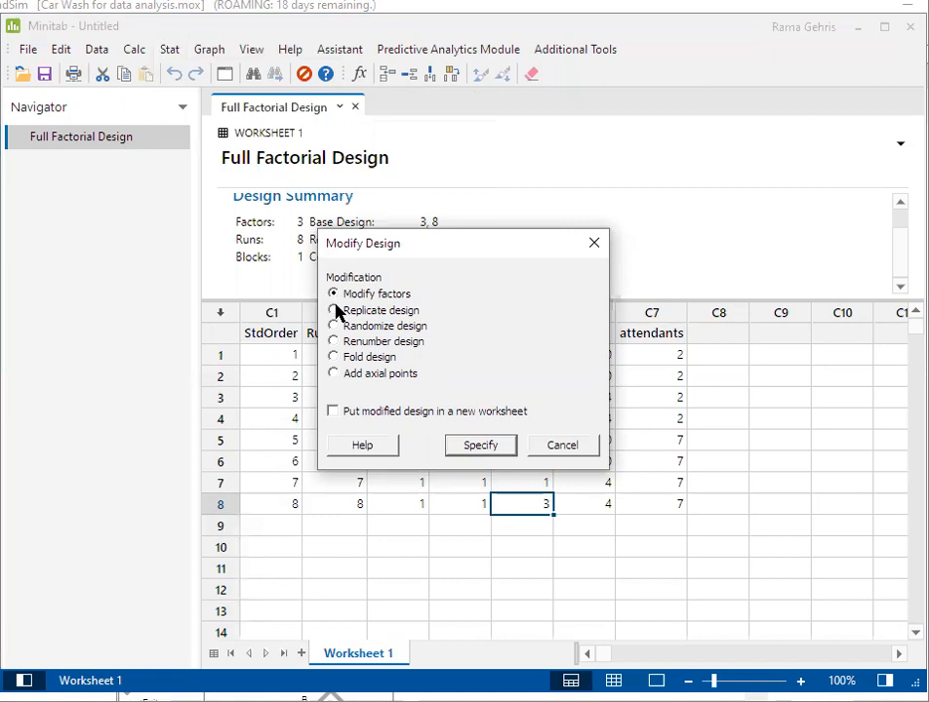
click(332, 292)
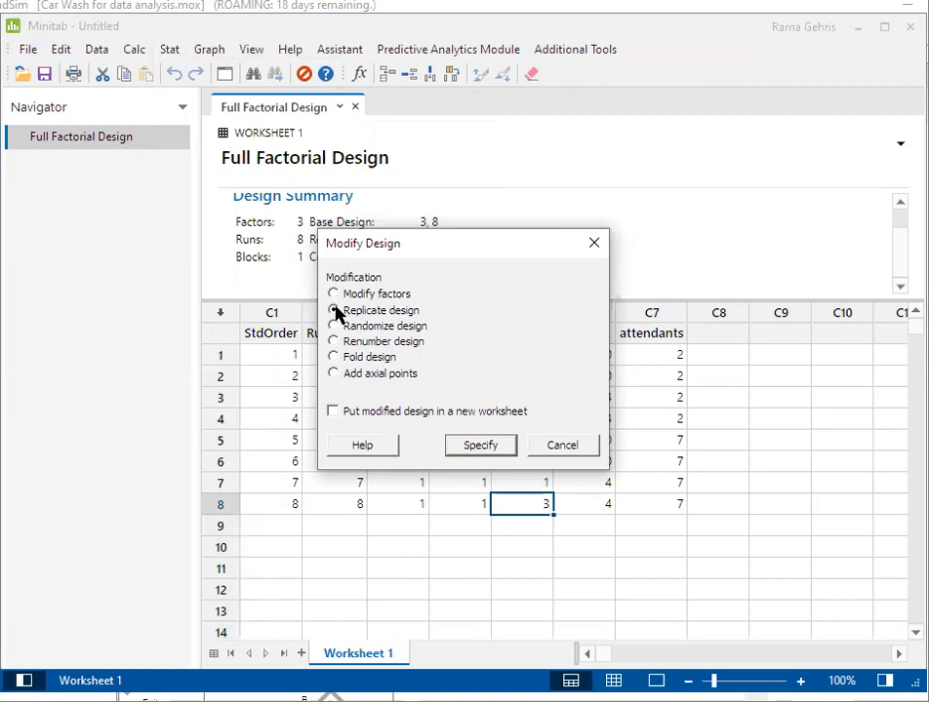
click(332, 310)
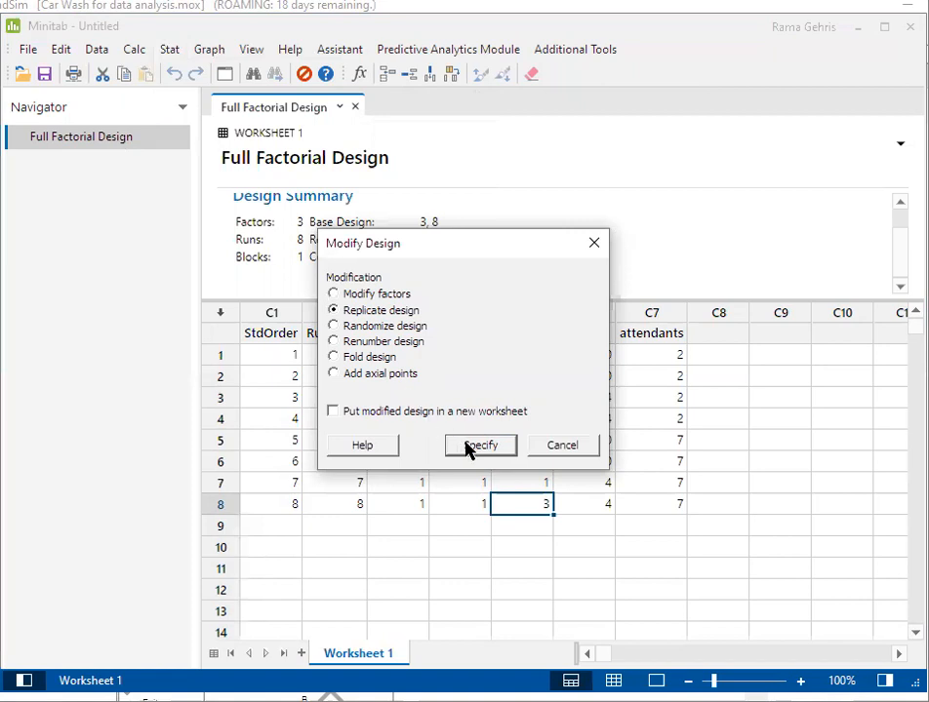
click(480, 445)
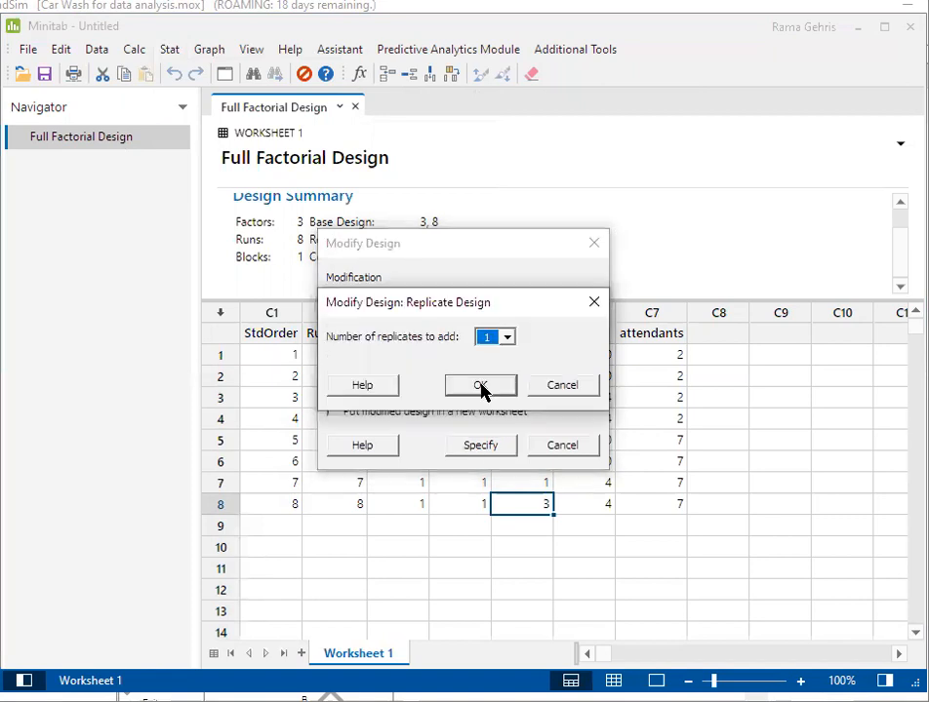
mouse_move(445, 368)
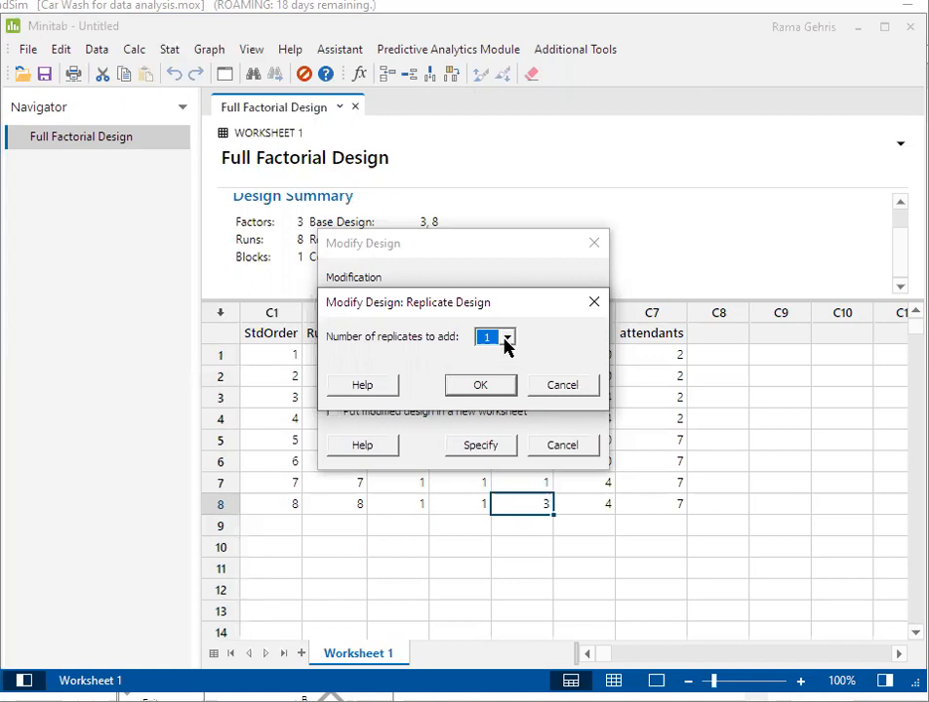
click(507, 335)
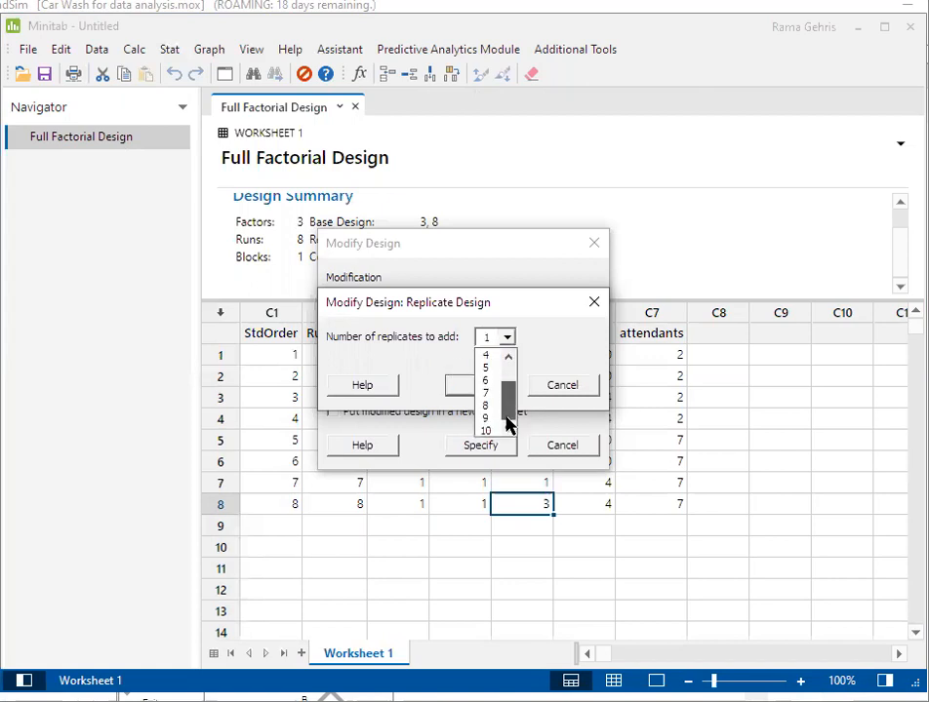
click(486, 429)
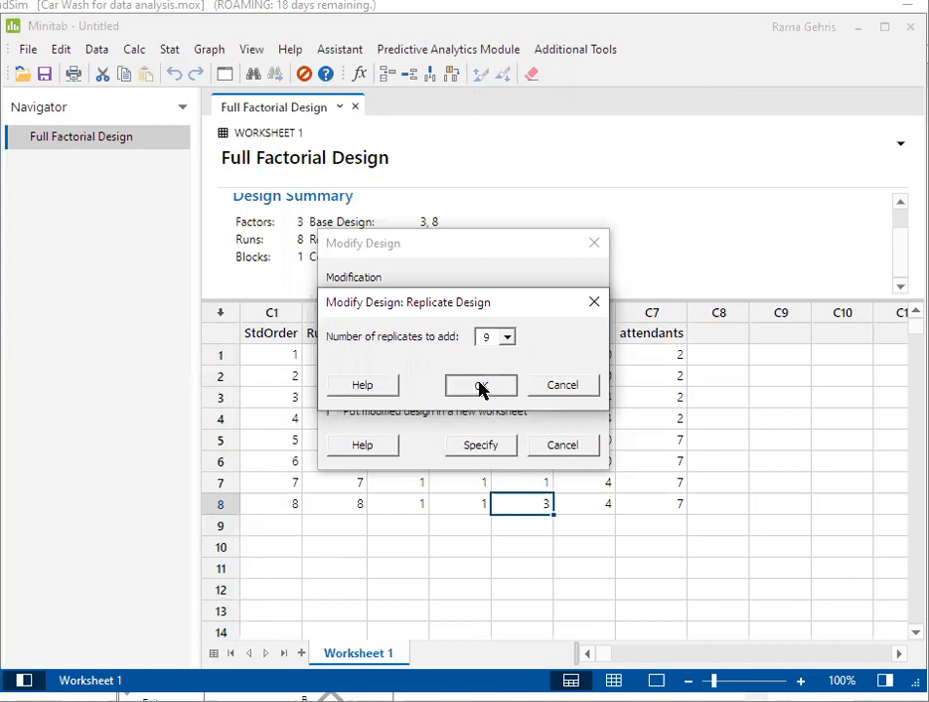
click(480, 385)
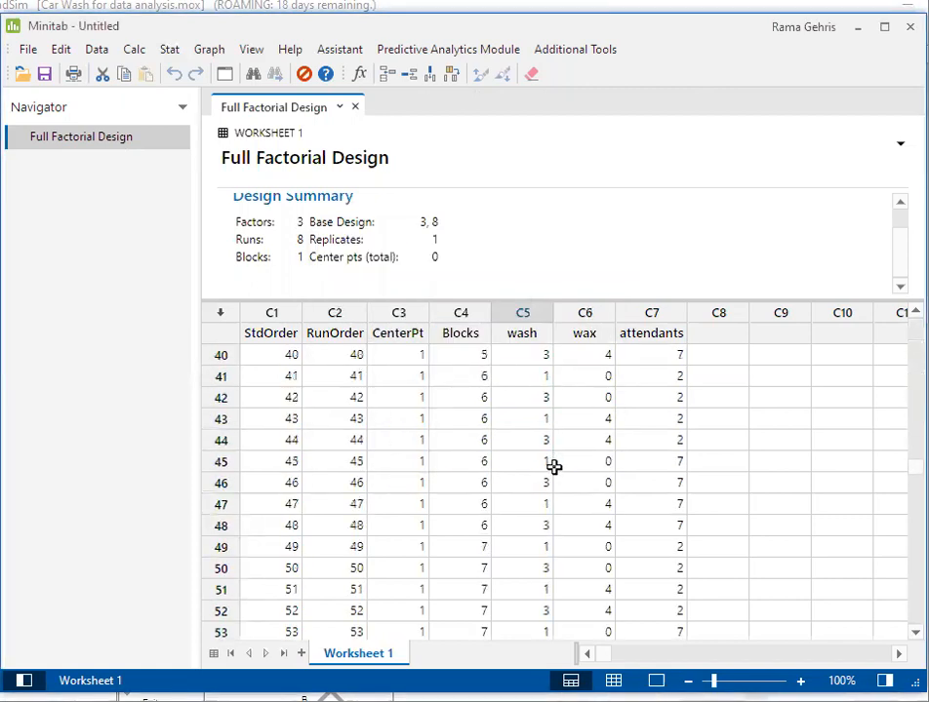
scroll(down, 3)
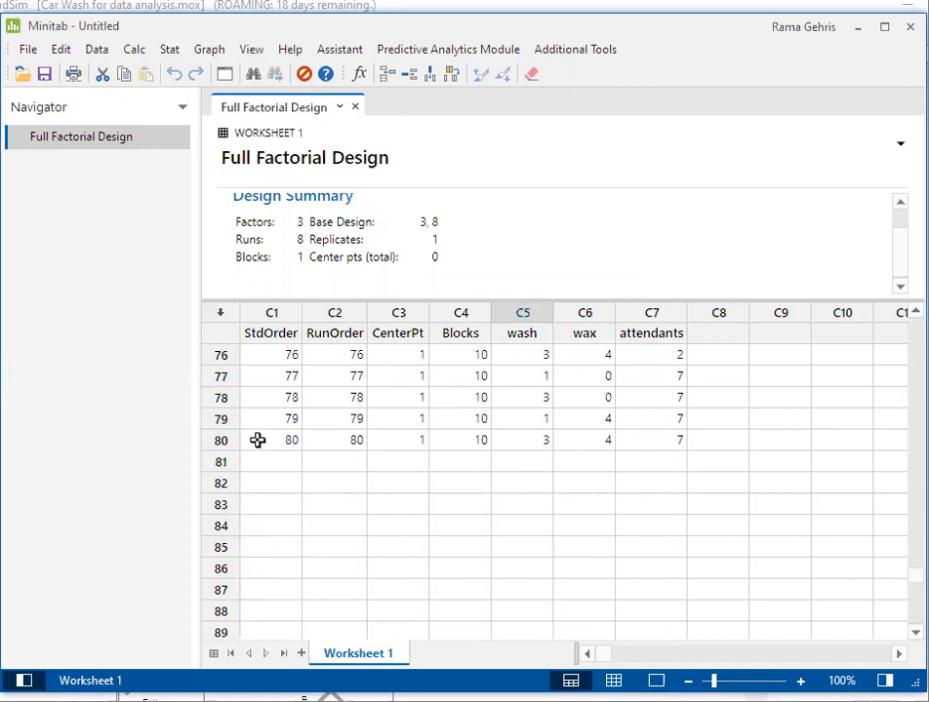
click(304, 158)
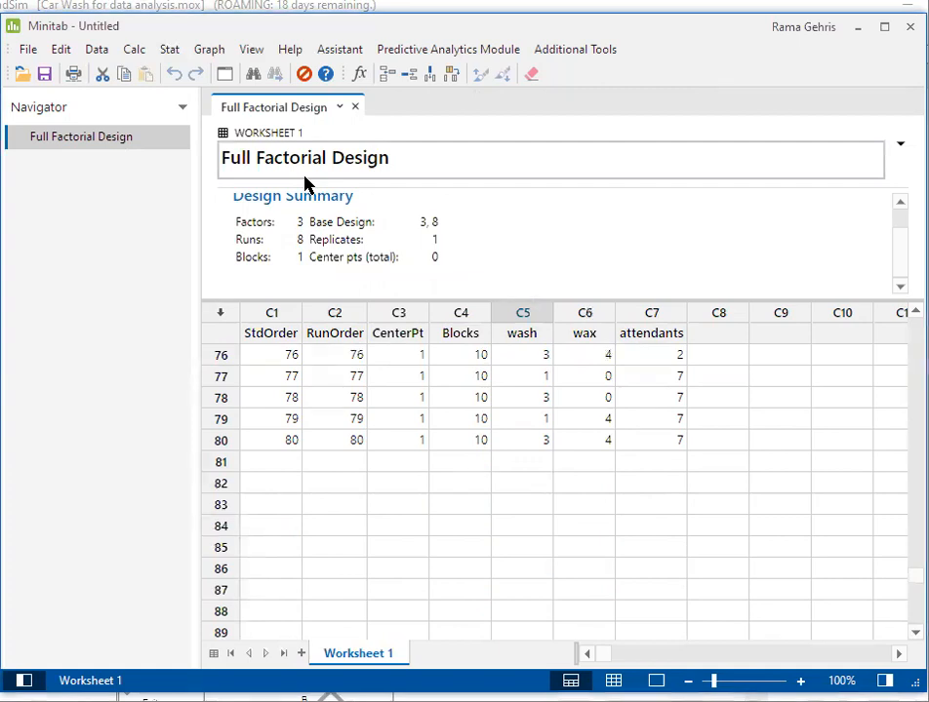
Step: Add 9 more replicates so the design reaches 800 runs across 100 blocks
click(168, 49)
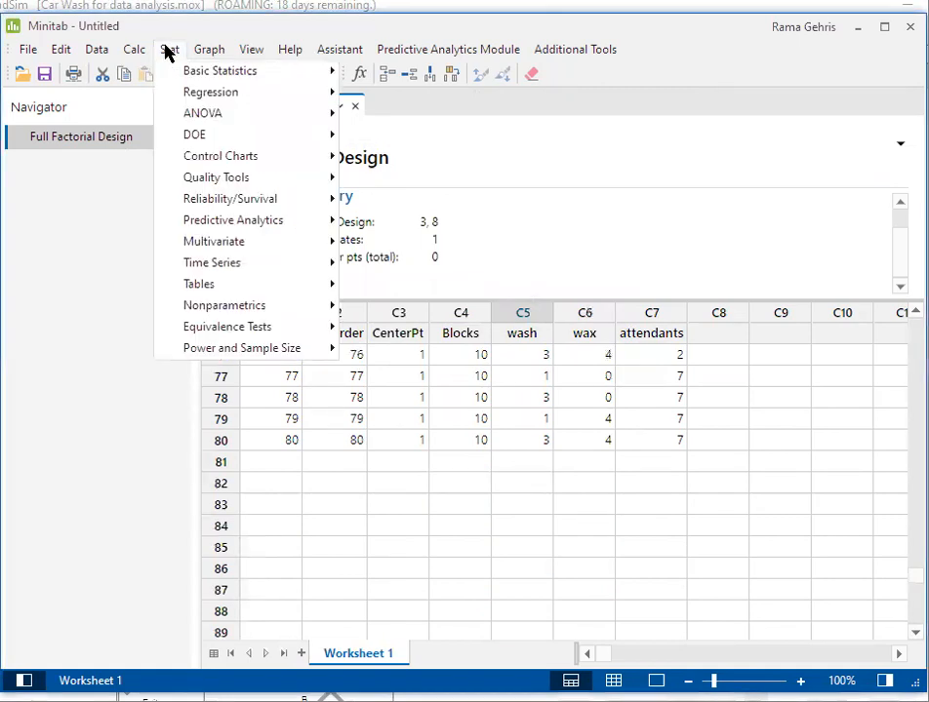
click(195, 133)
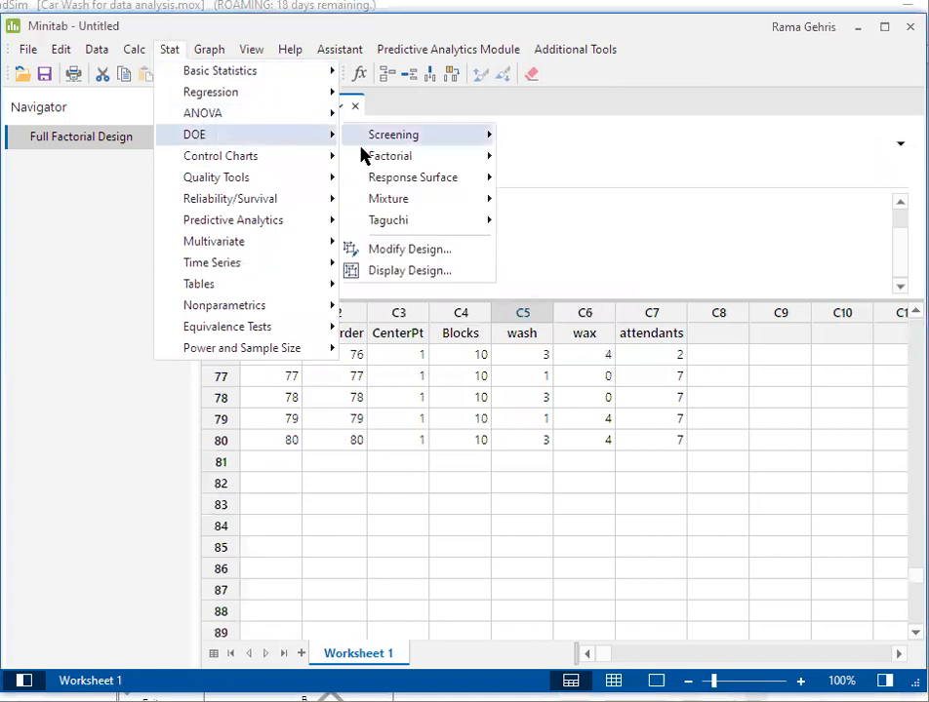
click(410, 250)
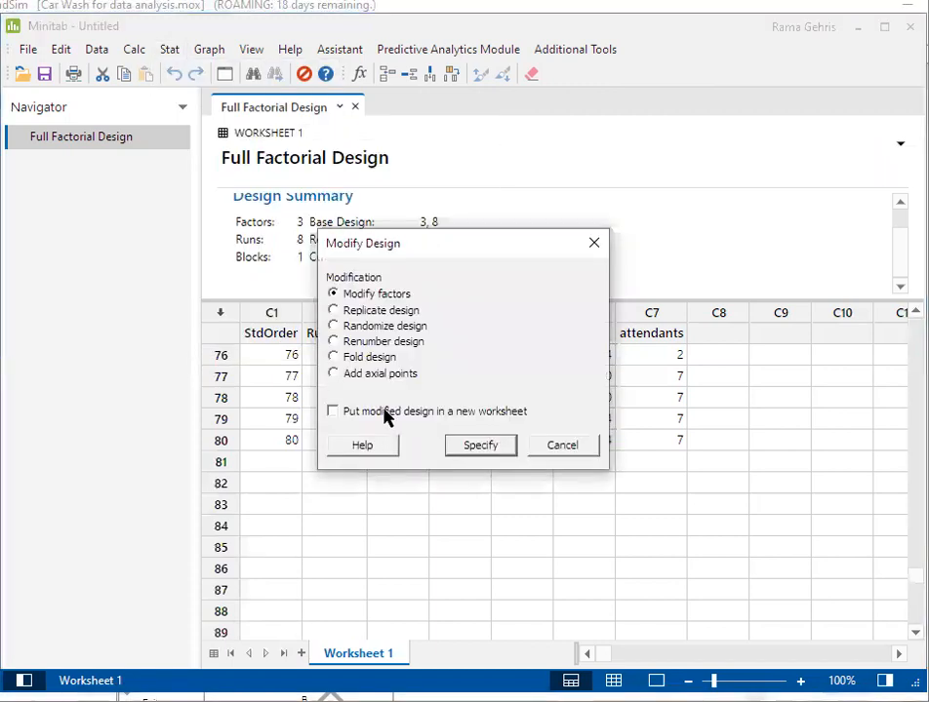
click(331, 310)
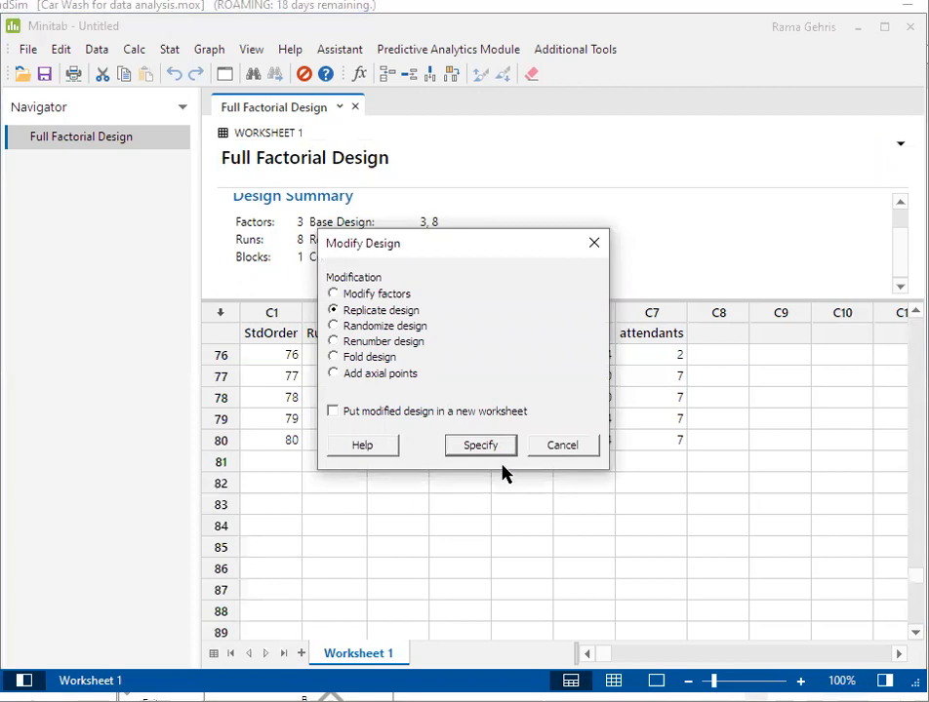
click(480, 445)
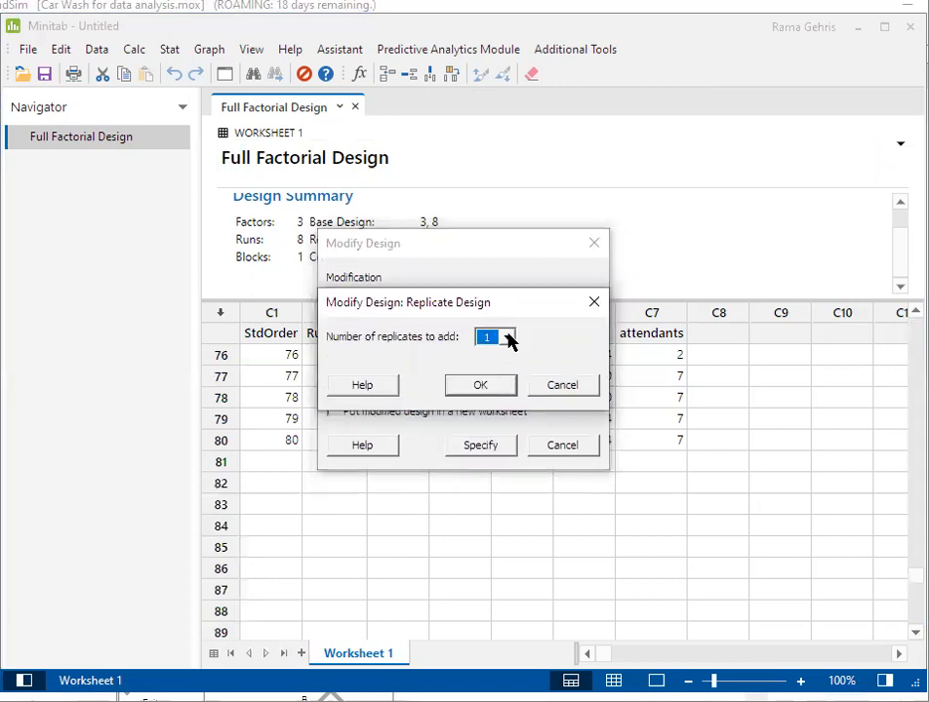
click(507, 335)
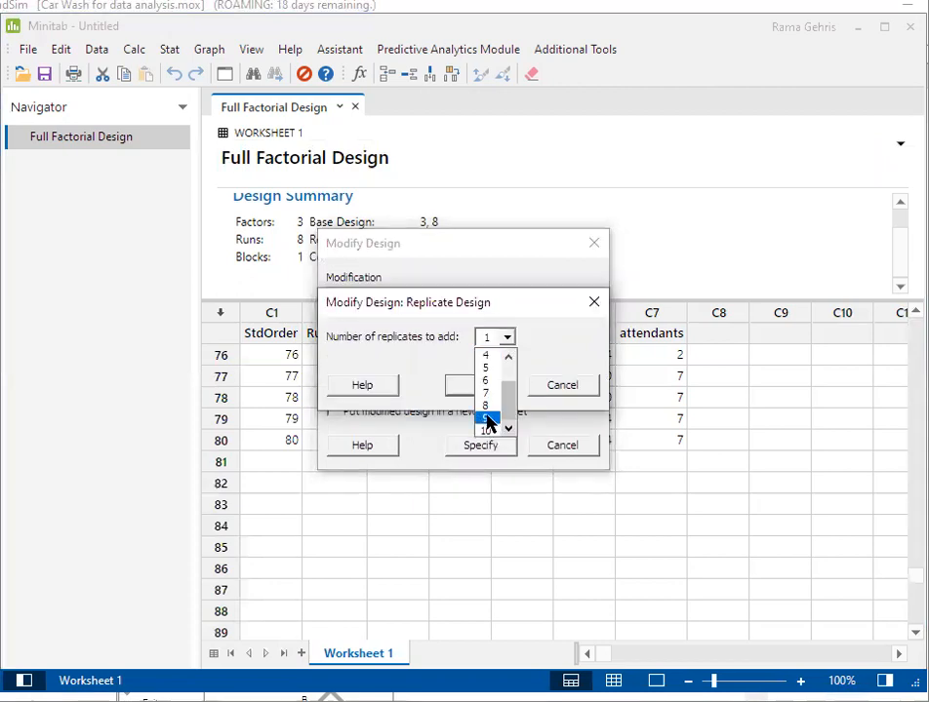
click(486, 417)
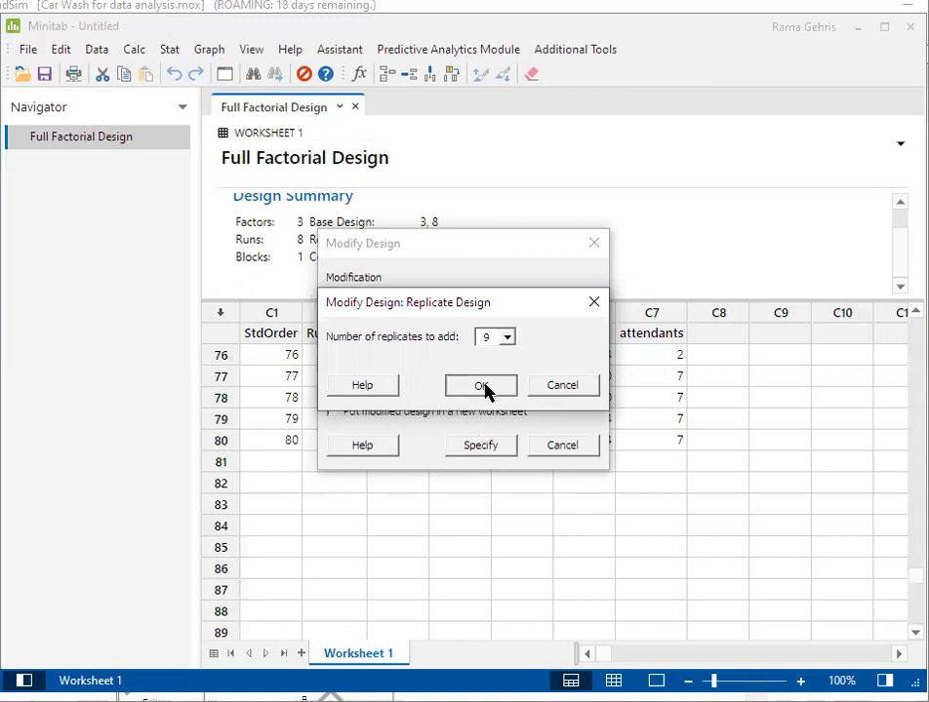
click(480, 384)
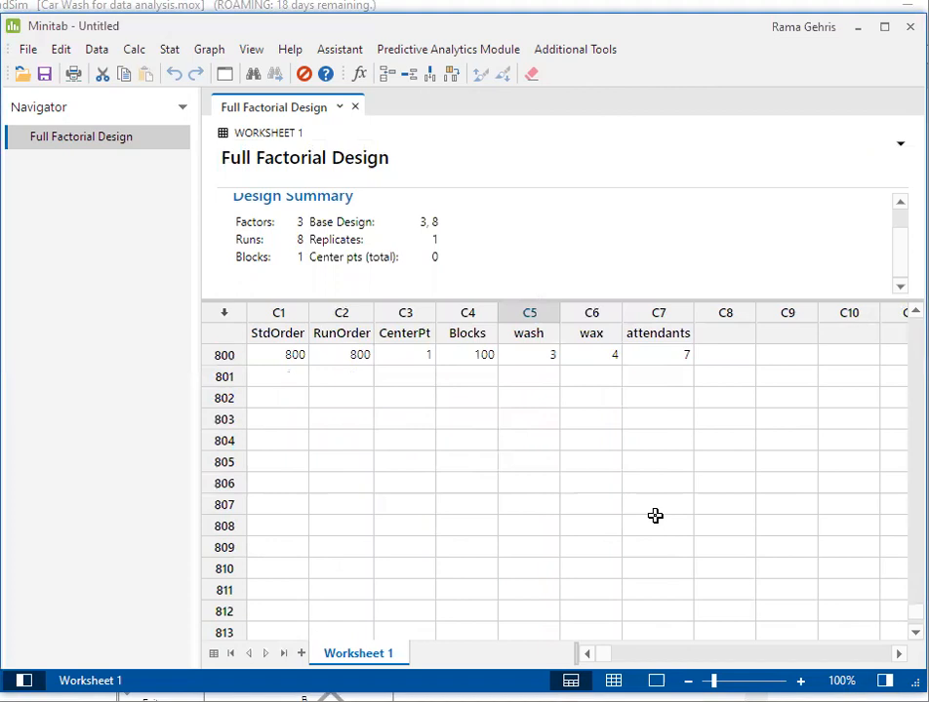
Step: Select the wash, wax and attendants columns (C5–C7) to copy their cells
drag(531, 312, 591, 312)
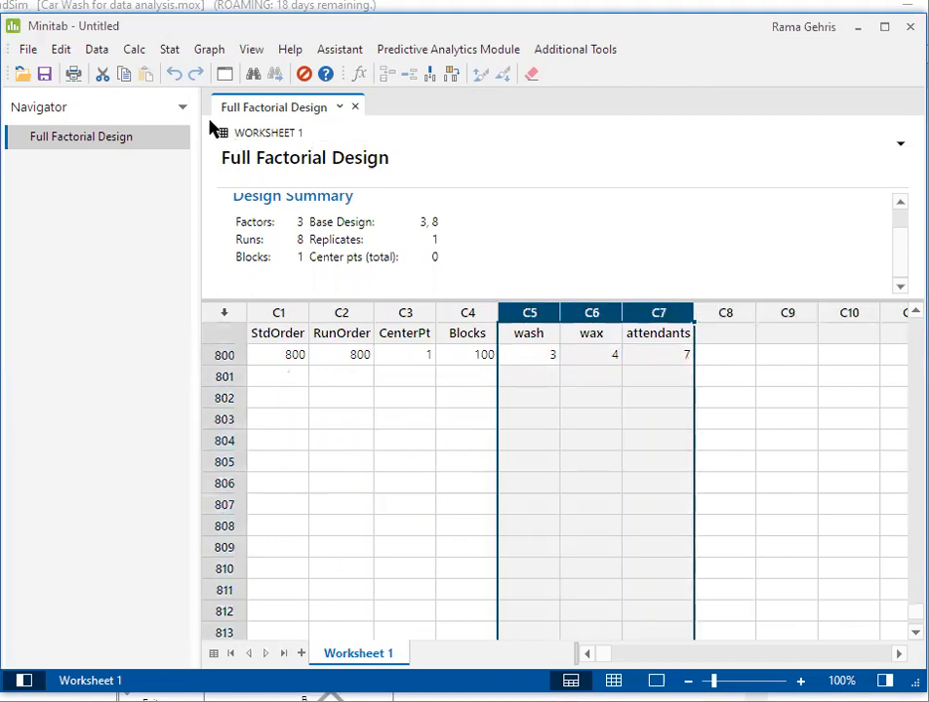
click(60, 49)
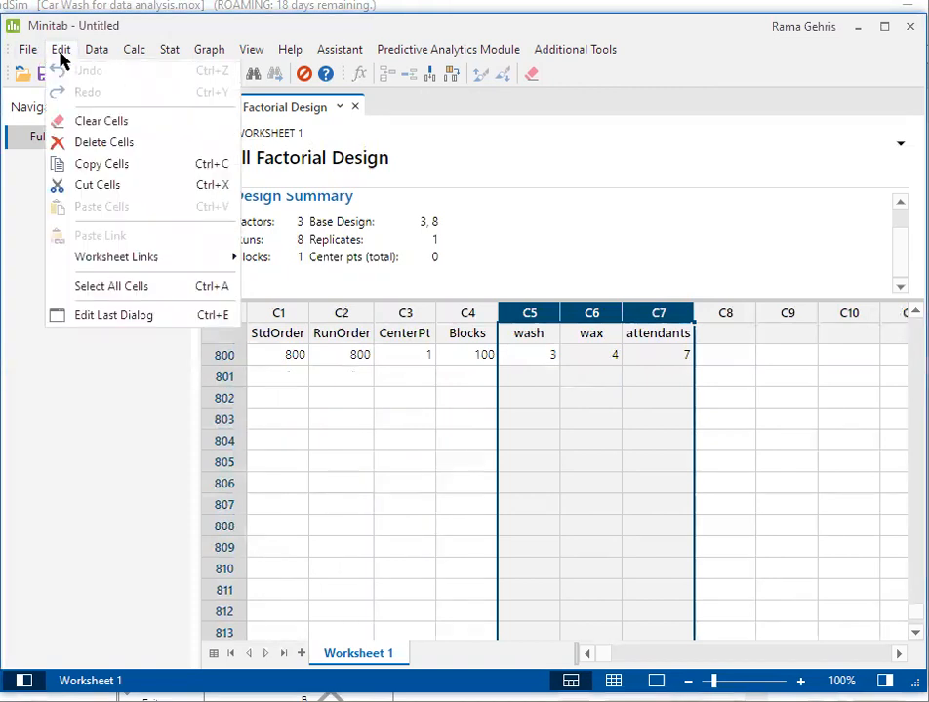
mouse_move(102, 164)
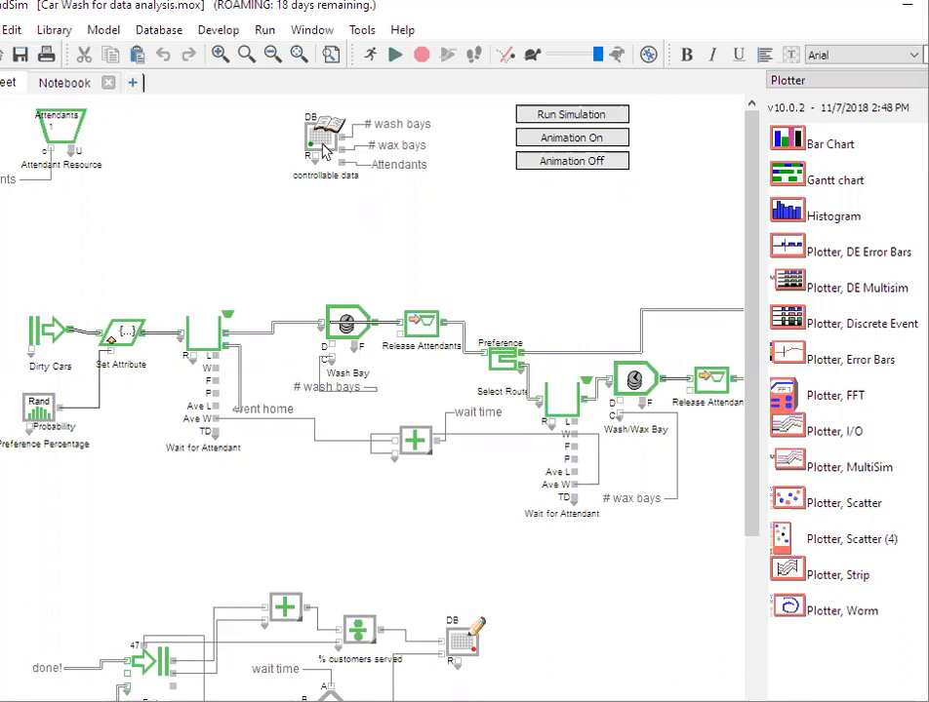
mouse_move(322, 144)
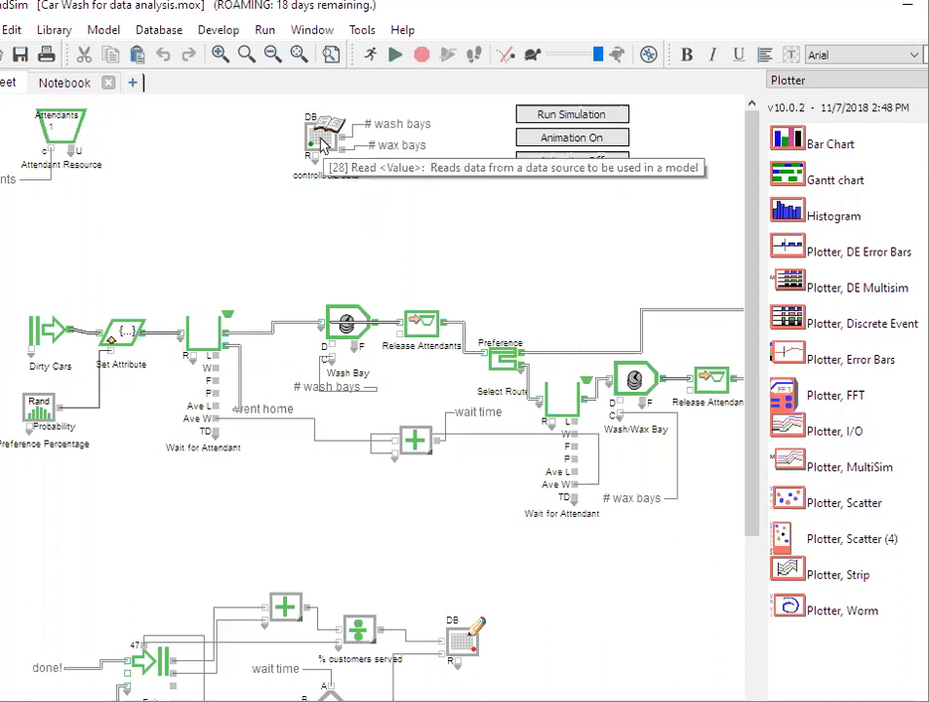
Step: Bring up the controllable data Read block's settings reading the controllable factors table
double_click(326, 129)
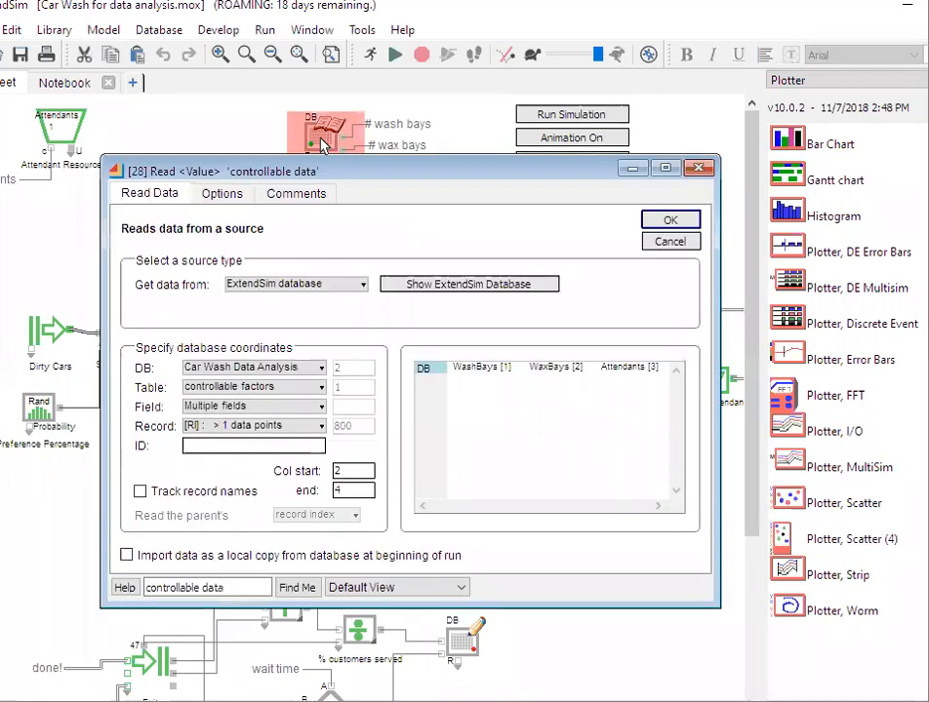
mouse_move(464, 390)
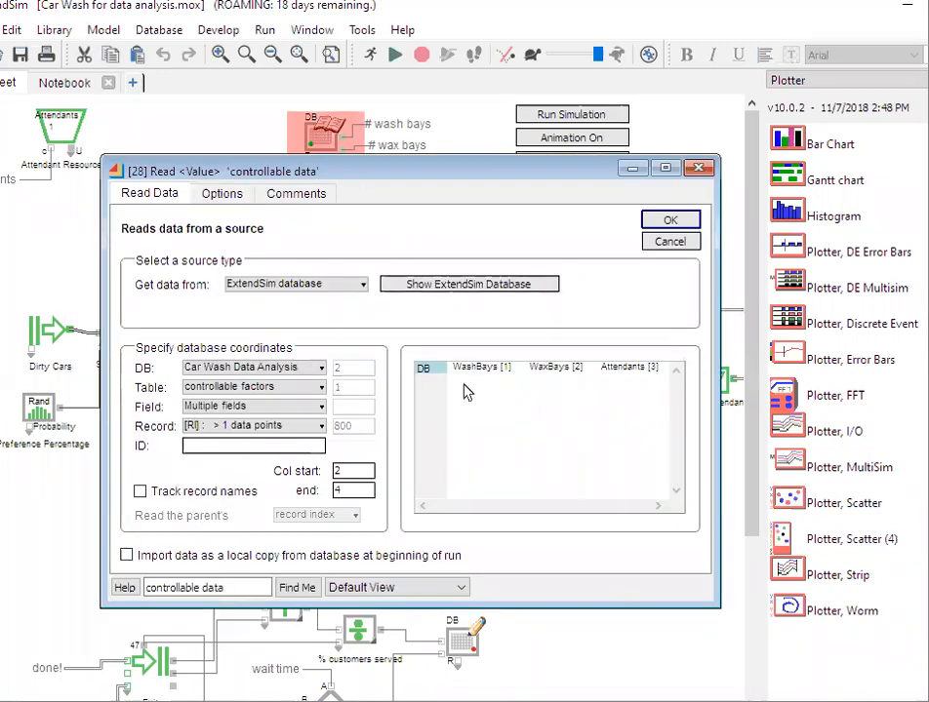
mouse_move(467, 392)
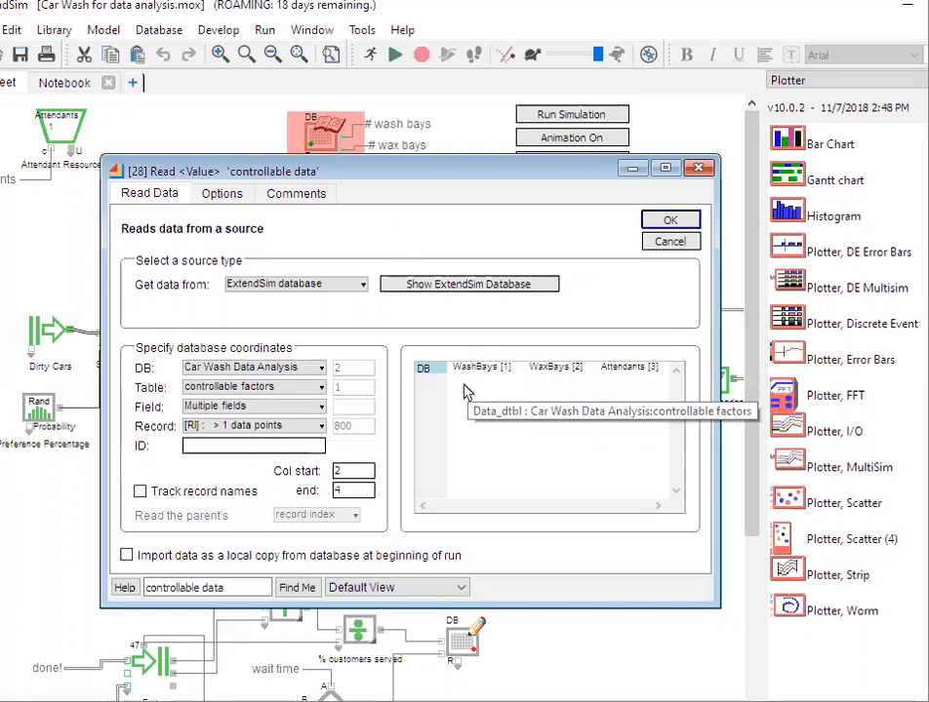
mouse_move(468, 285)
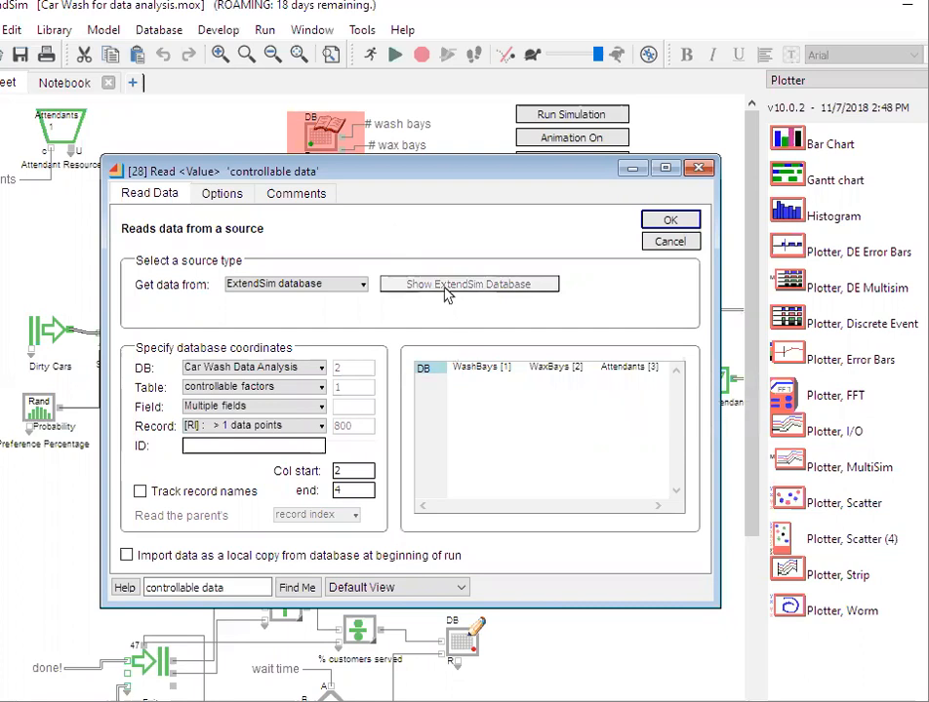
Step: Append 1000 empty records to the controllable factors table through the Append Records dialog
click(468, 285)
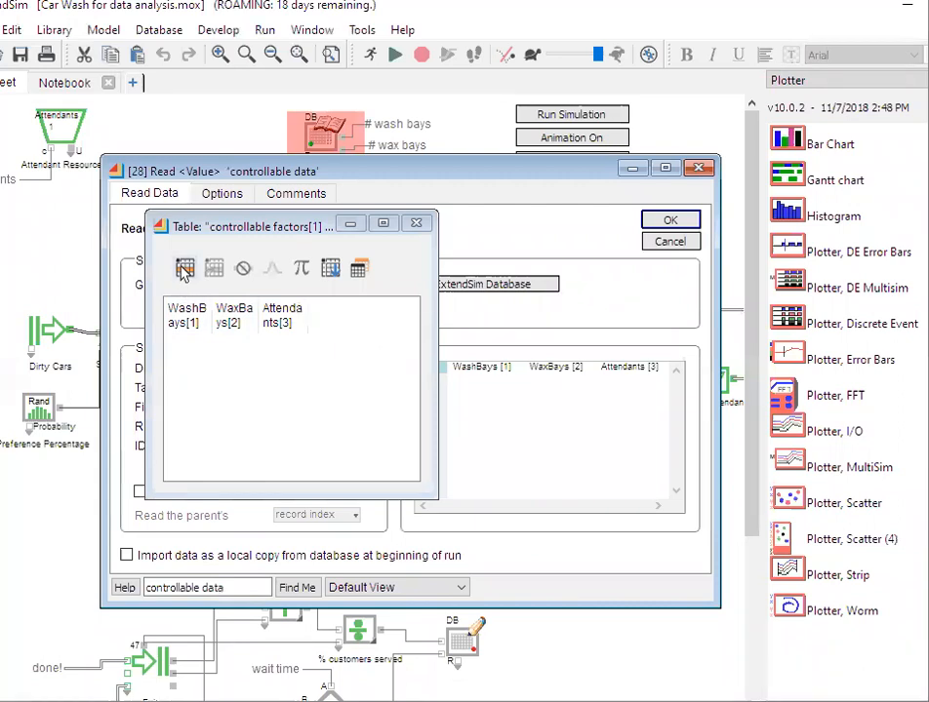
mouse_move(183, 269)
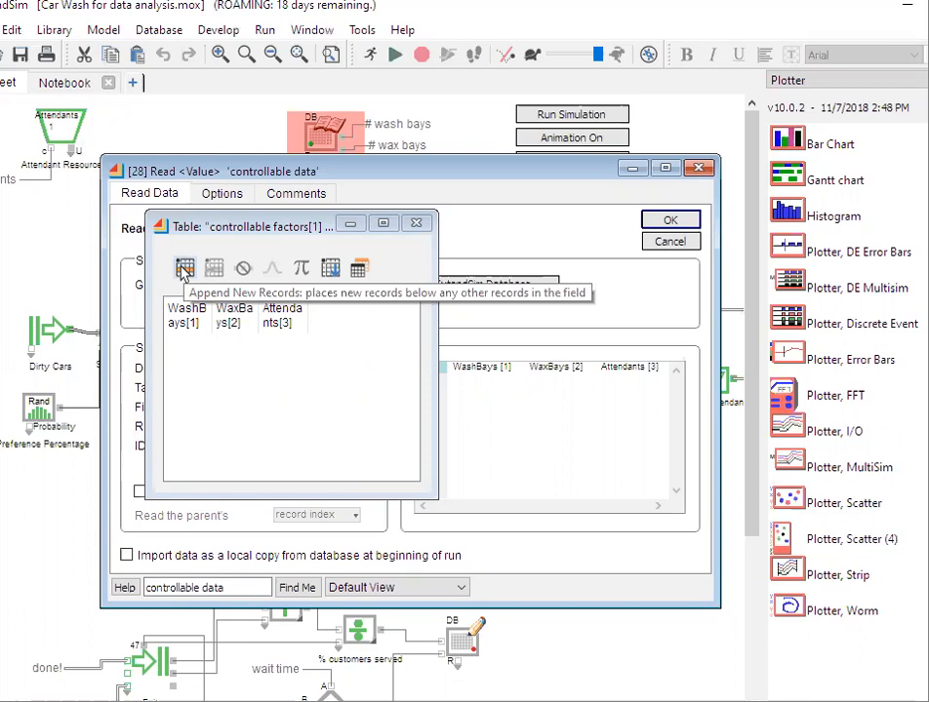
click(185, 269)
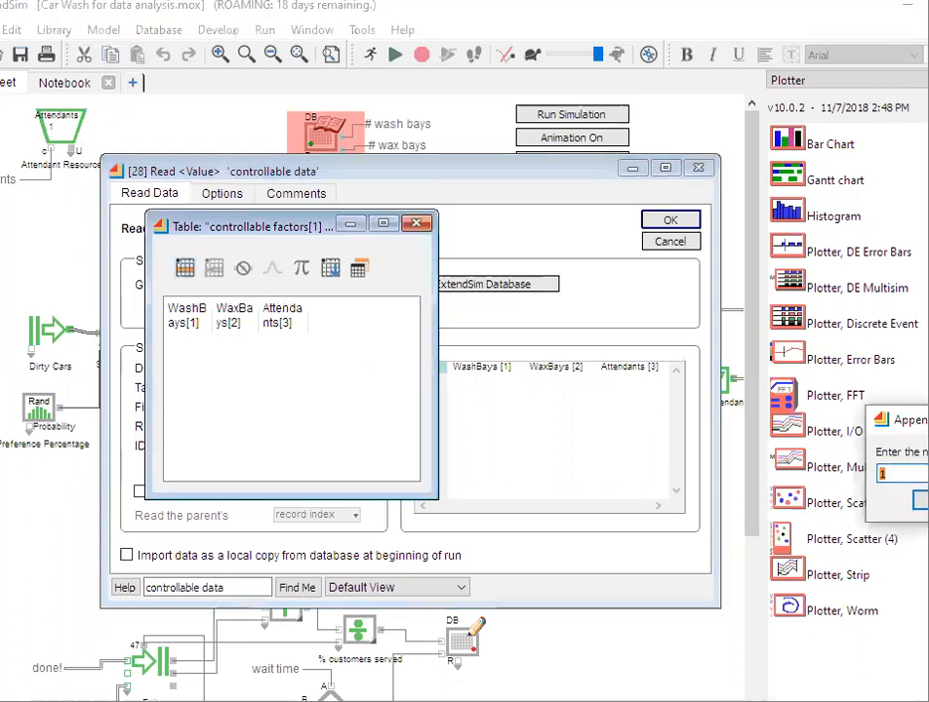
click(359, 267)
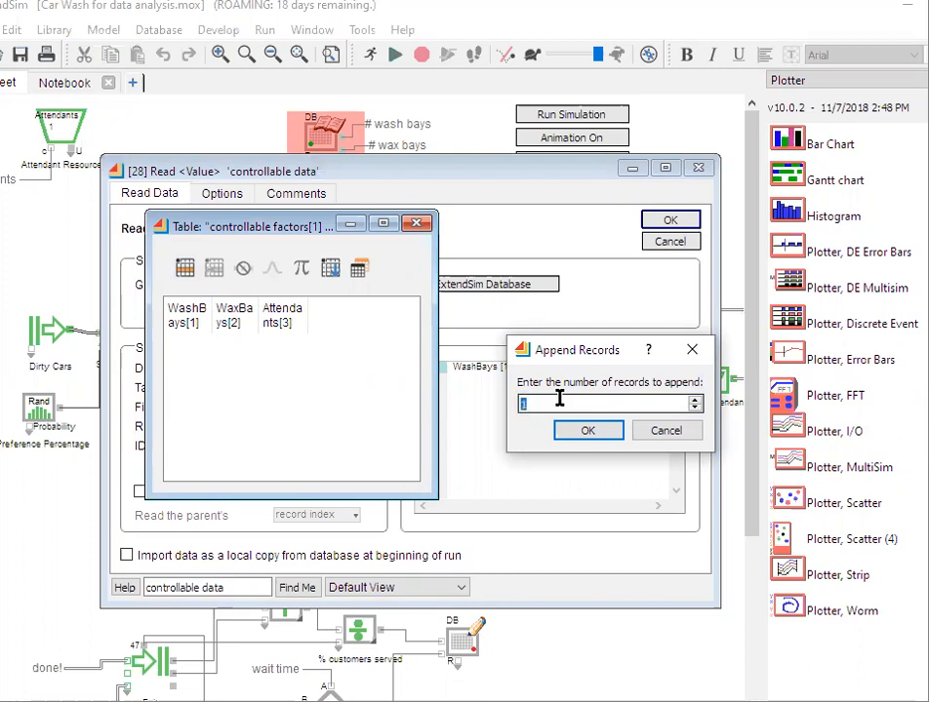
text(1000)
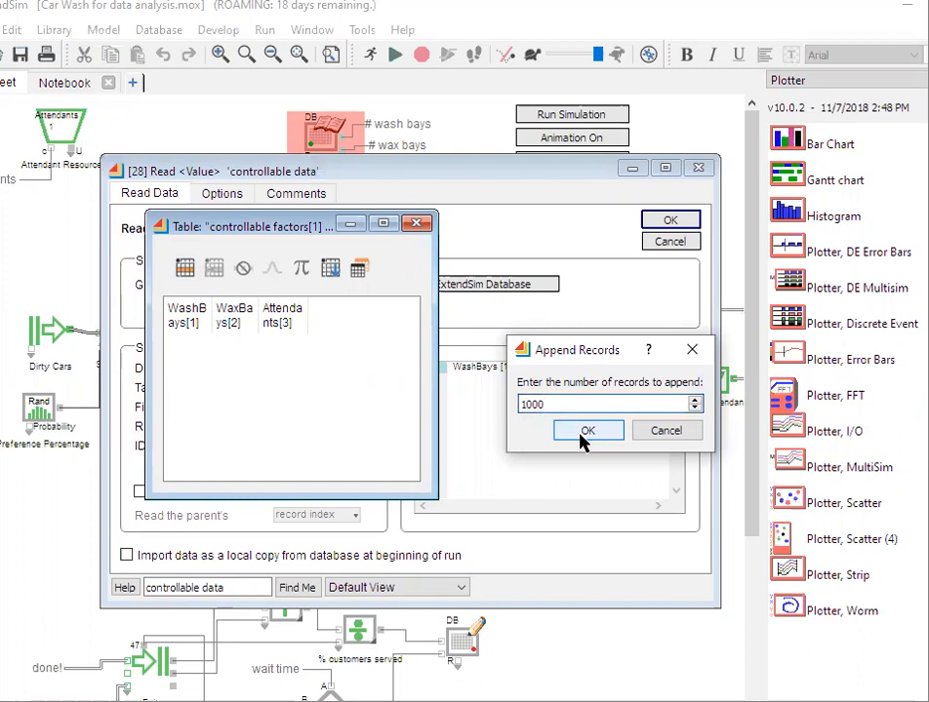
click(587, 431)
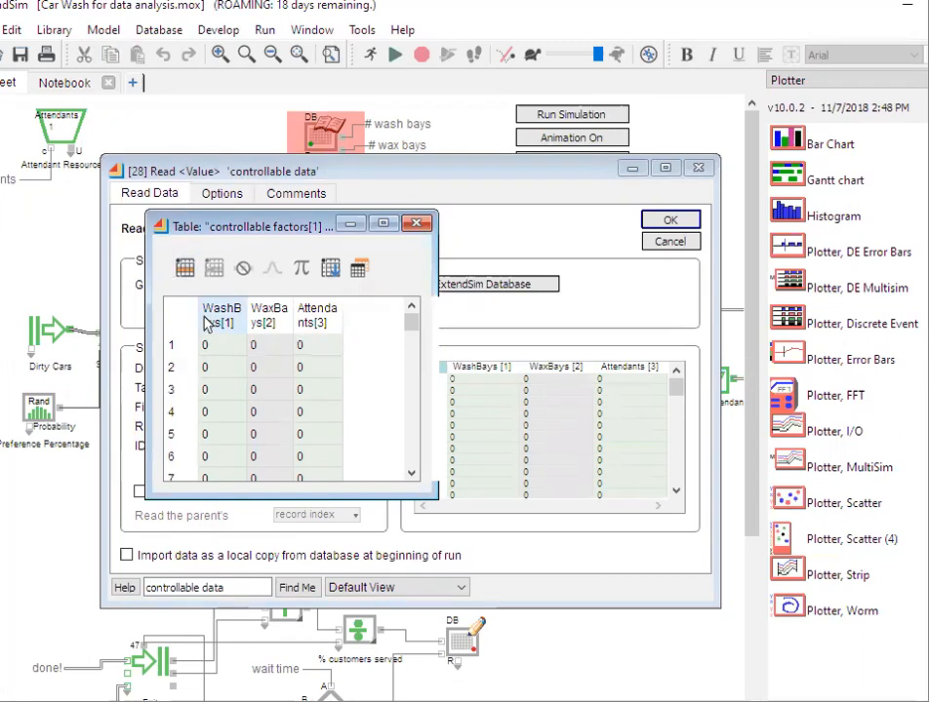
mouse_move(214, 336)
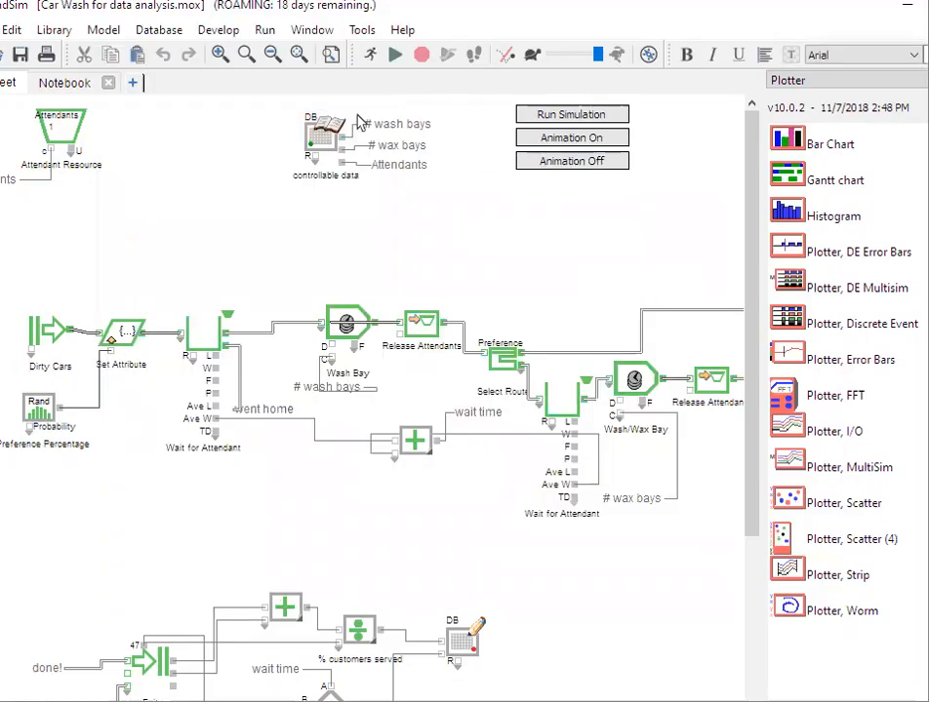
Step: Paste the copied Minitab design into the table cells via Edit > Paste Cells, starting at the first record
click(312, 29)
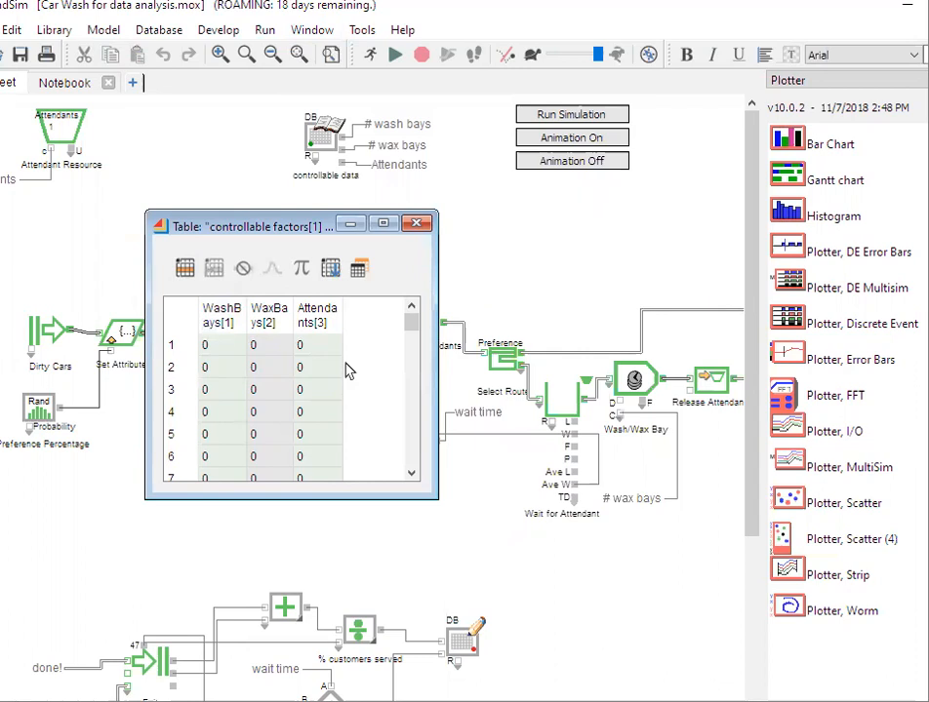
mouse_move(277, 316)
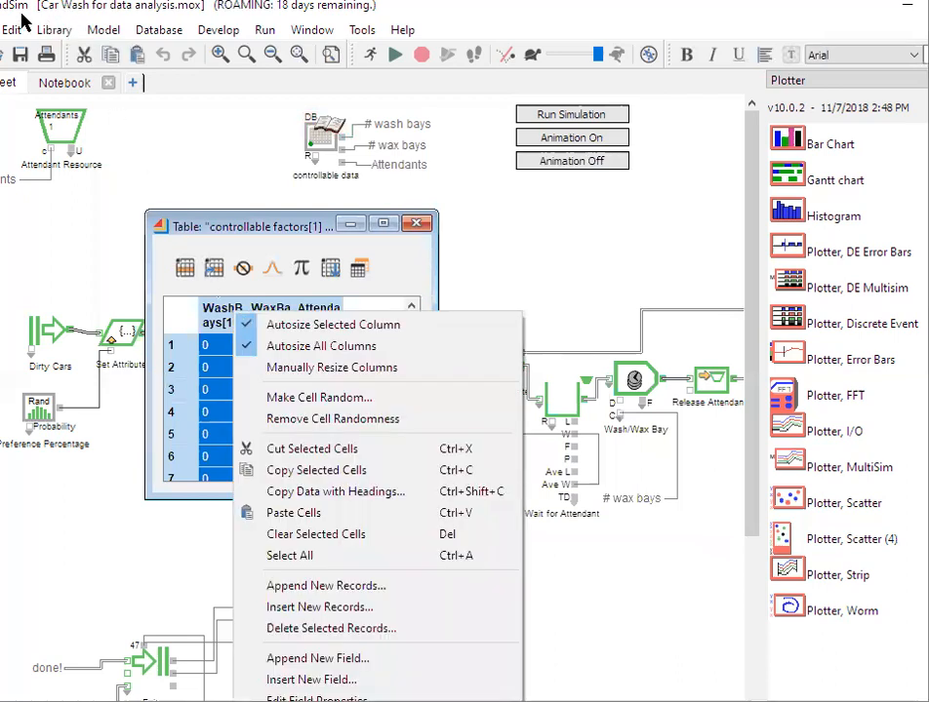
click(11, 29)
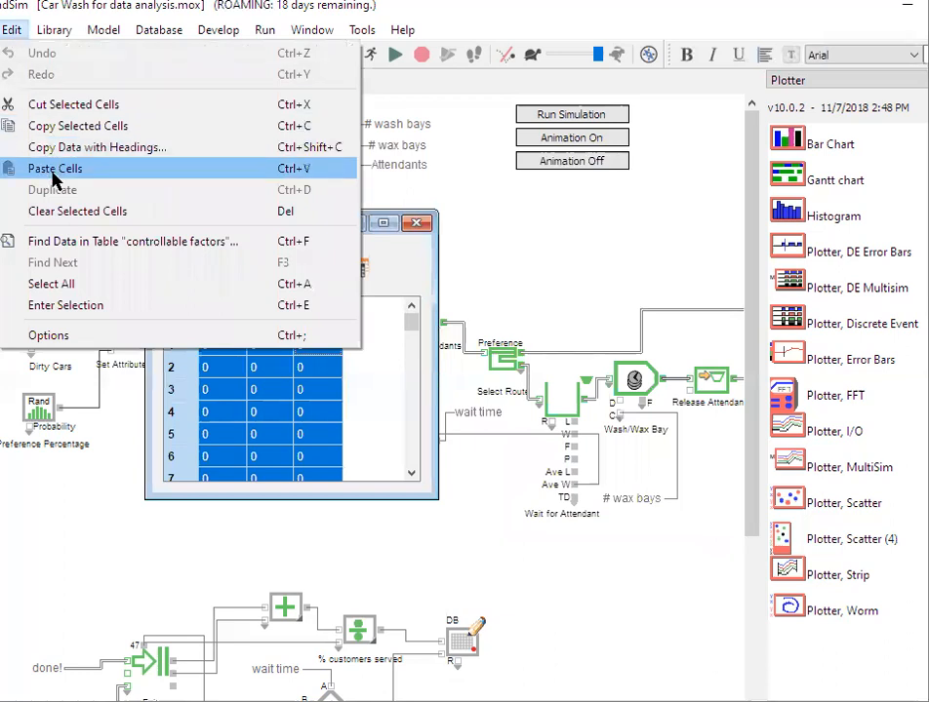
click(58, 168)
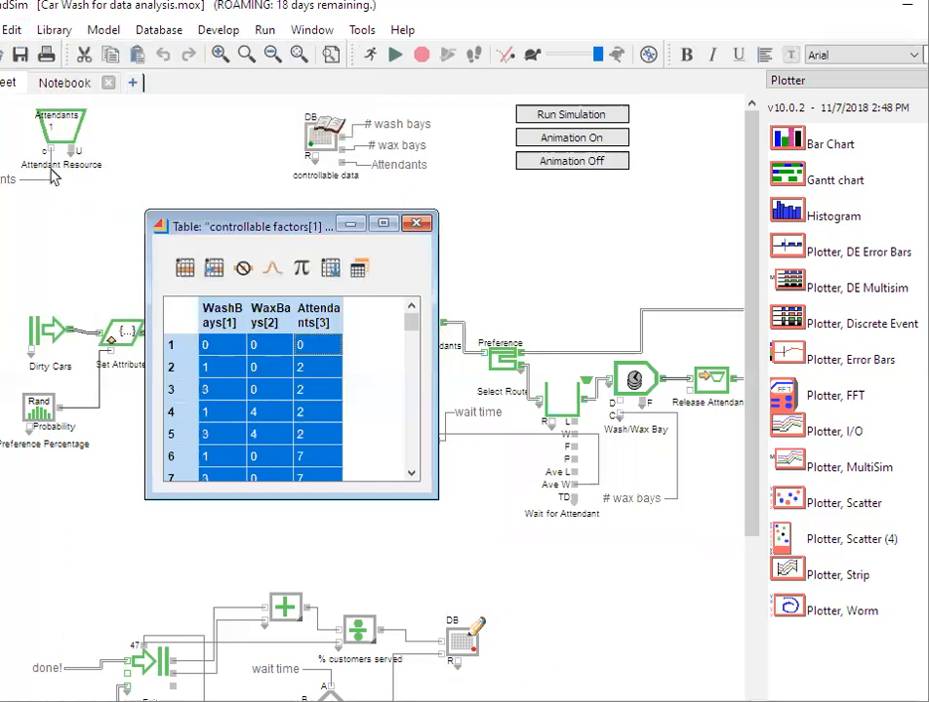
click(223, 344)
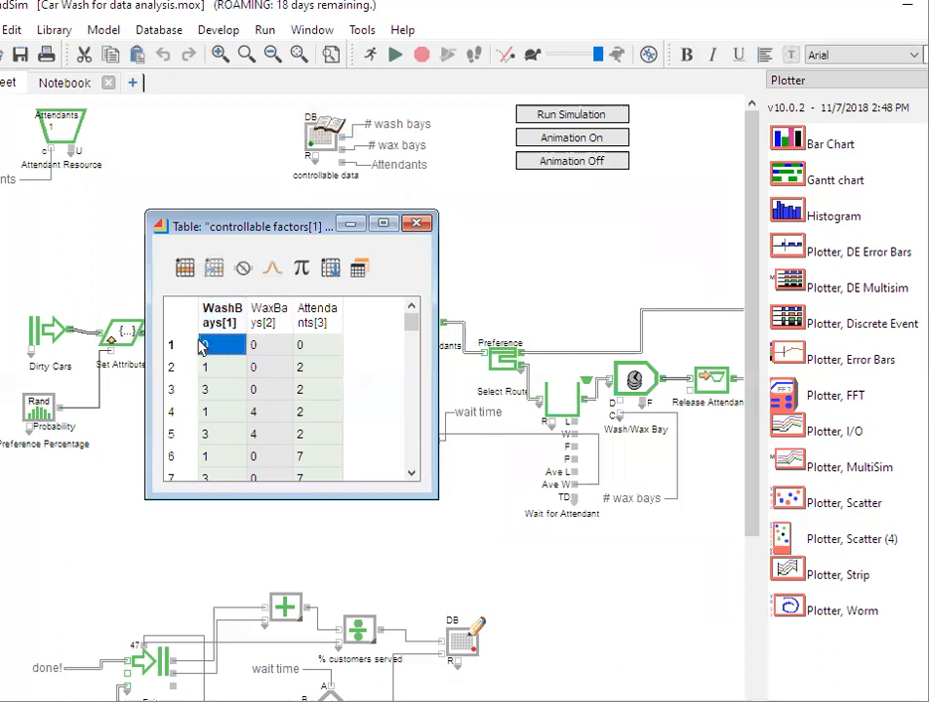
click(316, 345)
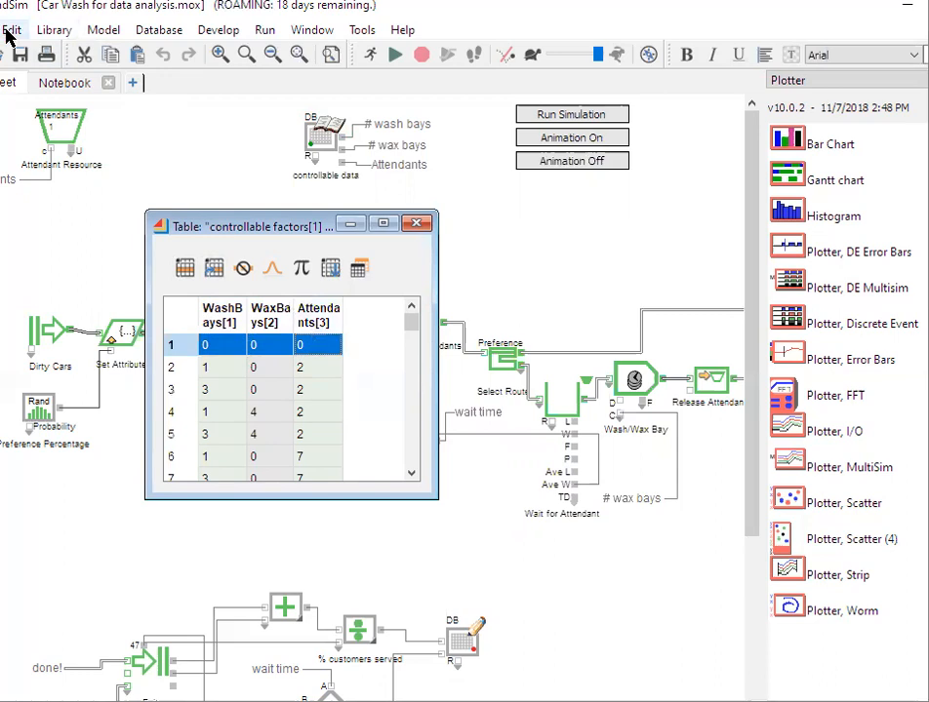
click(14, 29)
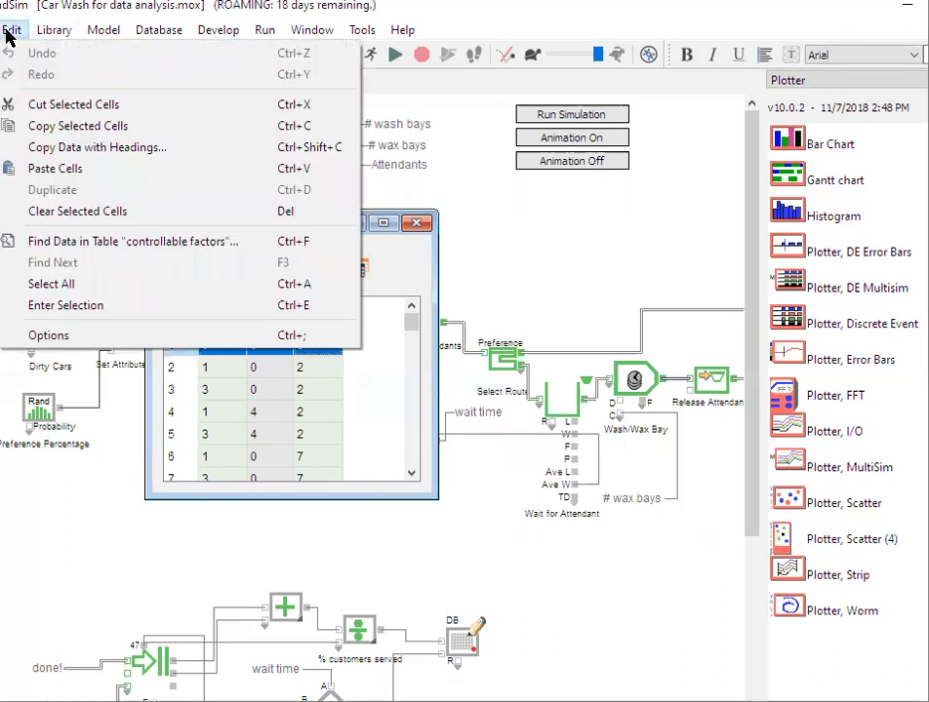
mouse_move(48, 98)
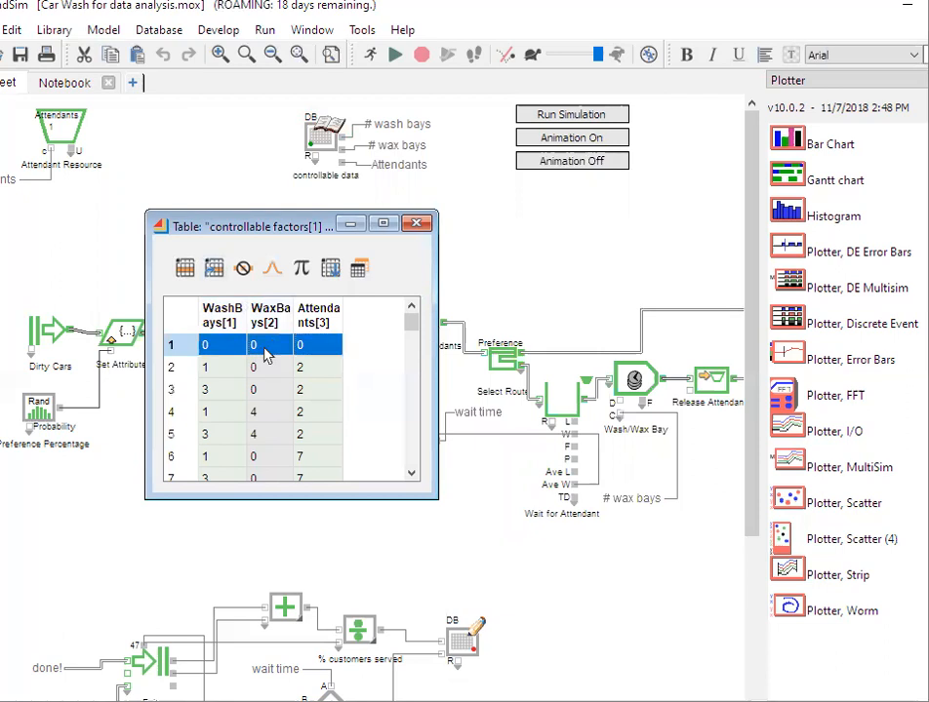
right_click(270, 344)
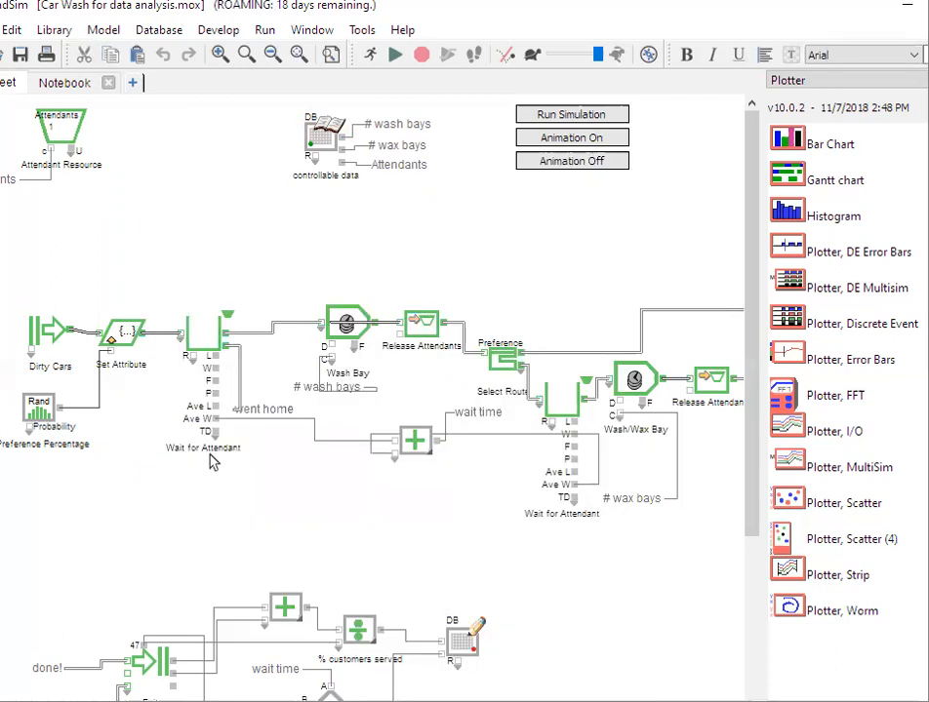
mouse_move(324, 137)
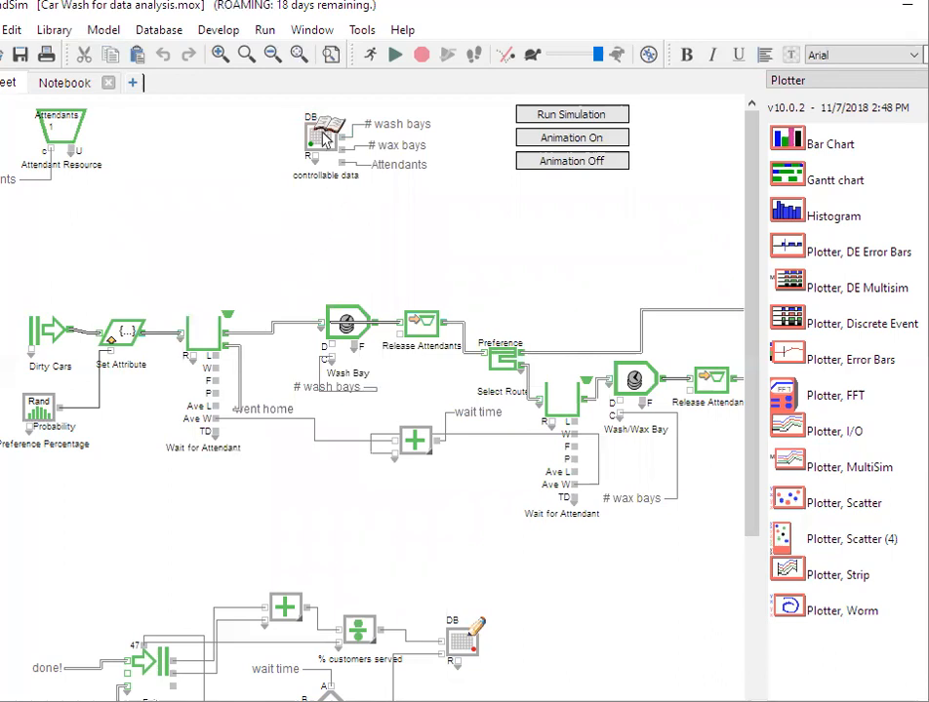
Step: Delete the zero-valued first record and scroll down to confirm the design ends at record 800
double_click(325, 132)
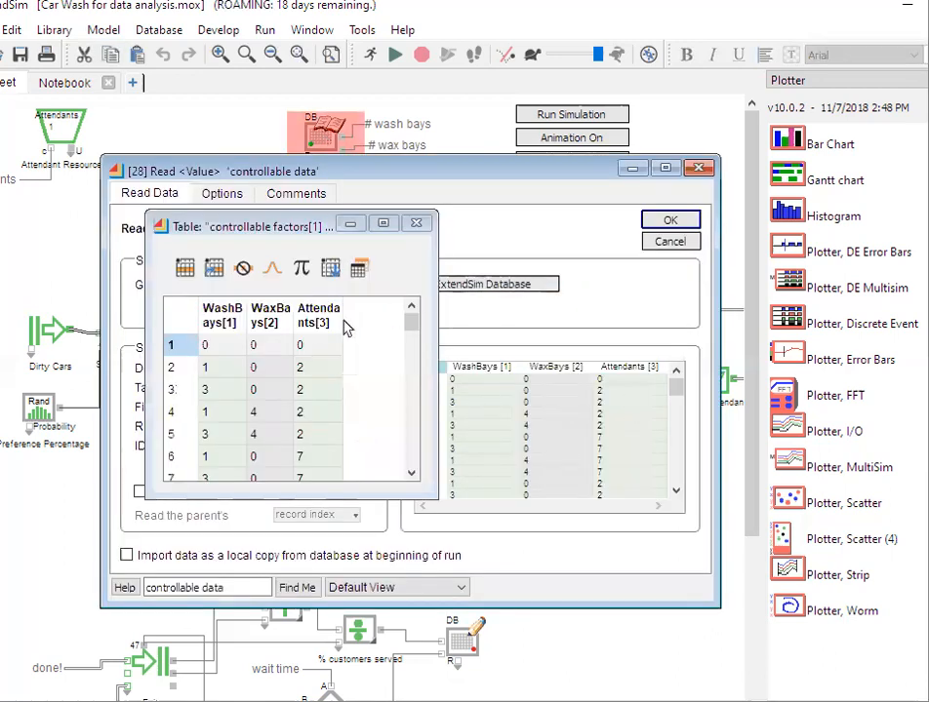
click(171, 343)
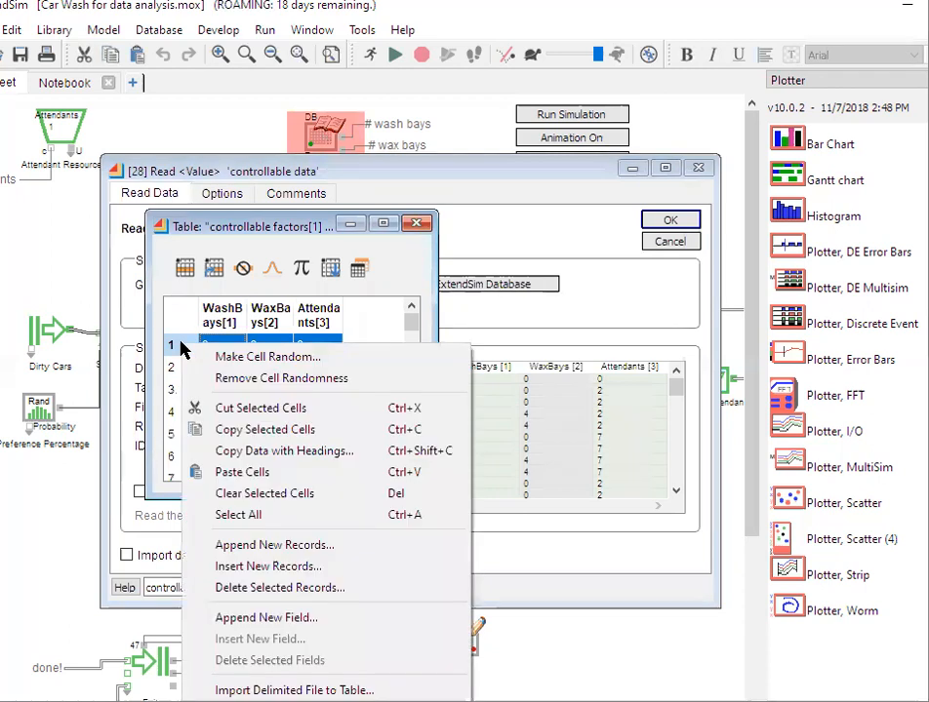
mouse_move(273, 587)
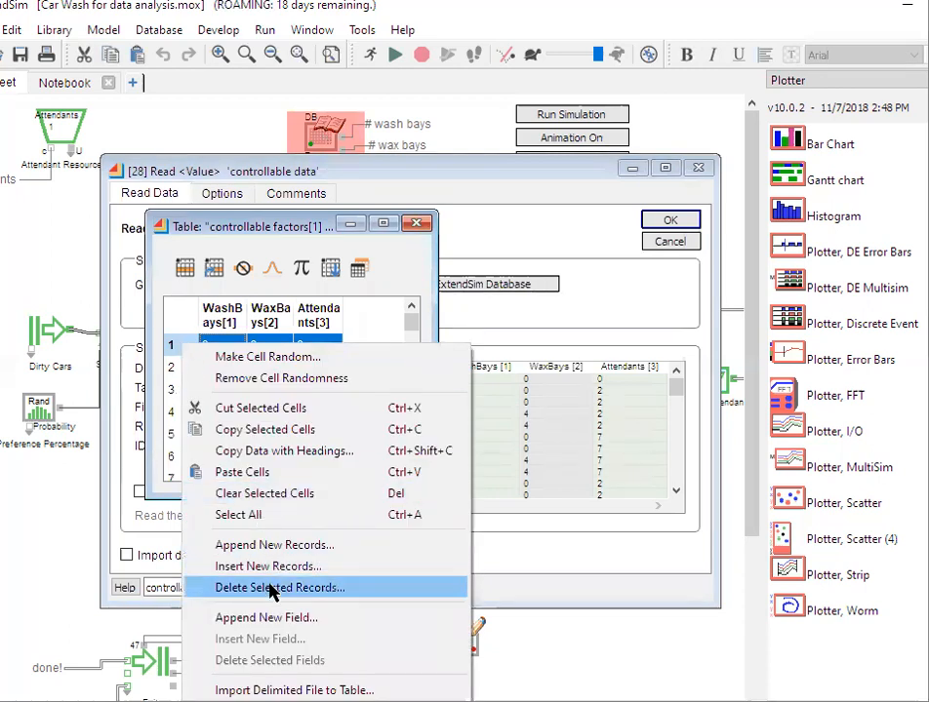
click(281, 587)
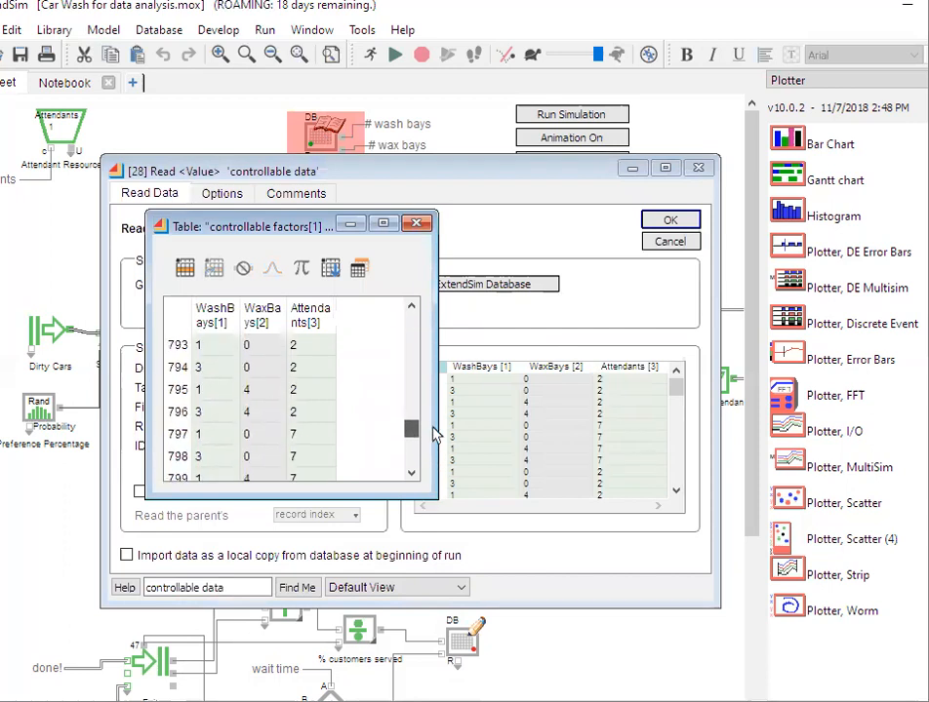
scroll(down, 3)
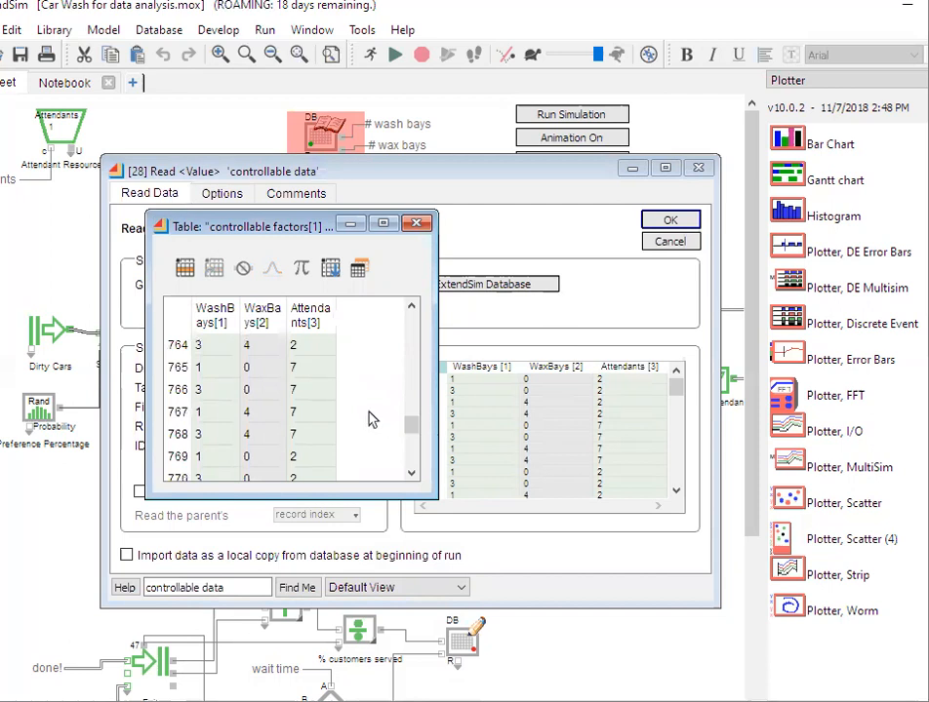
scroll(down, 3)
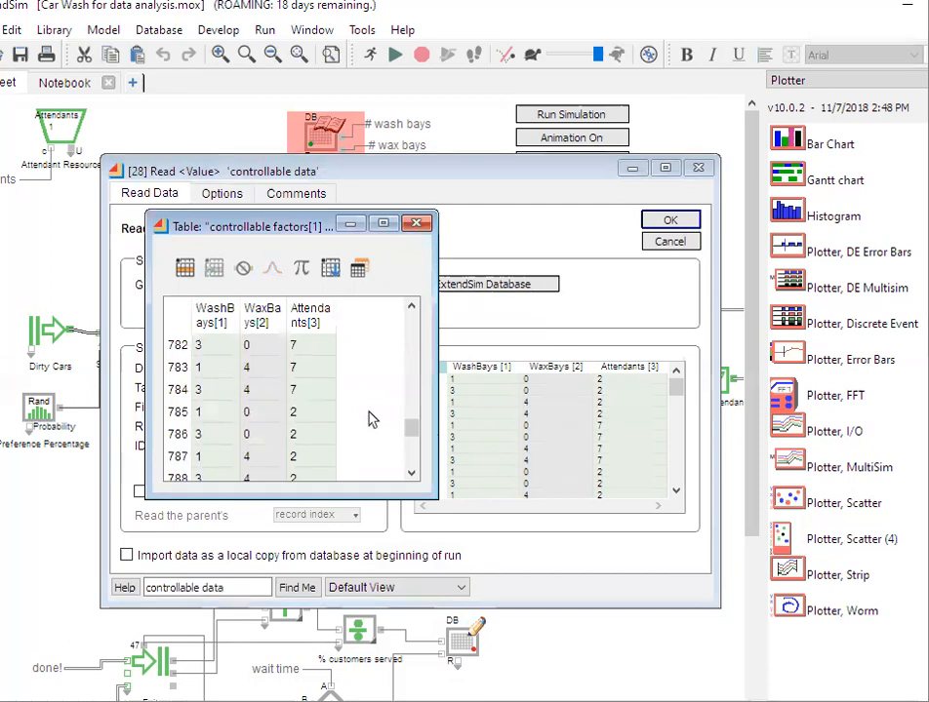
scroll(down, 3)
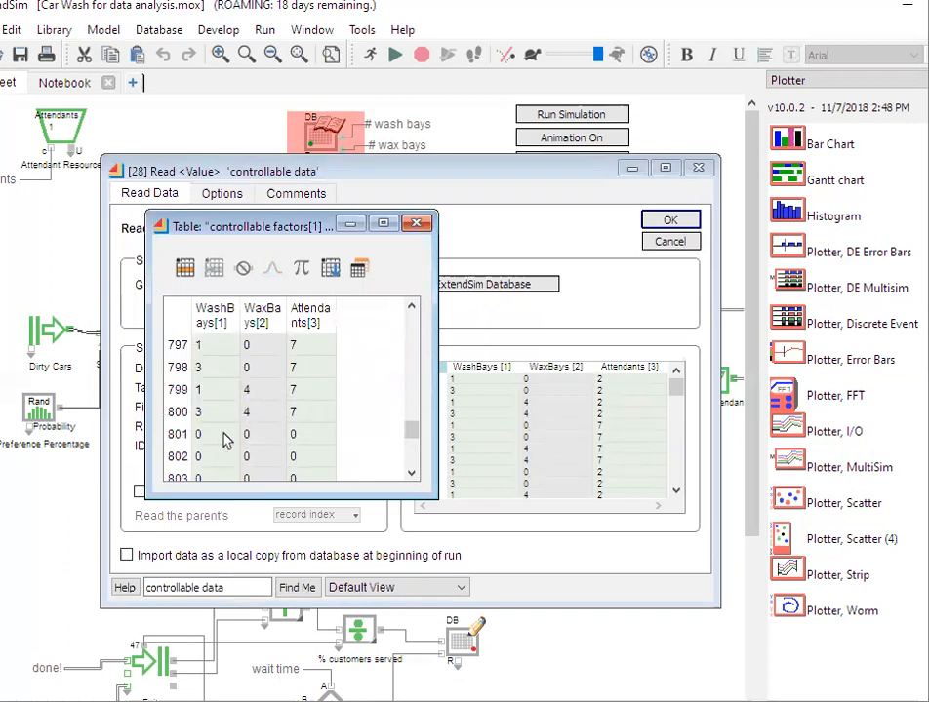
mouse_move(219, 420)
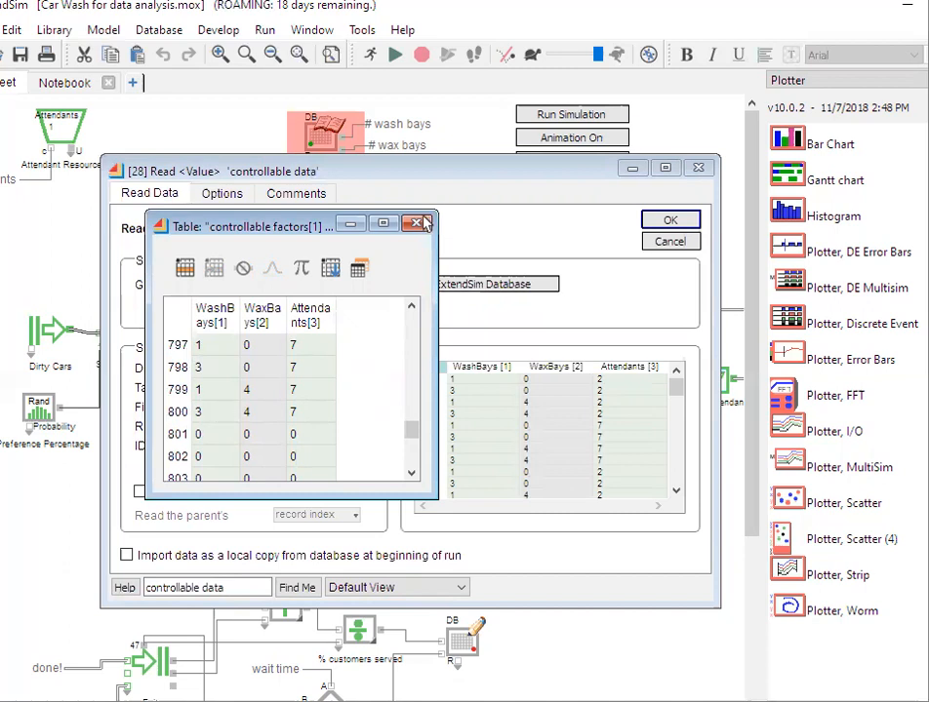
Step: Confirm 'Record index is equal to run number' is checked in the Read block's Options and accept
click(416, 222)
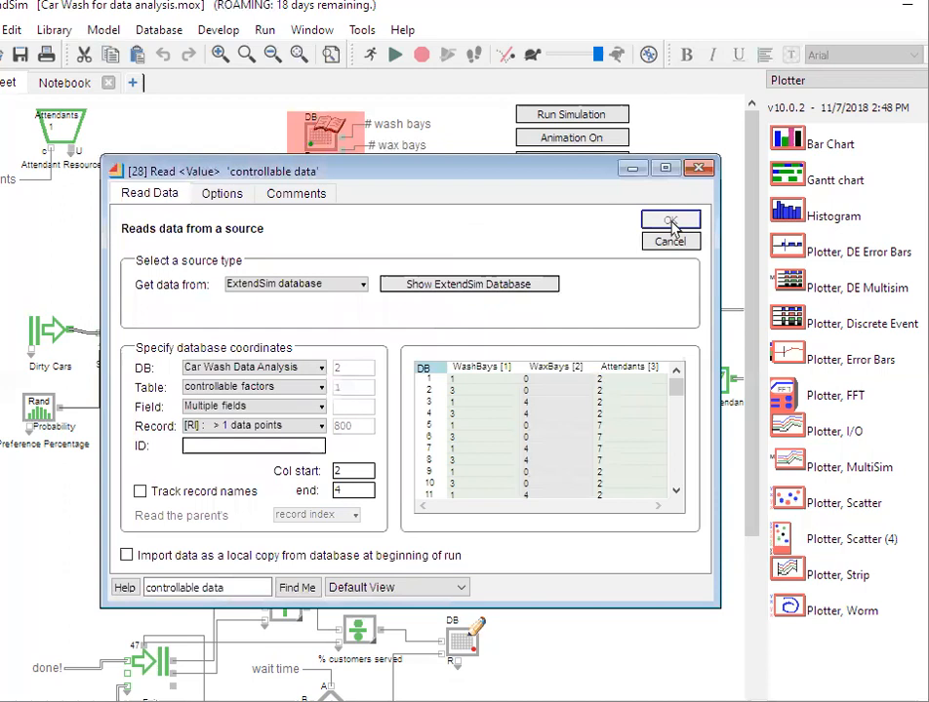
mouse_move(492, 246)
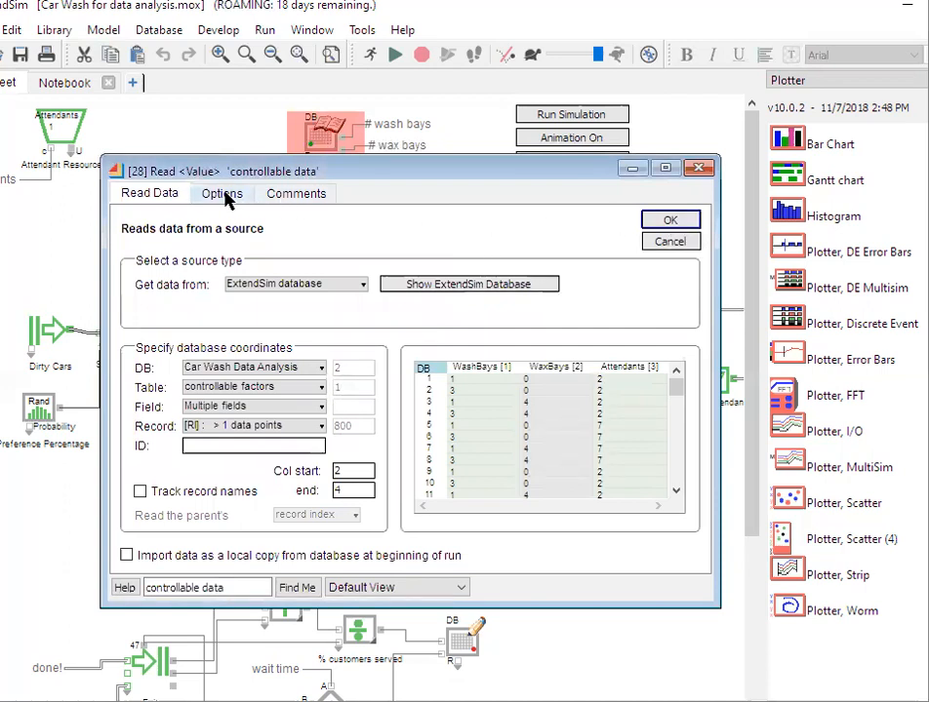
click(220, 193)
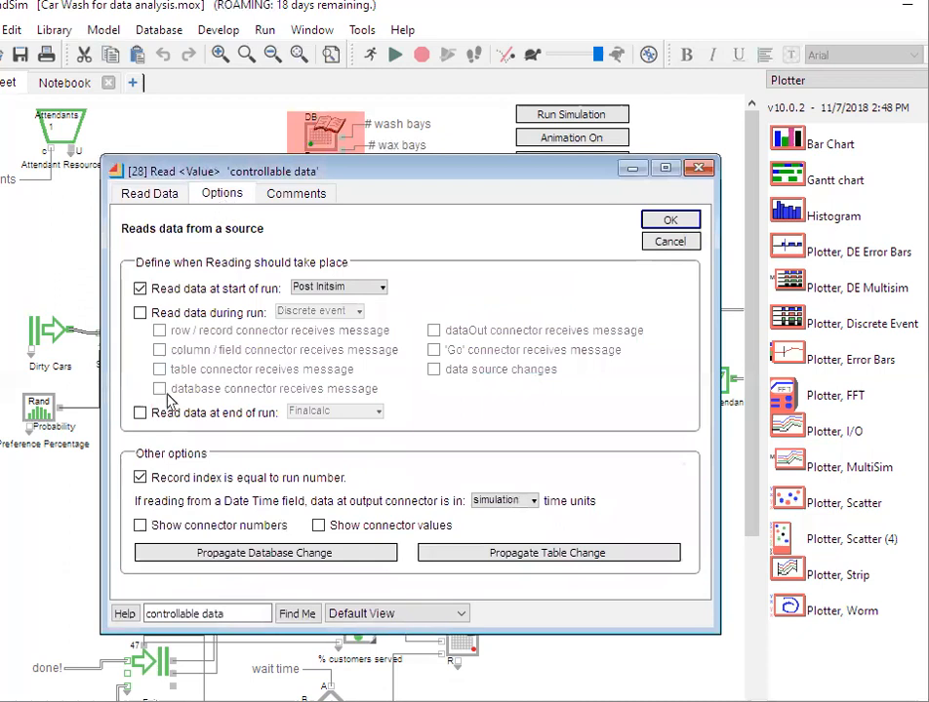
mouse_move(140, 476)
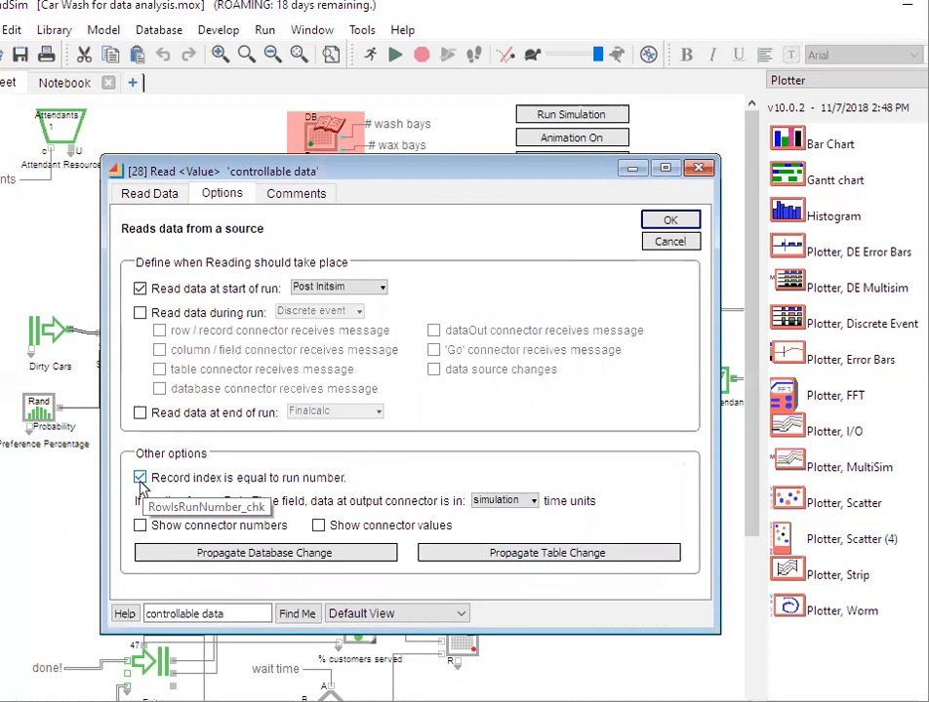
mouse_move(699, 168)
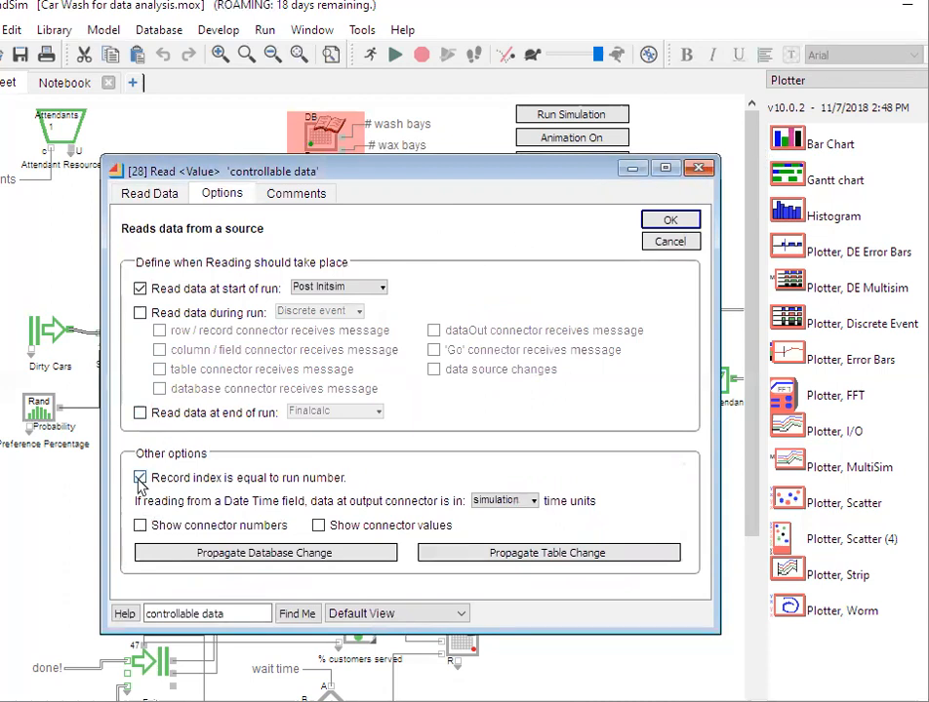
click(671, 218)
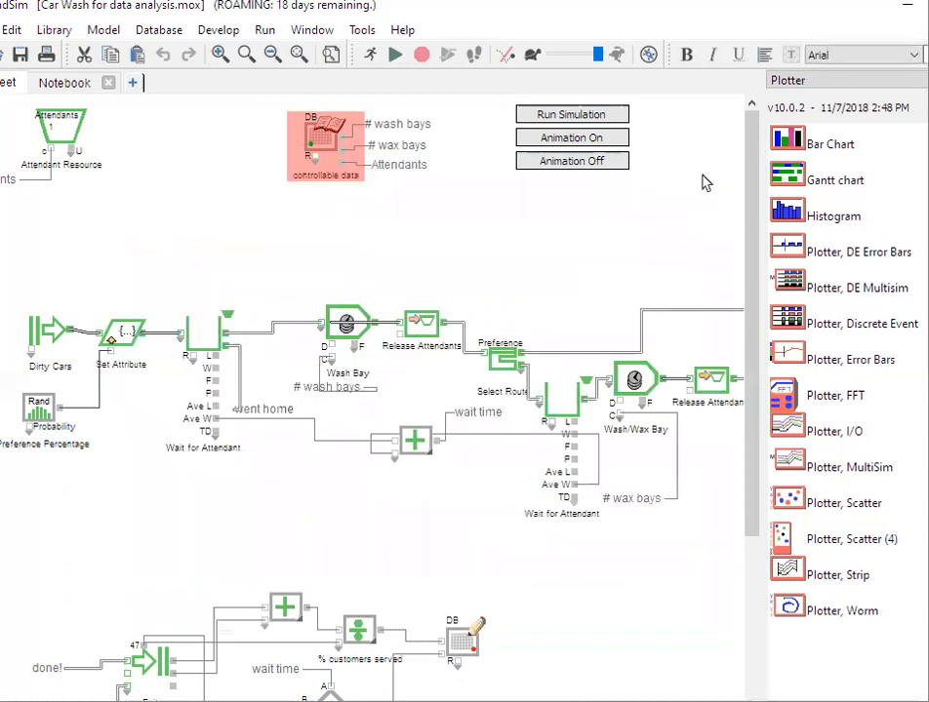